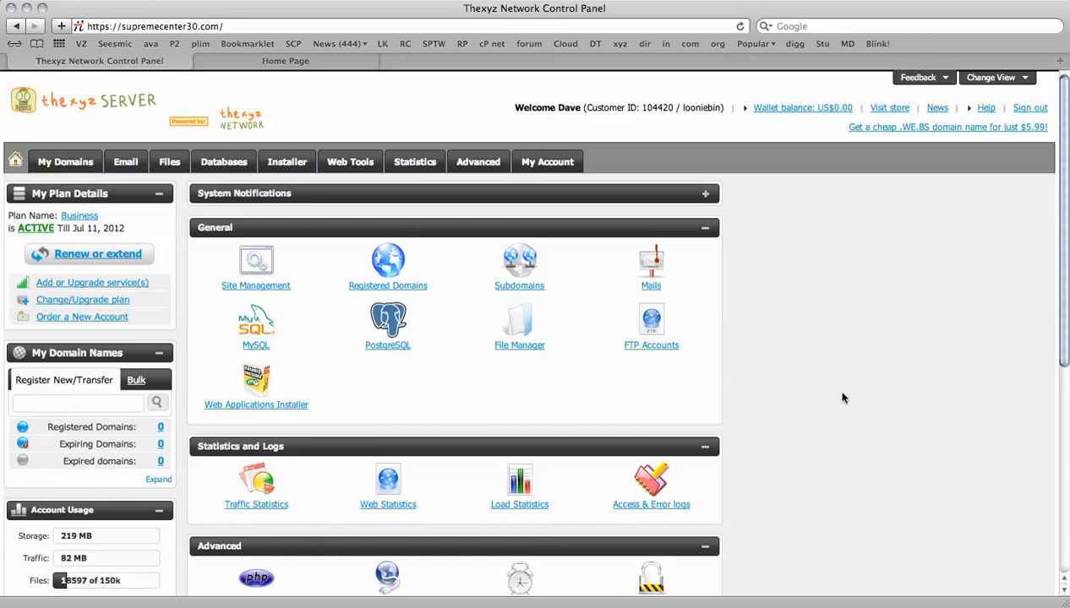
pyautogui.moveTo(804, 394)
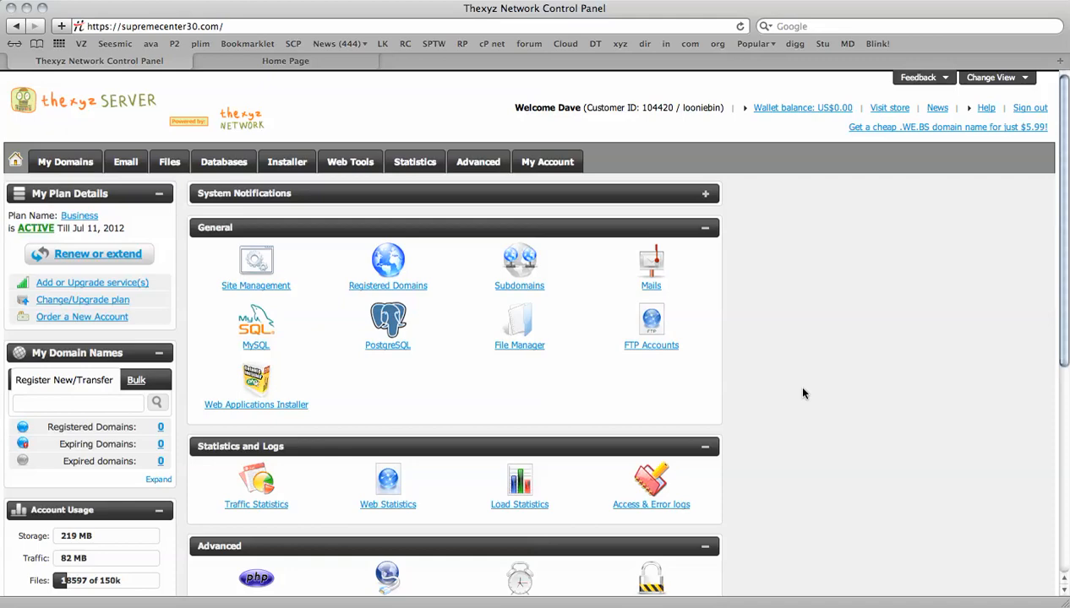
pyautogui.moveTo(267, 406)
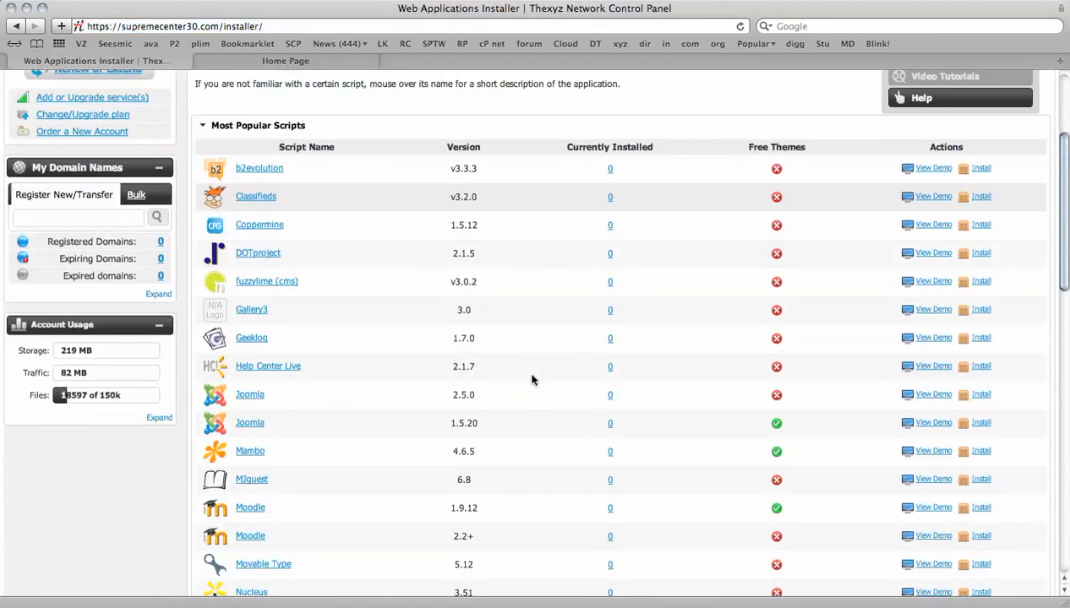
# Choose phpcoin from the Most Popular Scripts list in the Web Applications Installer.
pyautogui.scroll(-3)
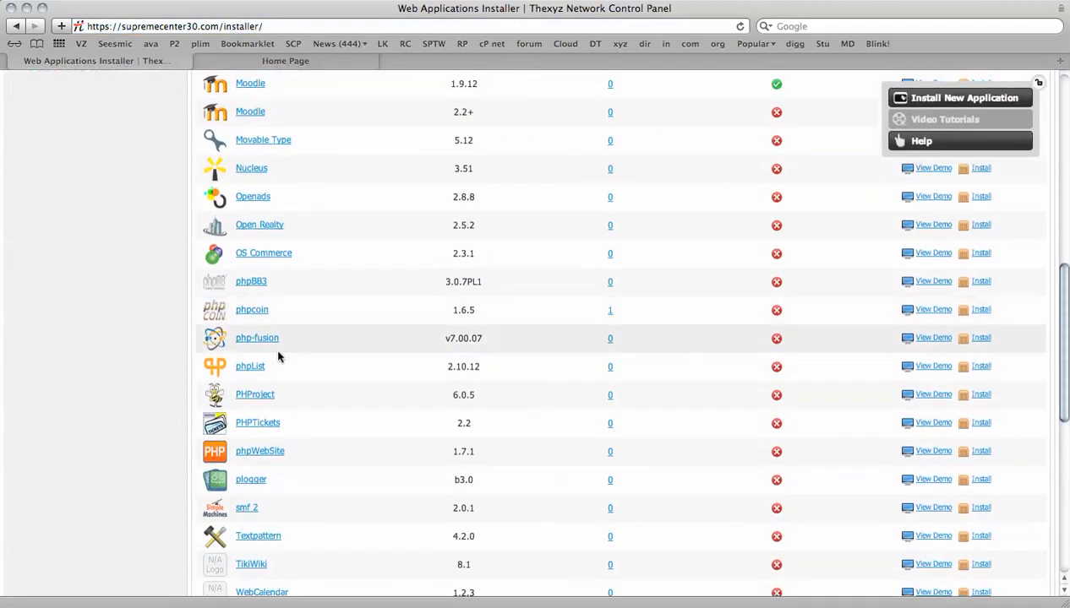
pyautogui.click(250, 309)
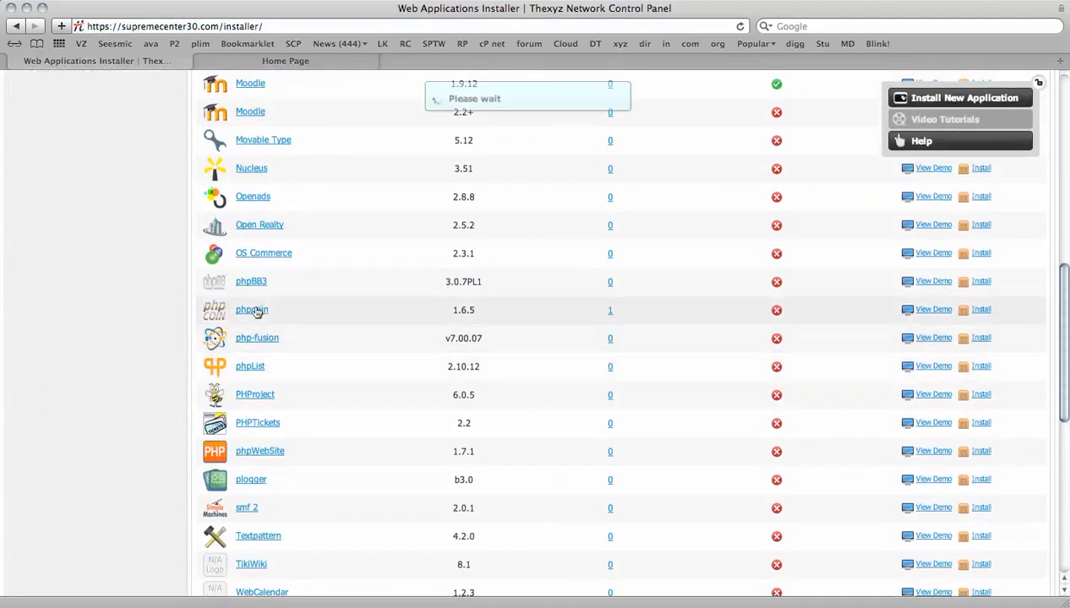
# Start the phpcoin install on domain pic.sc30.info with path /billing and admin details.
pyautogui.click(981, 309)
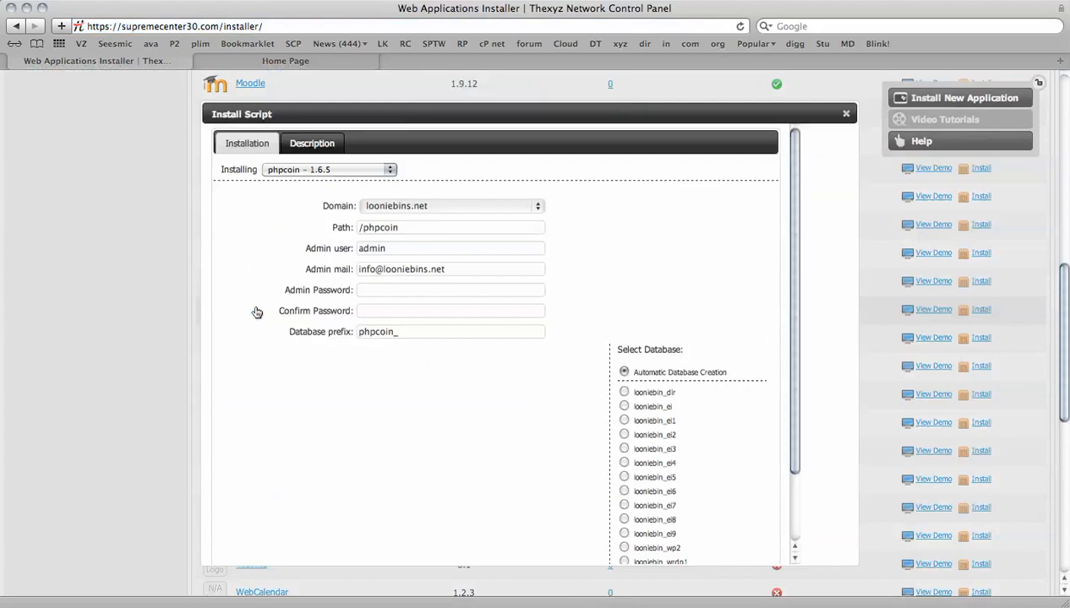
pyautogui.moveTo(404, 222)
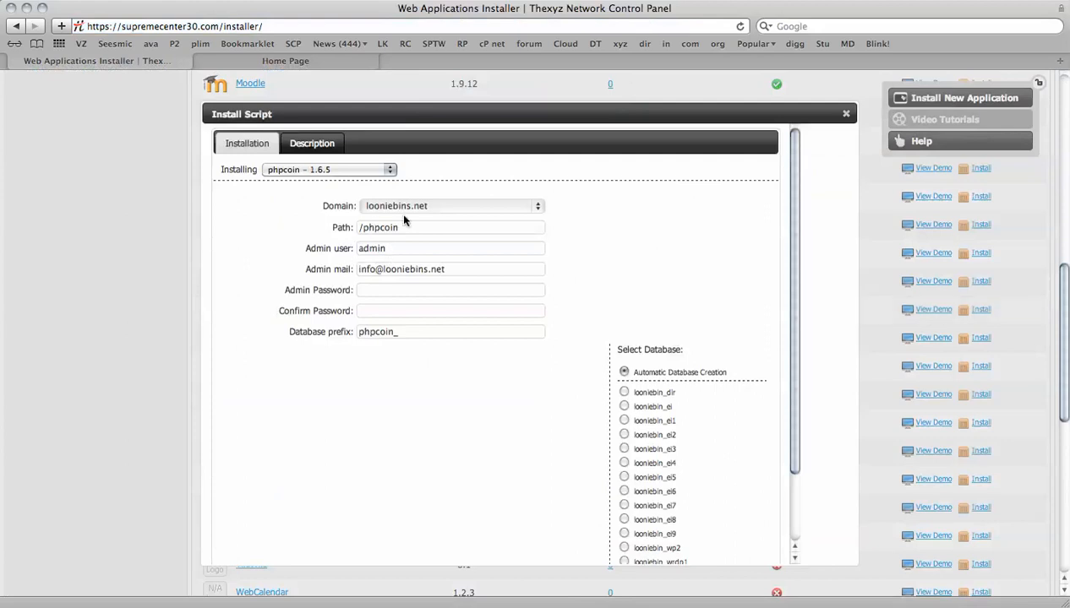
pyautogui.click(449, 207)
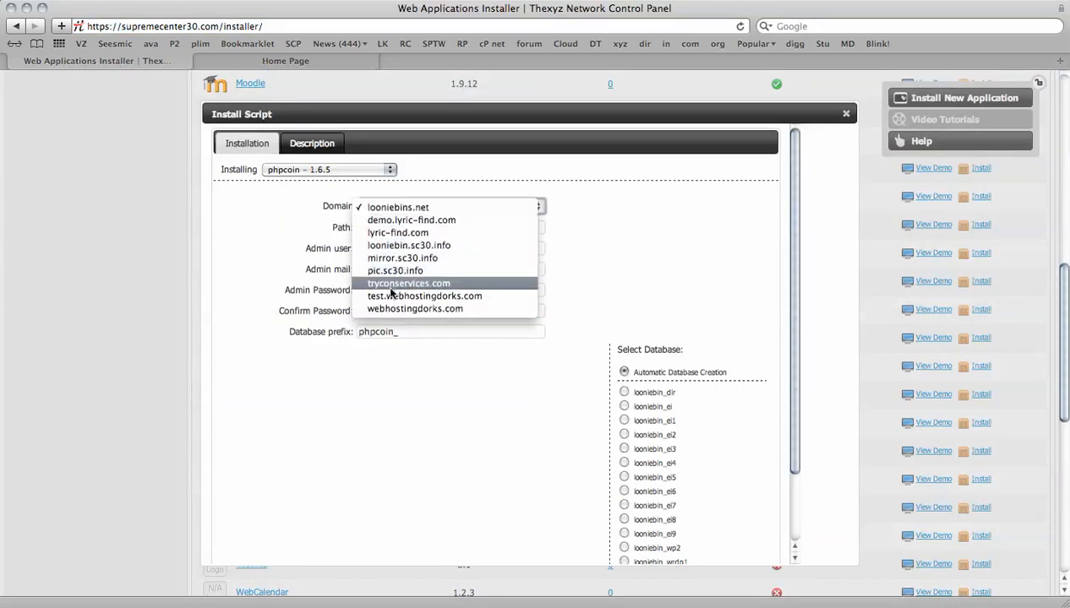
pyautogui.click(396, 270)
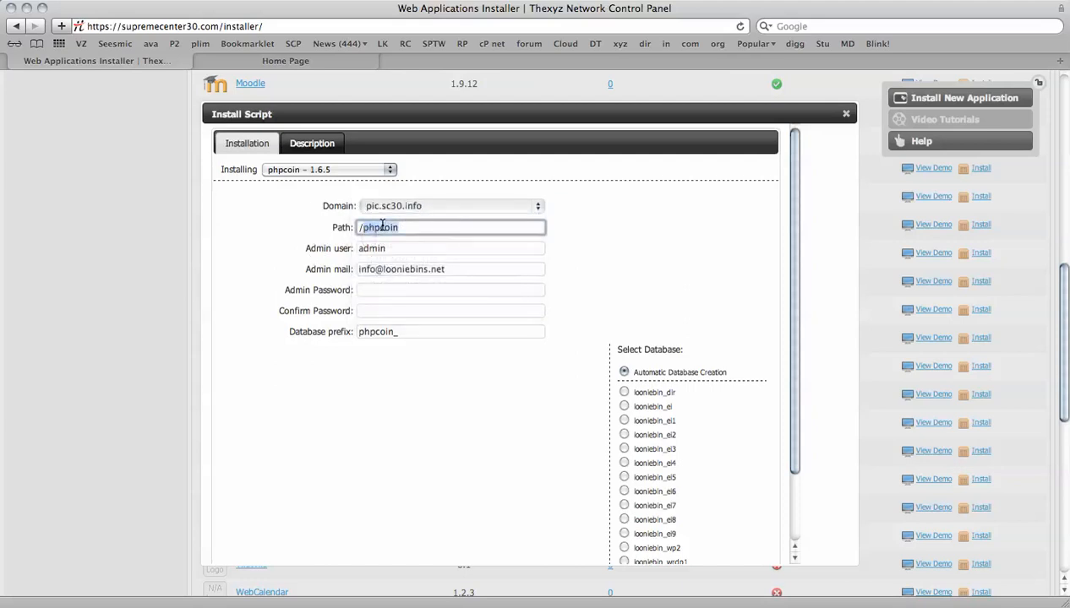
pyautogui.write('/bili')
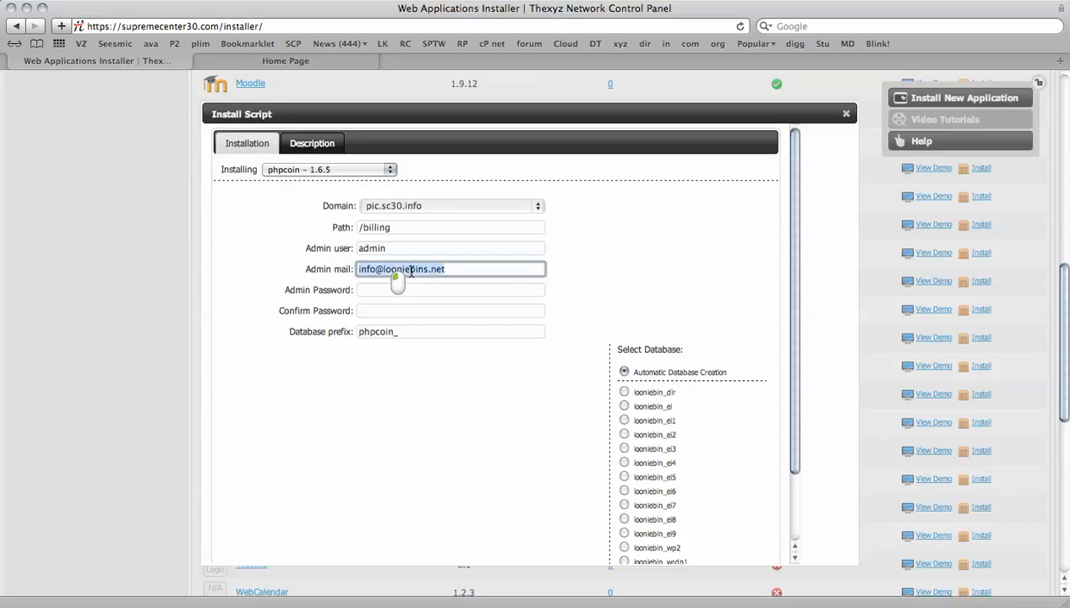
pyautogui.write('info@email.com')
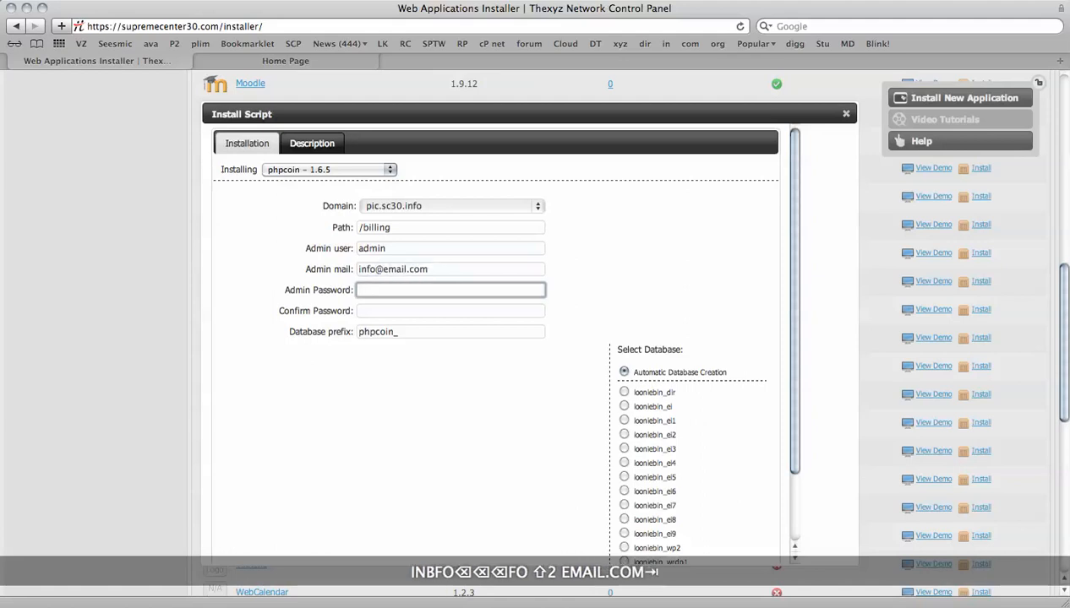
# Enter and confirm the admin password, then cancel the install form without installing.
pyautogui.write('•••••')
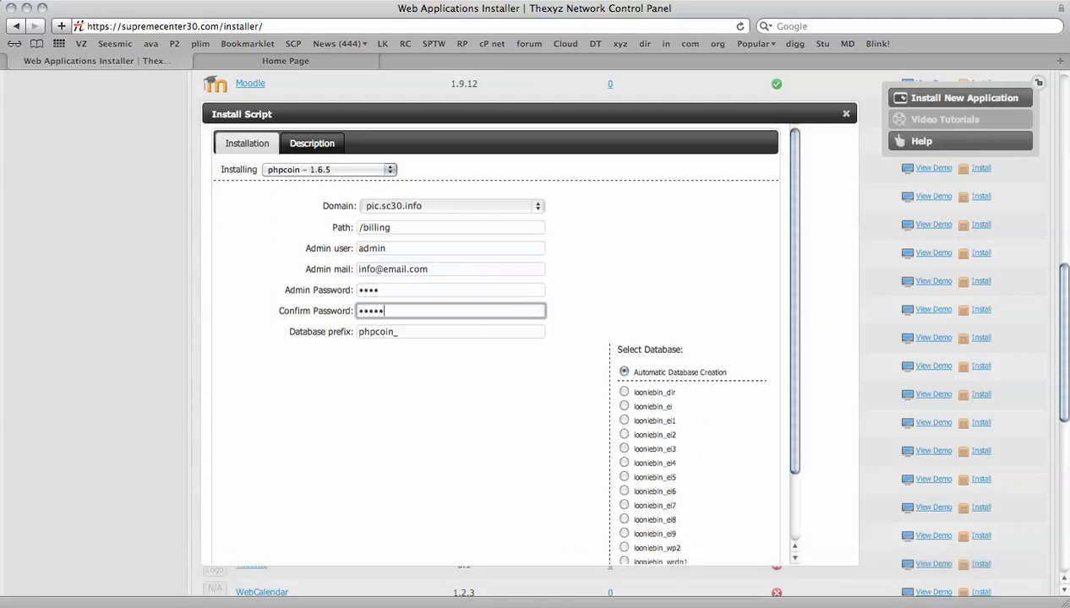
pyautogui.press('backspace')
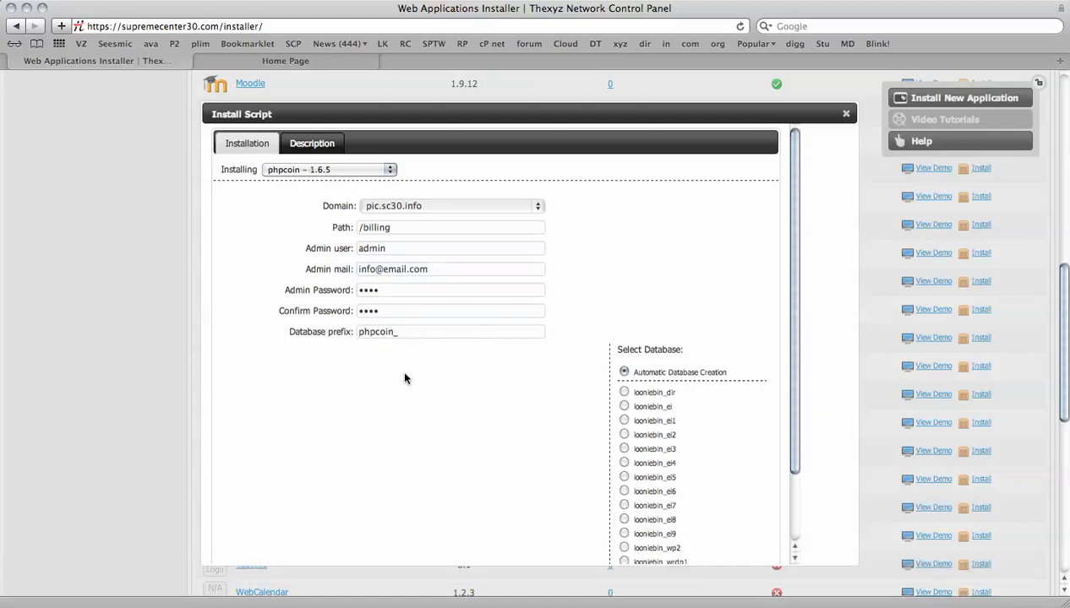
pyautogui.scroll(-3)
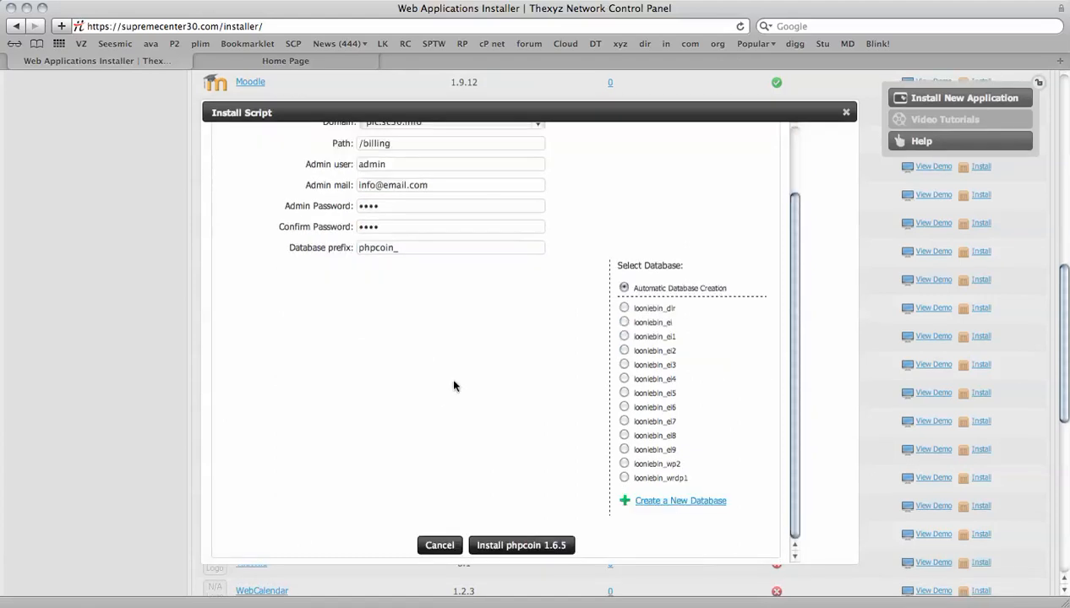
pyautogui.moveTo(550, 289)
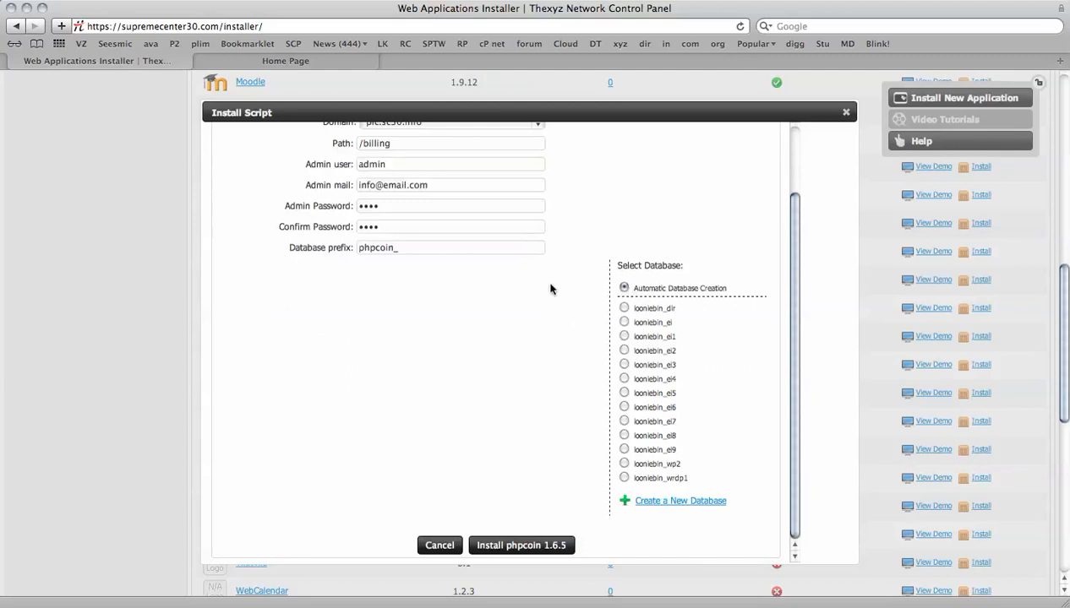
pyautogui.scroll(-3)
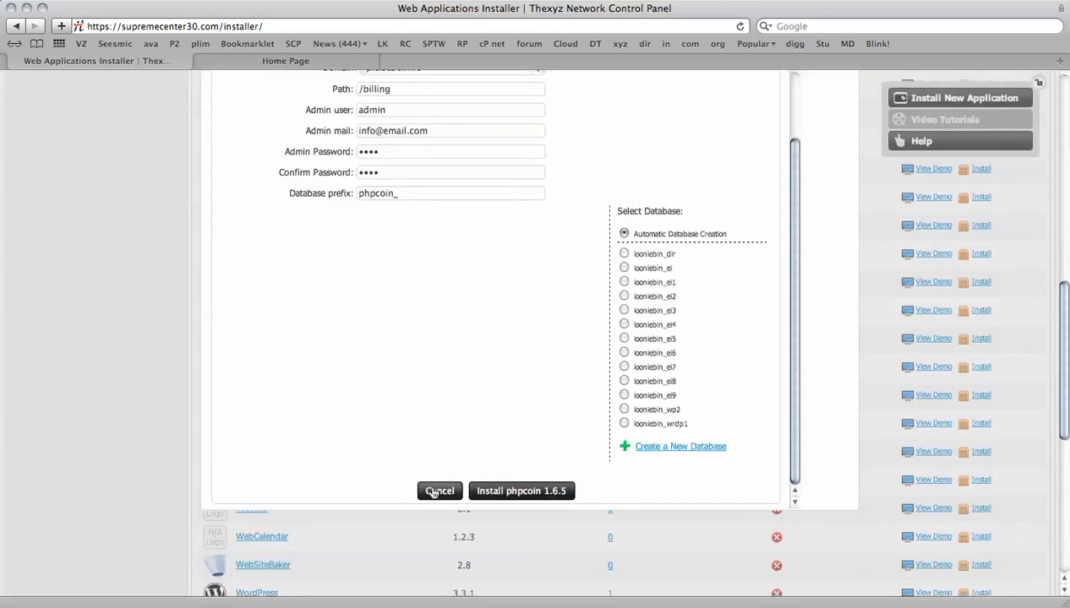
pyautogui.click(440, 490)
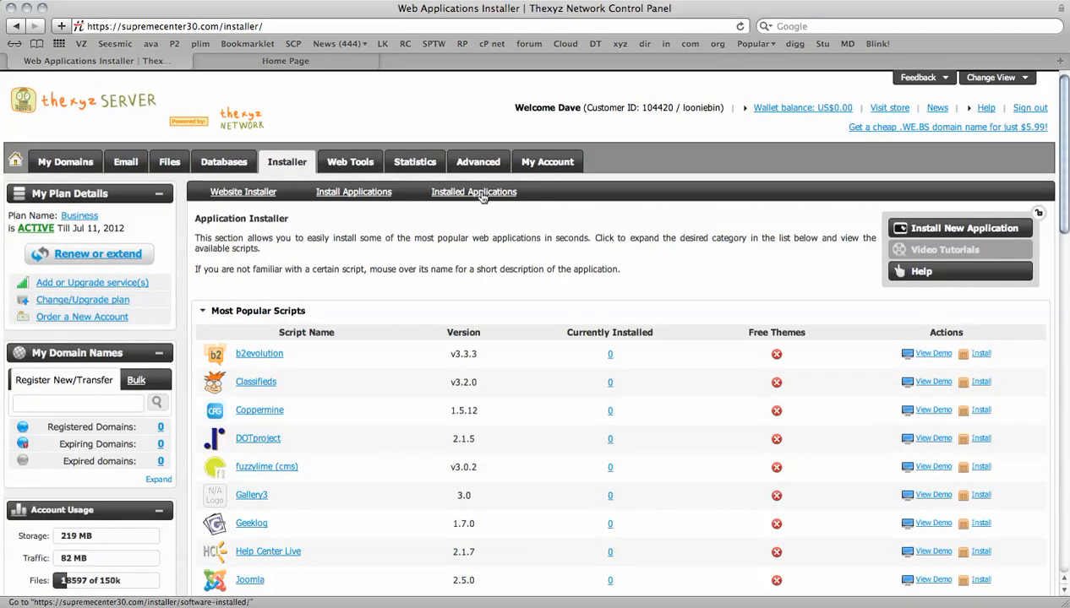
# Show Installed Applications and open the phpcoin site at looniebins.net/billing.
pyautogui.click(474, 193)
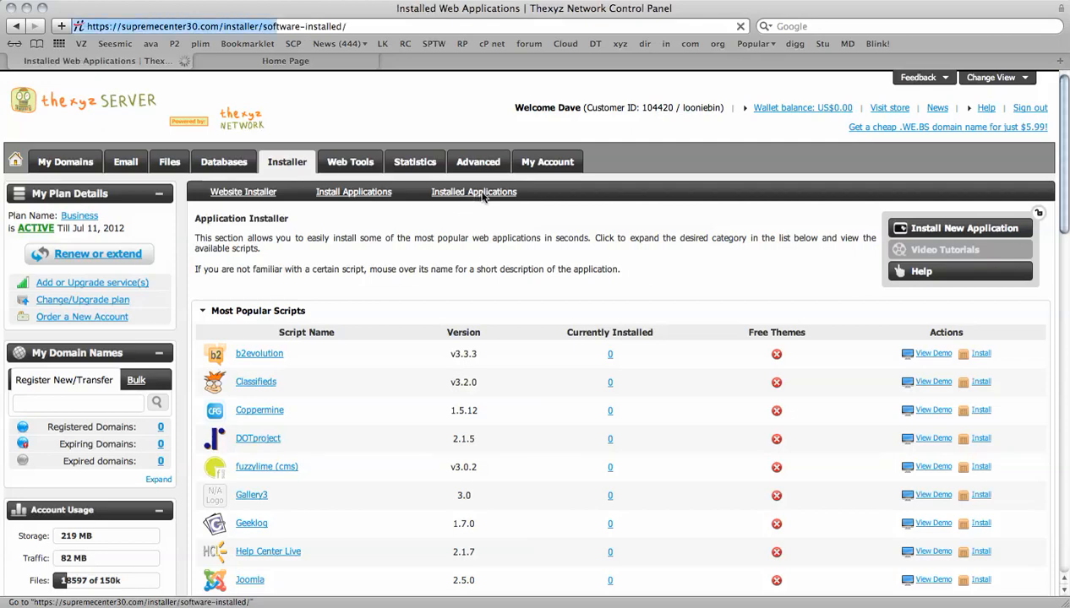
pyautogui.click(473, 193)
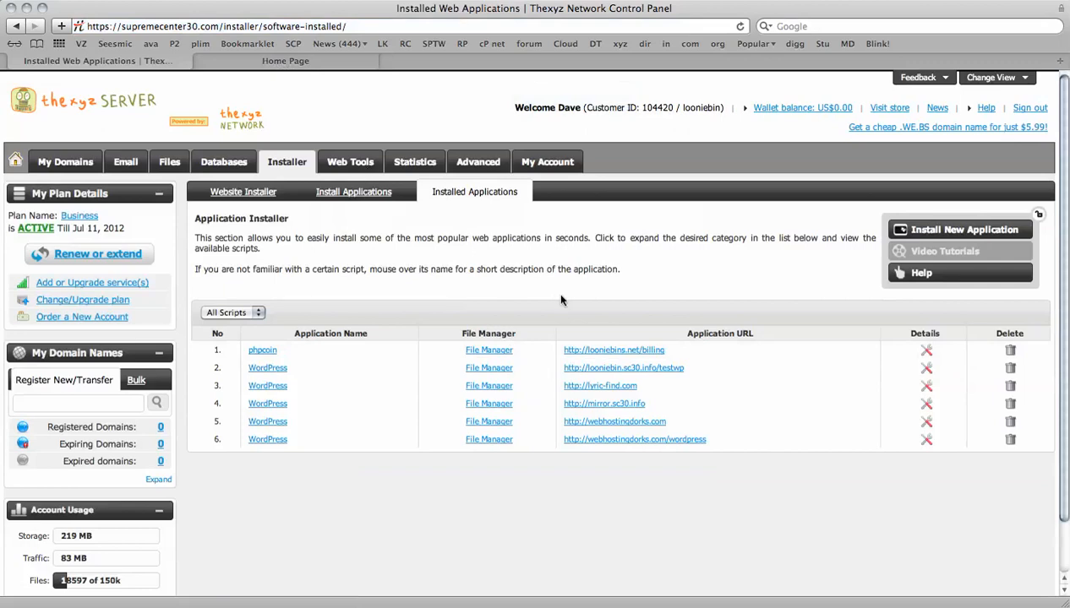
pyautogui.moveTo(602, 353)
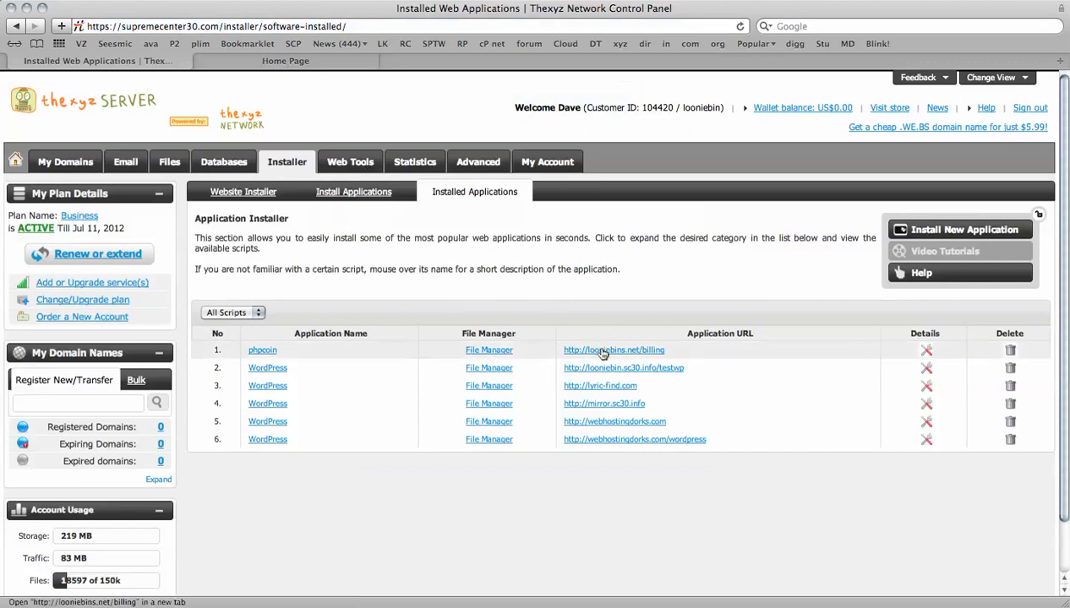
pyautogui.click(613, 348)
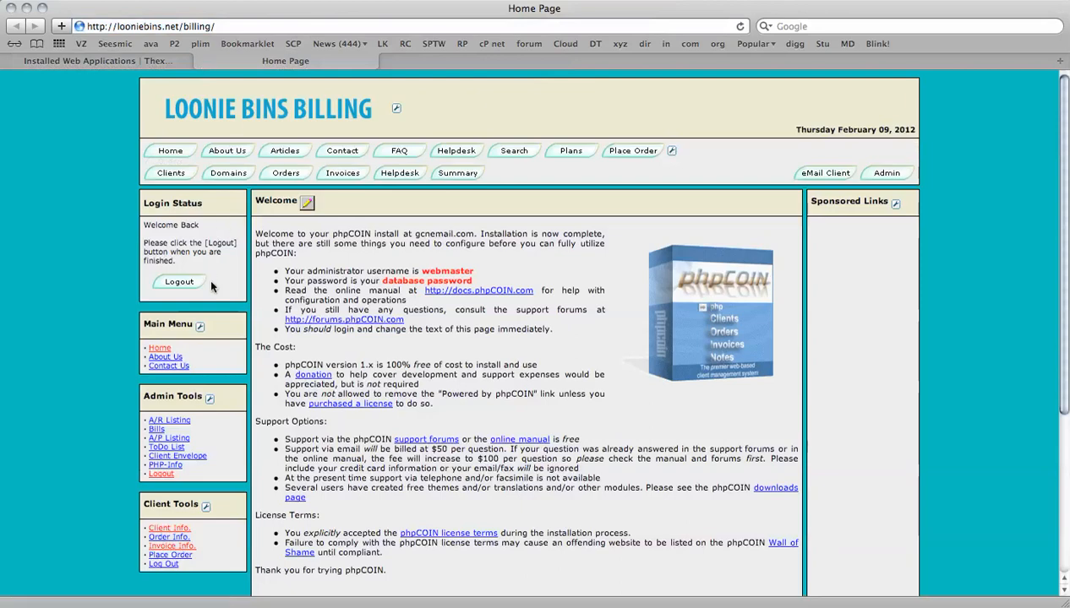
# Log out of the admin session and attempt a client login, which fails.
pyautogui.click(179, 280)
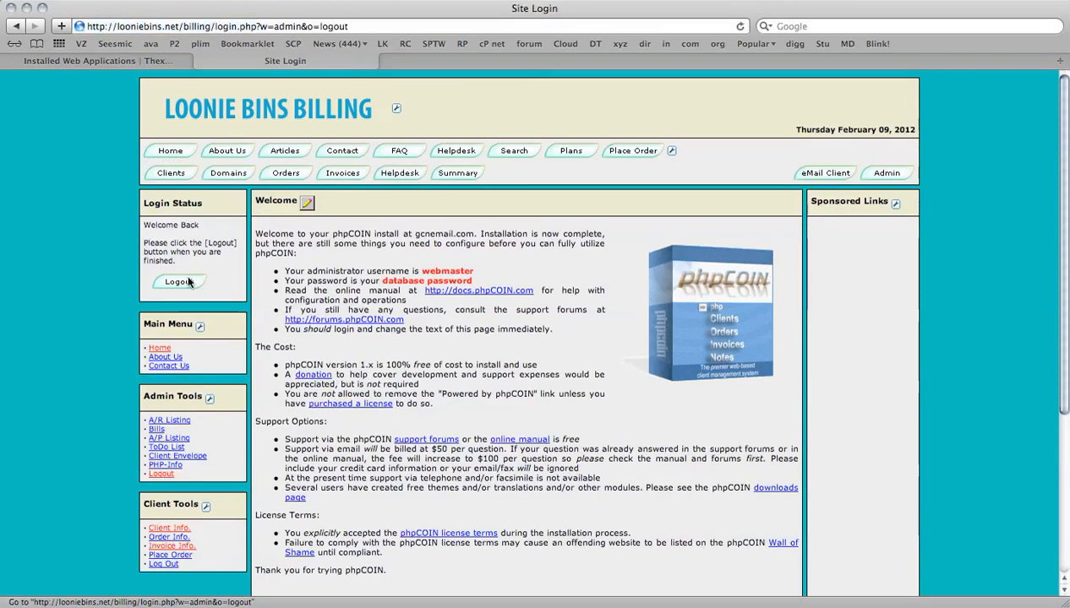
pyautogui.click(178, 281)
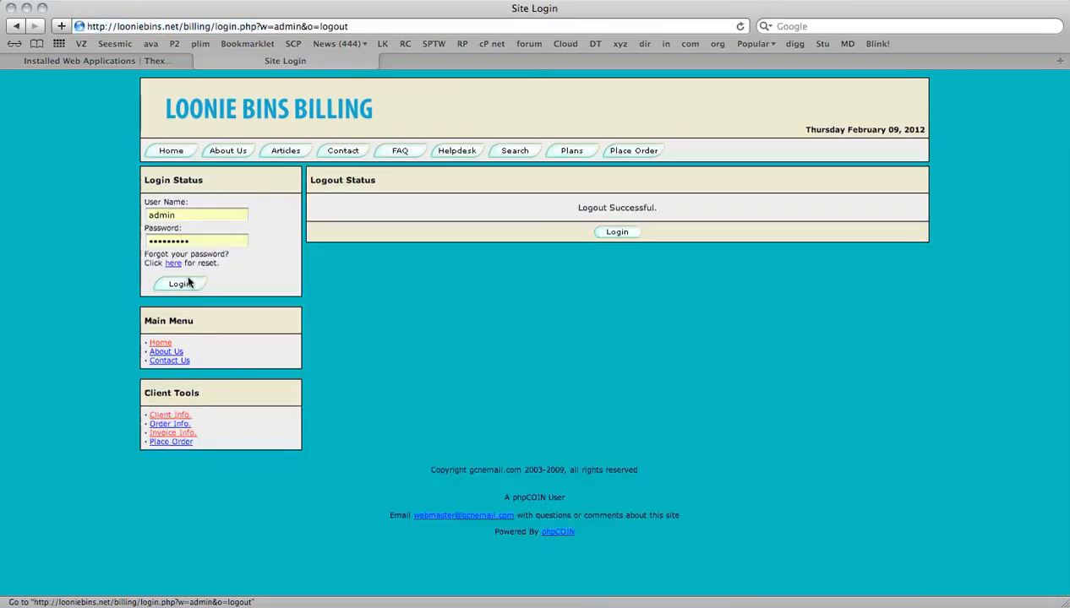
pyautogui.moveTo(89, 260)
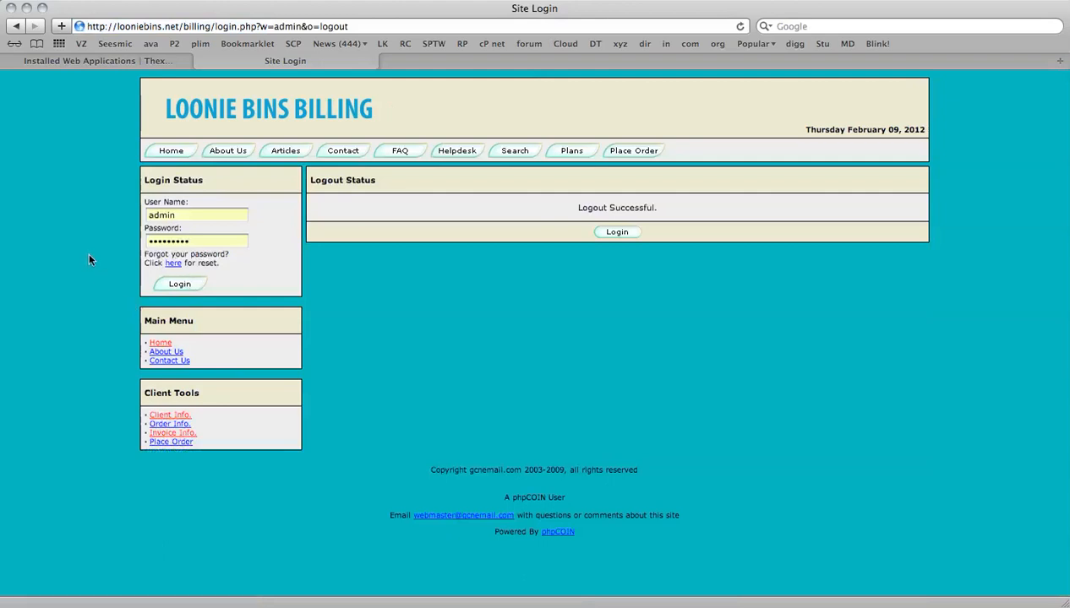
pyautogui.moveTo(233, 213)
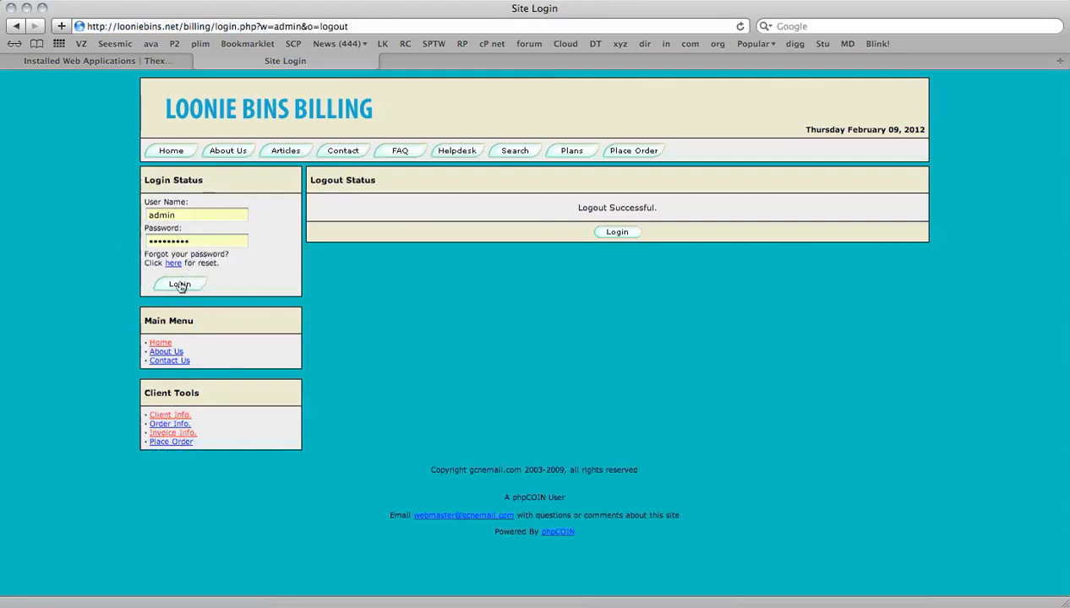
pyautogui.click(180, 284)
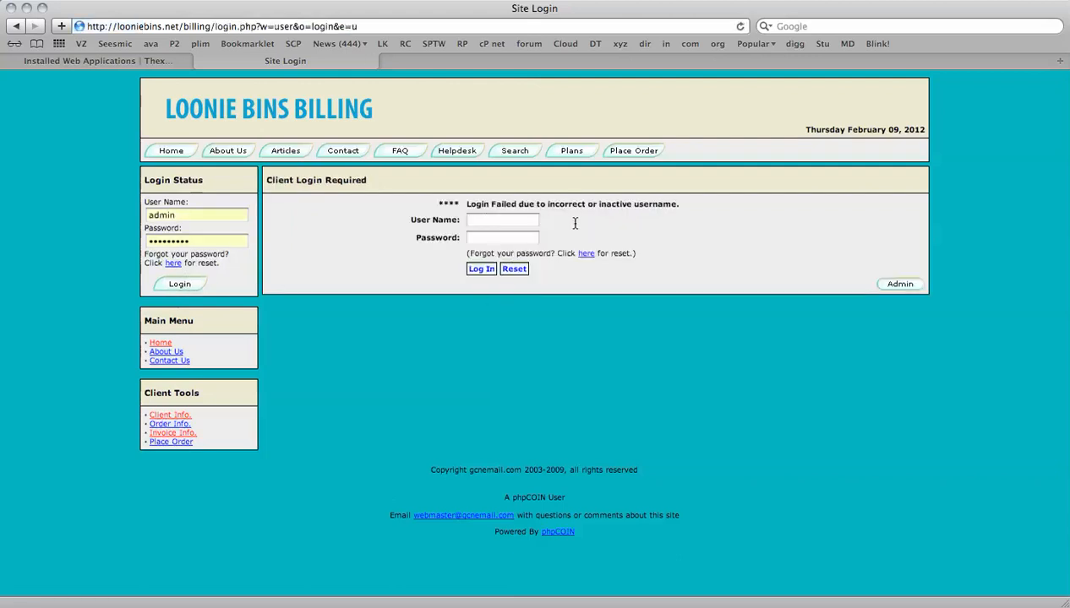
pyautogui.moveTo(575, 226)
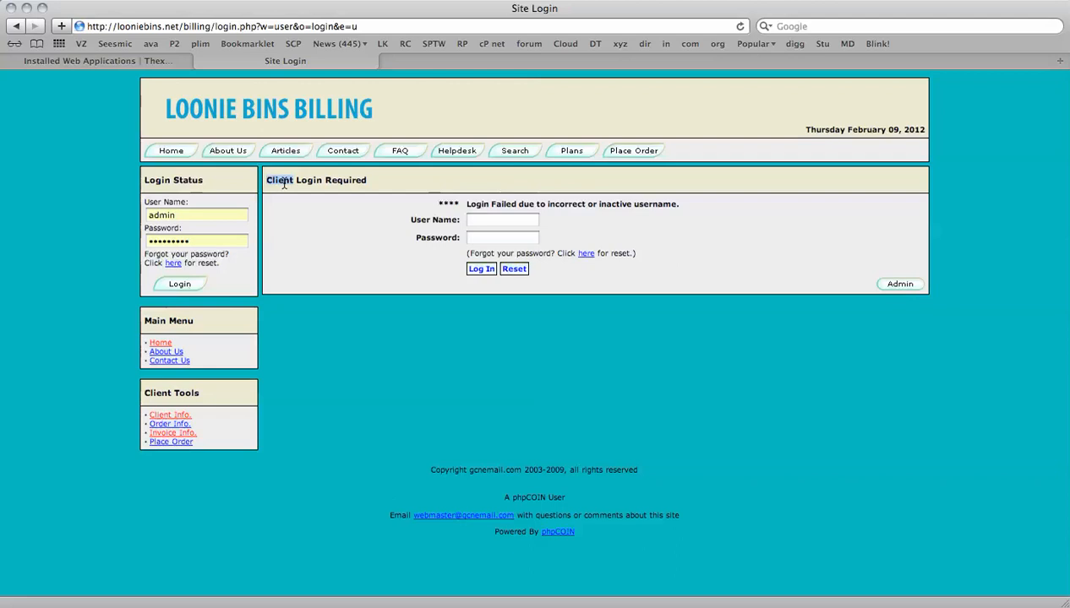
pyautogui.moveTo(544, 226)
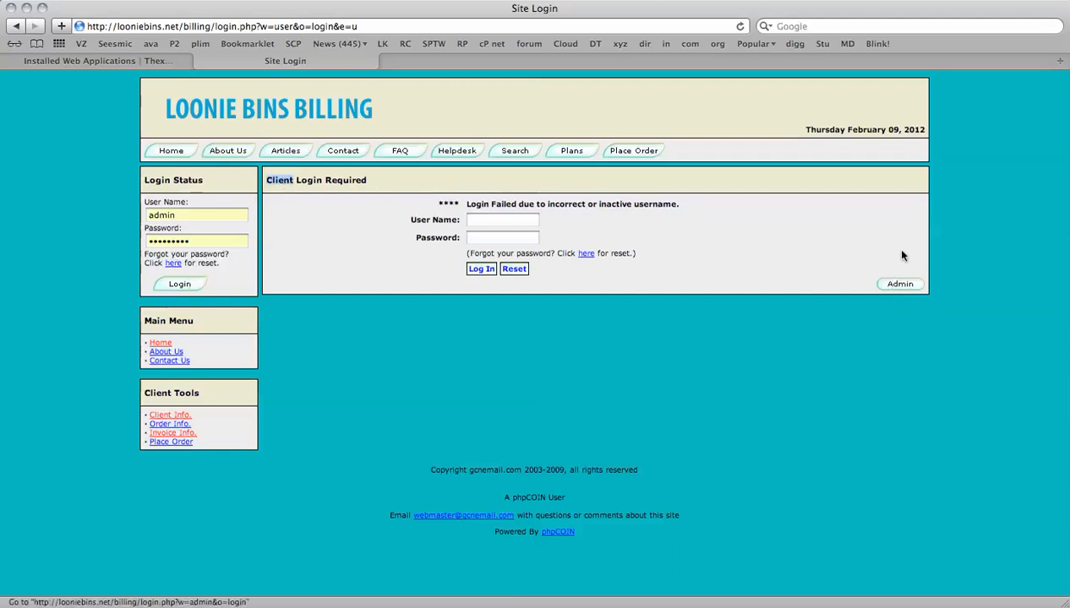
# Sign in through the Administrative Login form as user 'admin' to reach the Command Center.
pyautogui.click(899, 284)
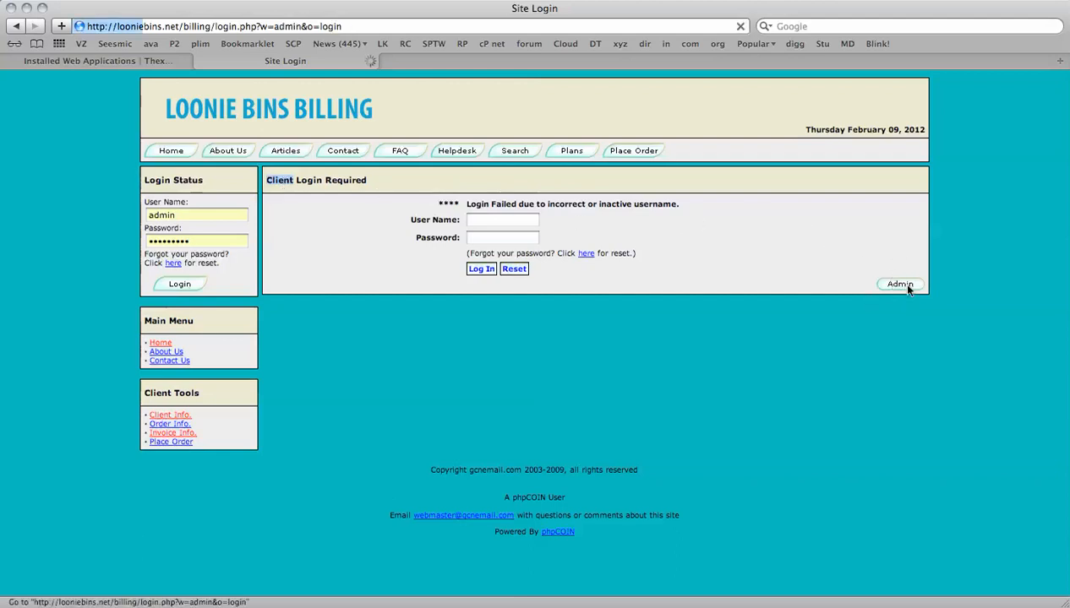
pyautogui.click(899, 284)
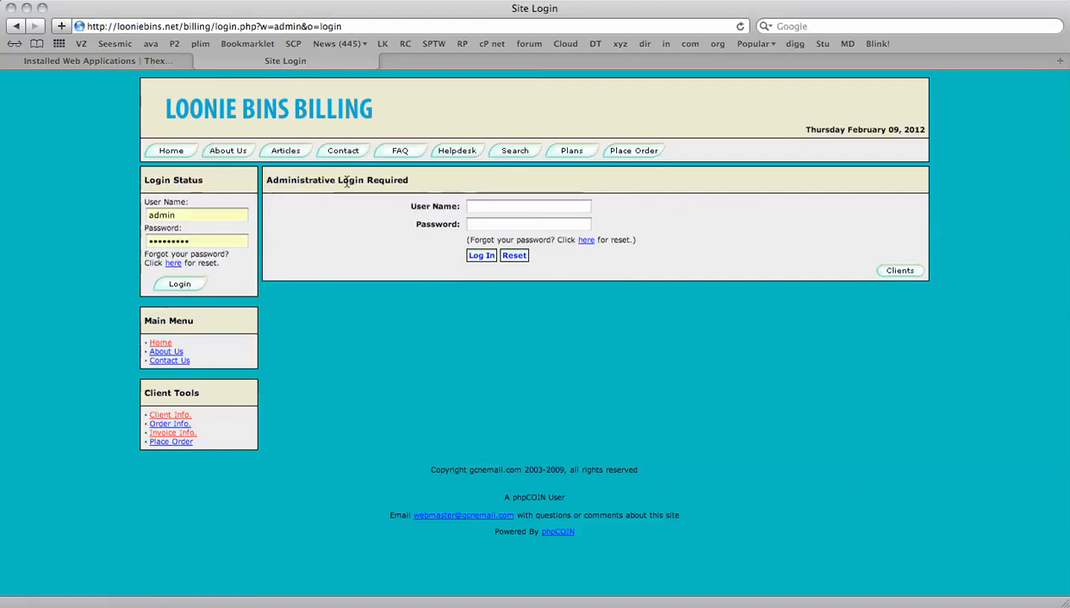
pyautogui.click(527, 206)
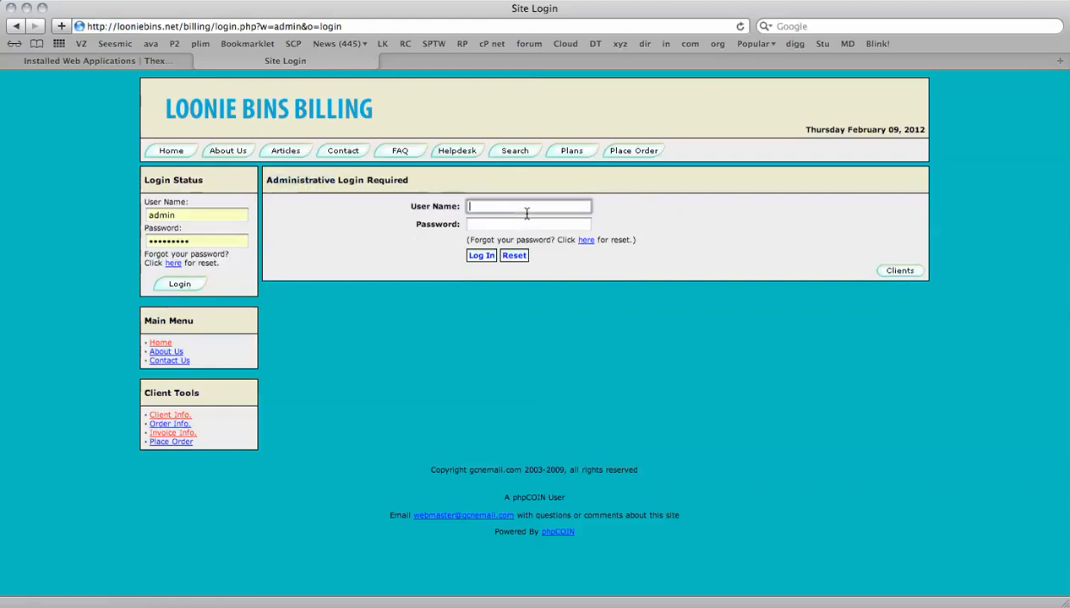
pyautogui.write('admin')
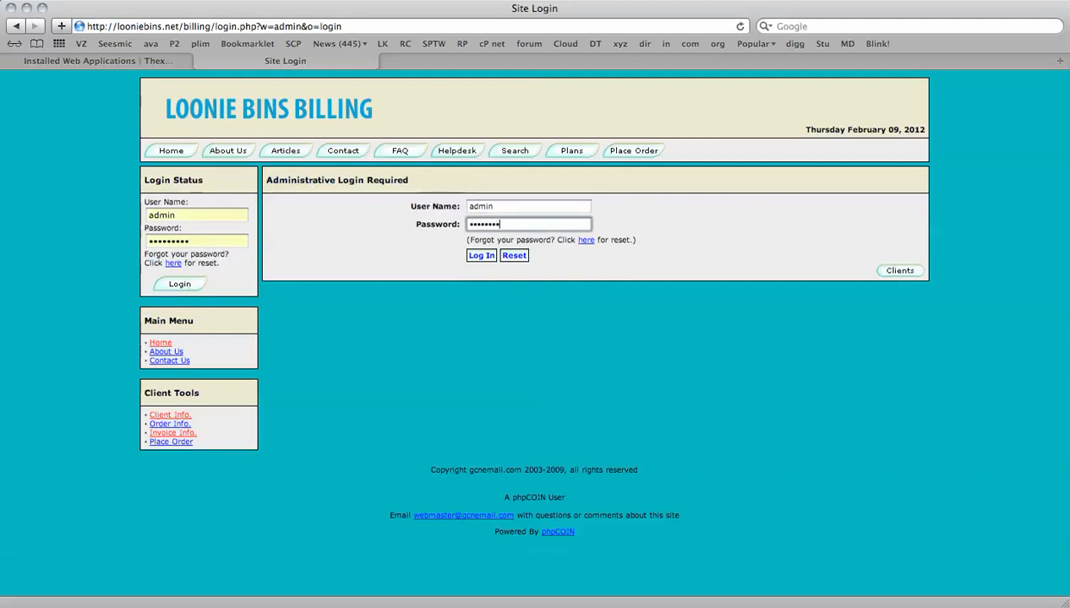
pyautogui.click(480, 255)
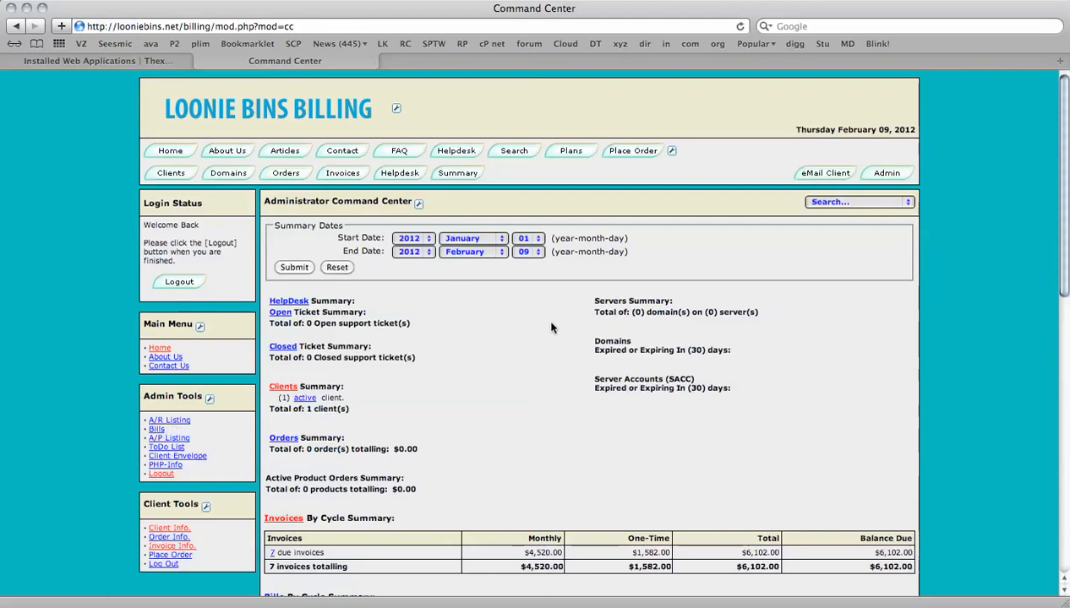
pyautogui.moveTo(407, 330)
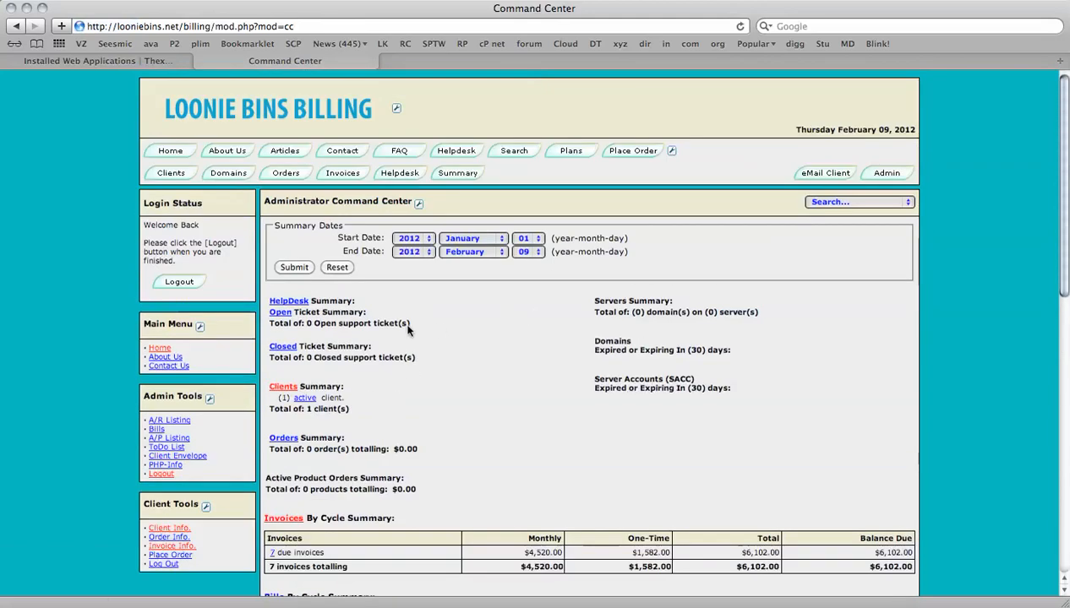
pyautogui.scroll(-3)
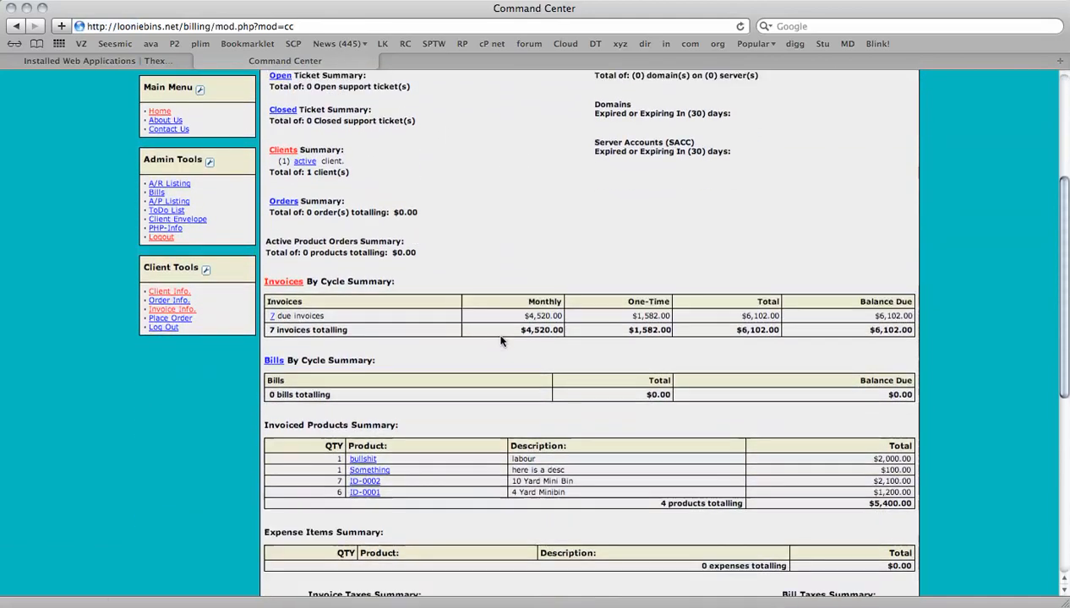
pyautogui.scroll(-3)
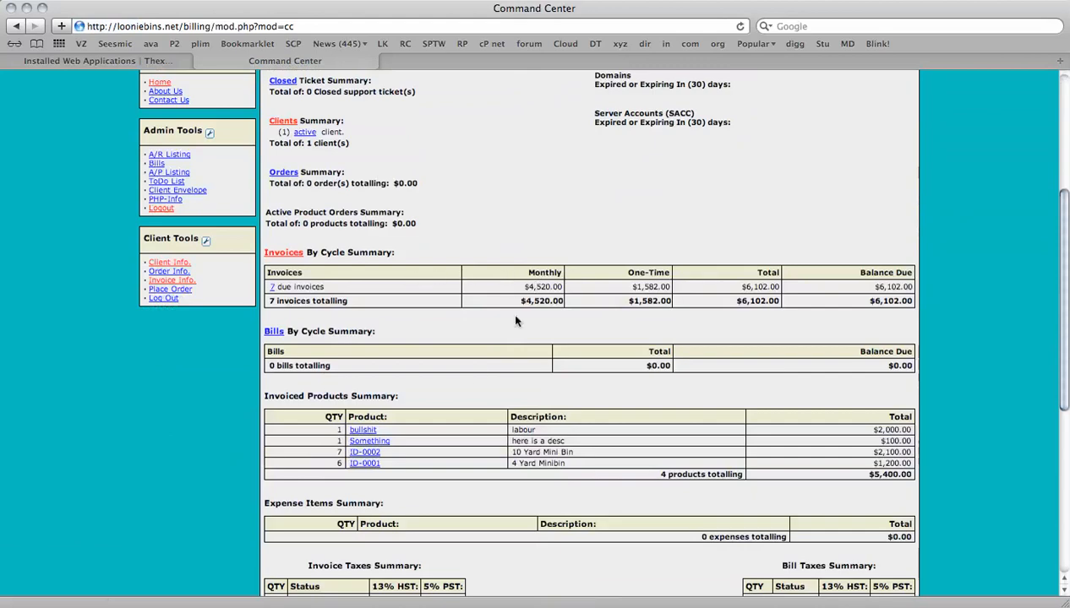
pyautogui.scroll(-3)
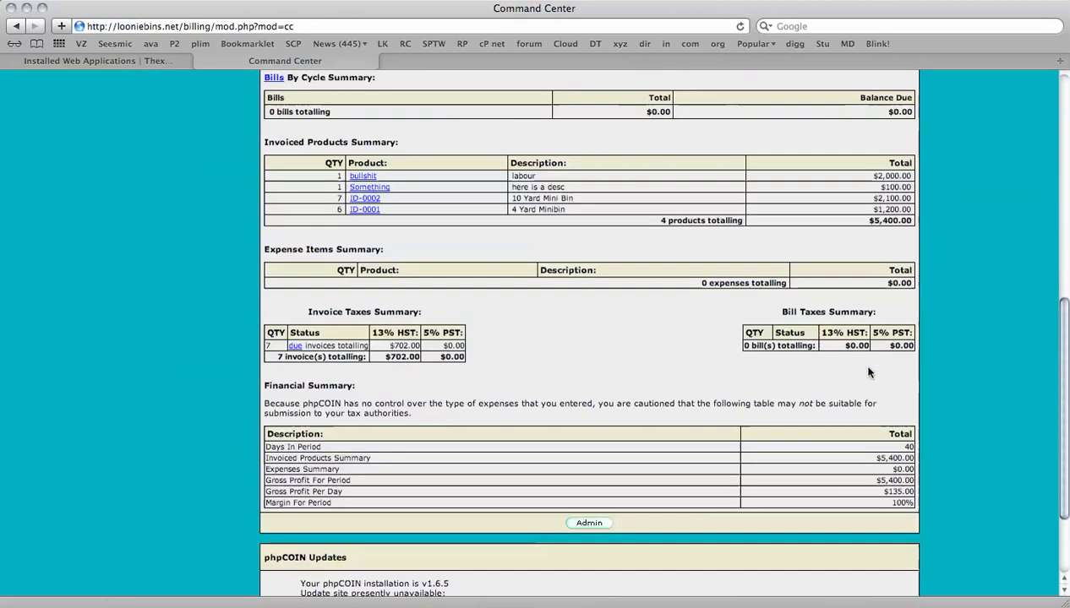
pyautogui.scroll(-3)
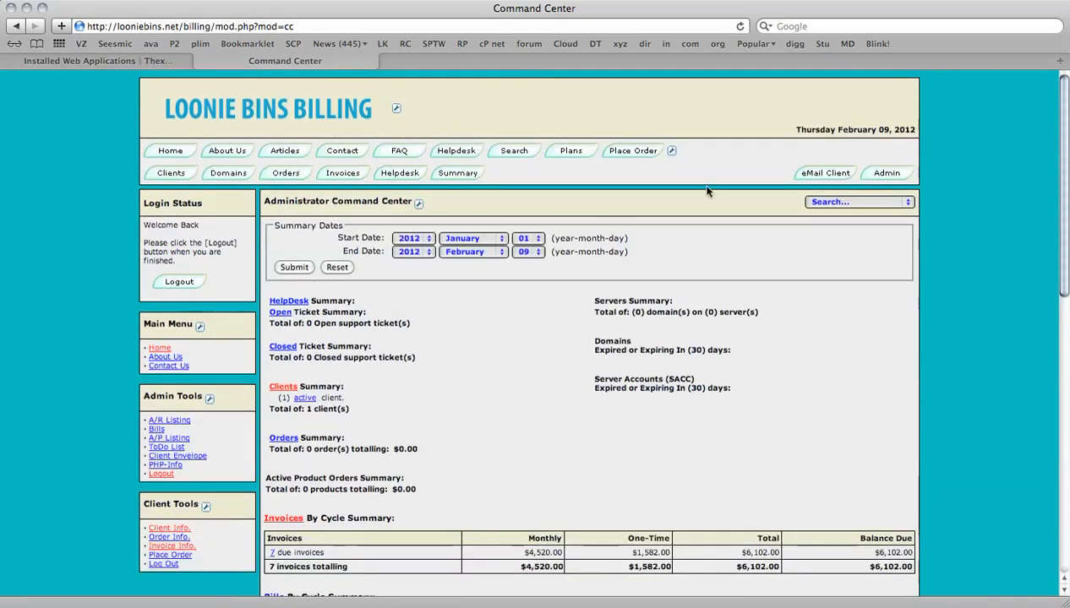
pyautogui.moveTo(862, 313)
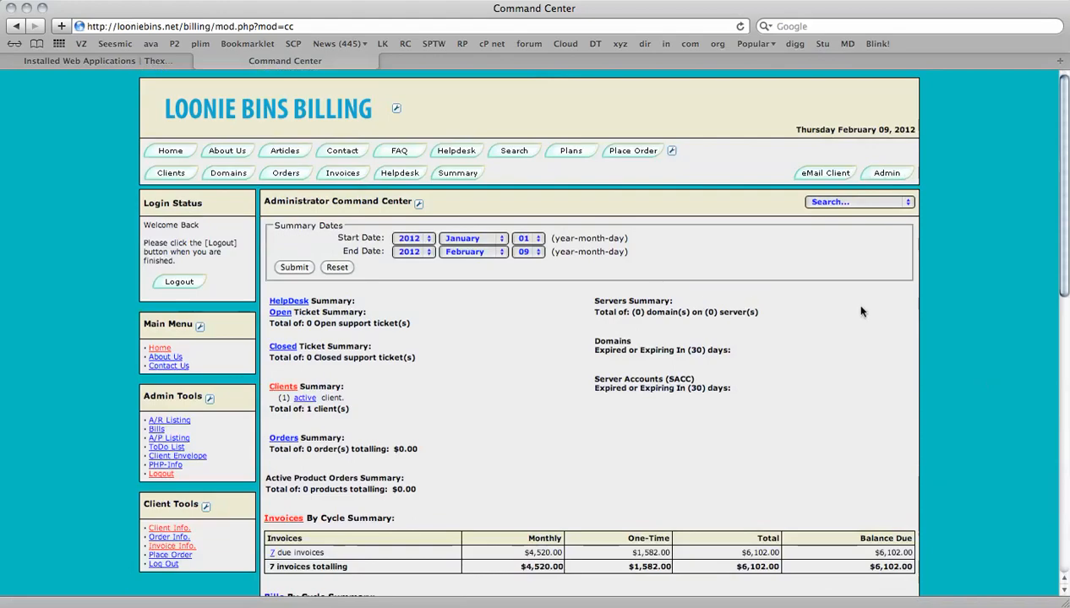
pyautogui.moveTo(963, 308)
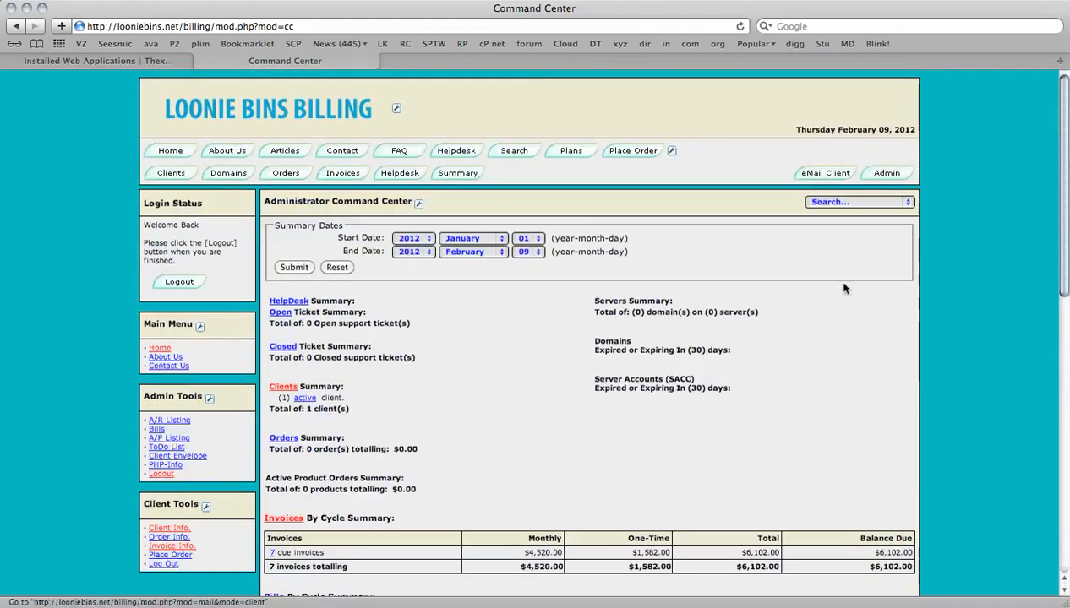
pyautogui.moveTo(885, 173)
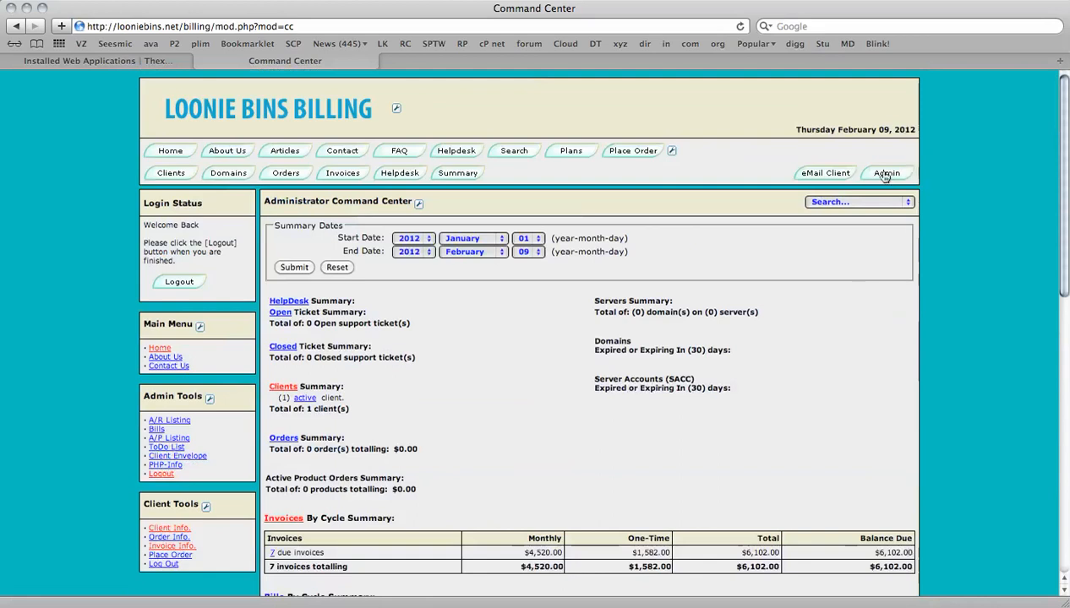
pyautogui.moveTo(886, 172)
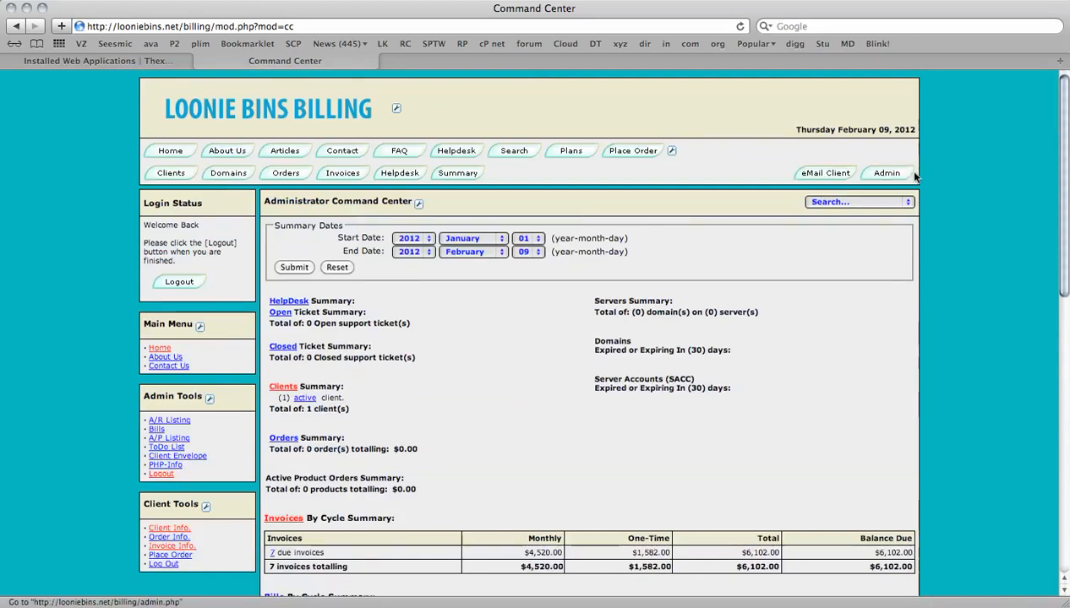
# Show the Administrator Menu of configuration, content, product and email tools.
pyautogui.click(886, 173)
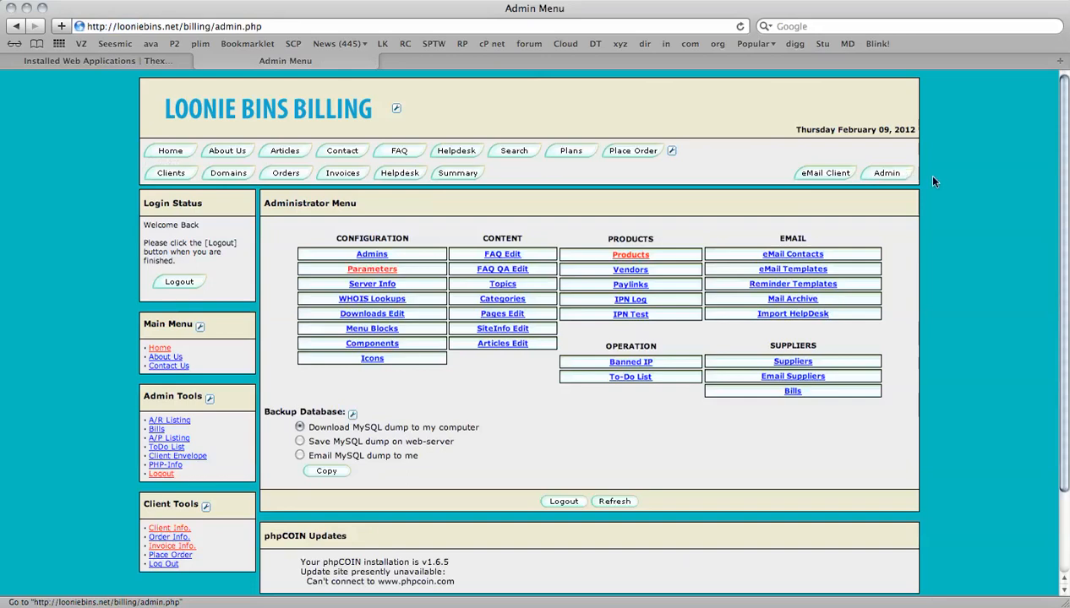
pyautogui.scroll(-3)
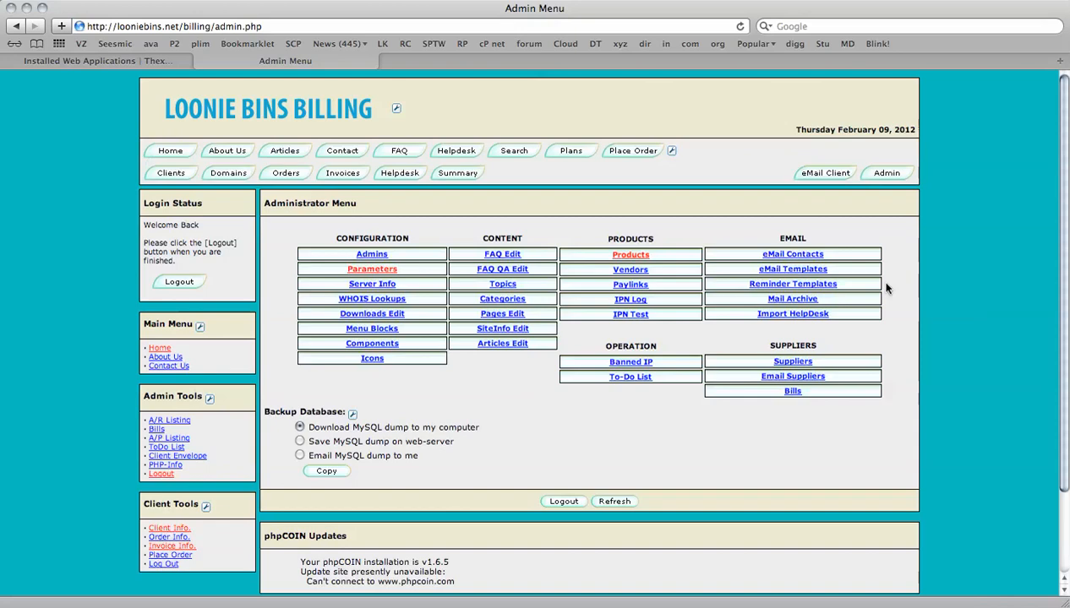
pyautogui.moveTo(372, 298)
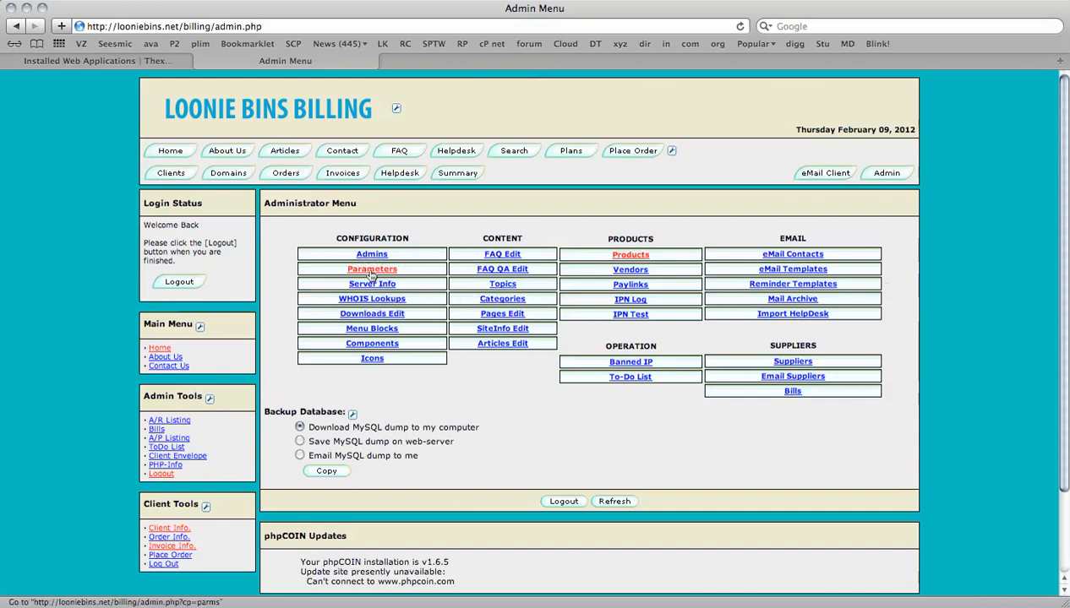
# In Parameters Editor, show the invoices subgroup and view the Invoice Tax 01 label parameter.
pyautogui.click(371, 269)
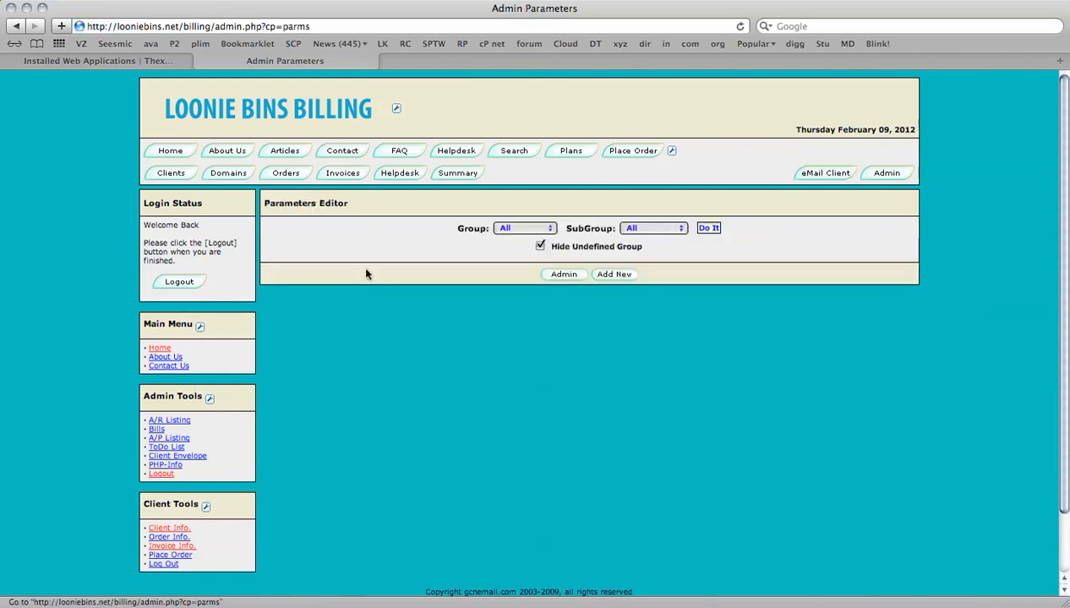
pyautogui.moveTo(667, 237)
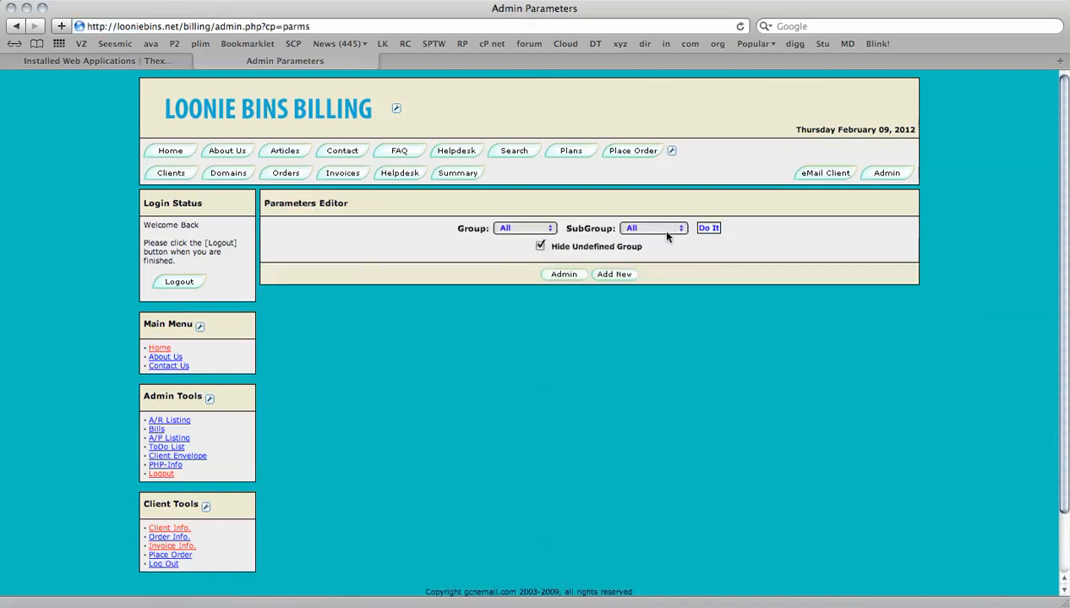
pyautogui.click(652, 228)
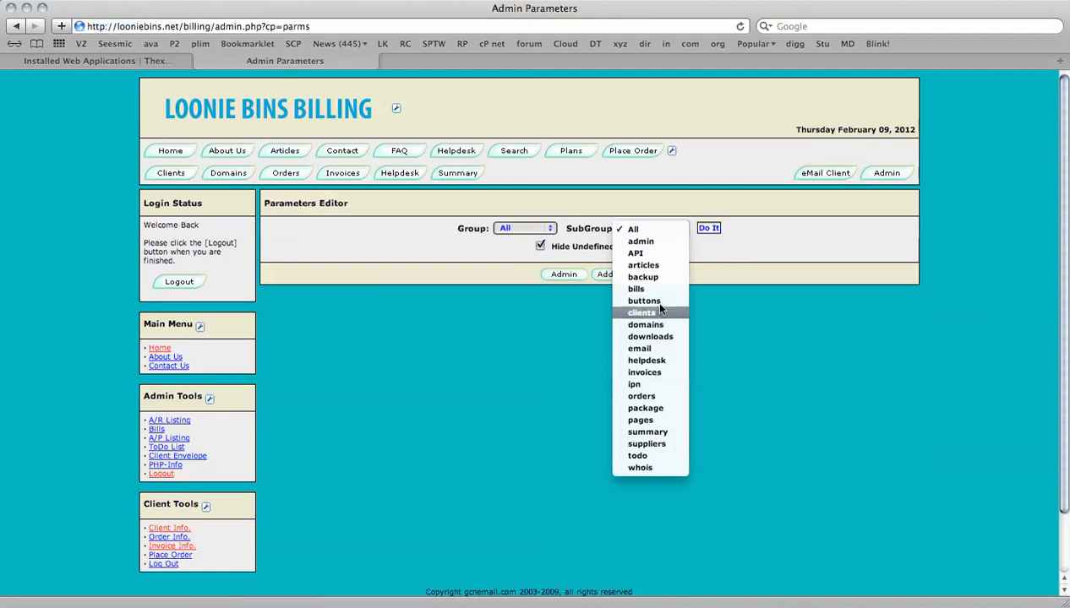
pyautogui.moveTo(643, 374)
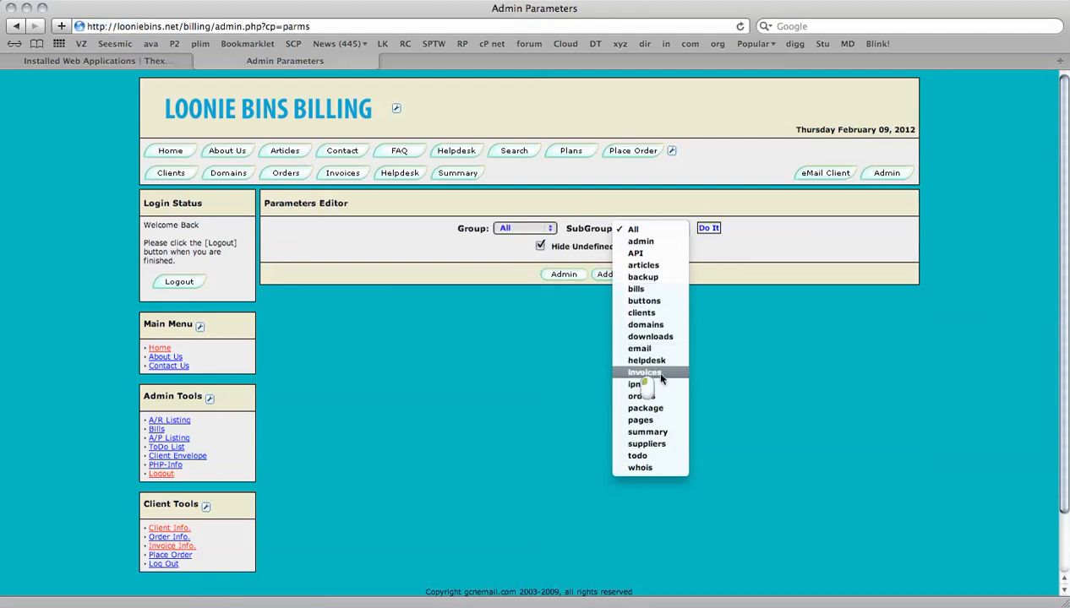
pyautogui.click(644, 374)
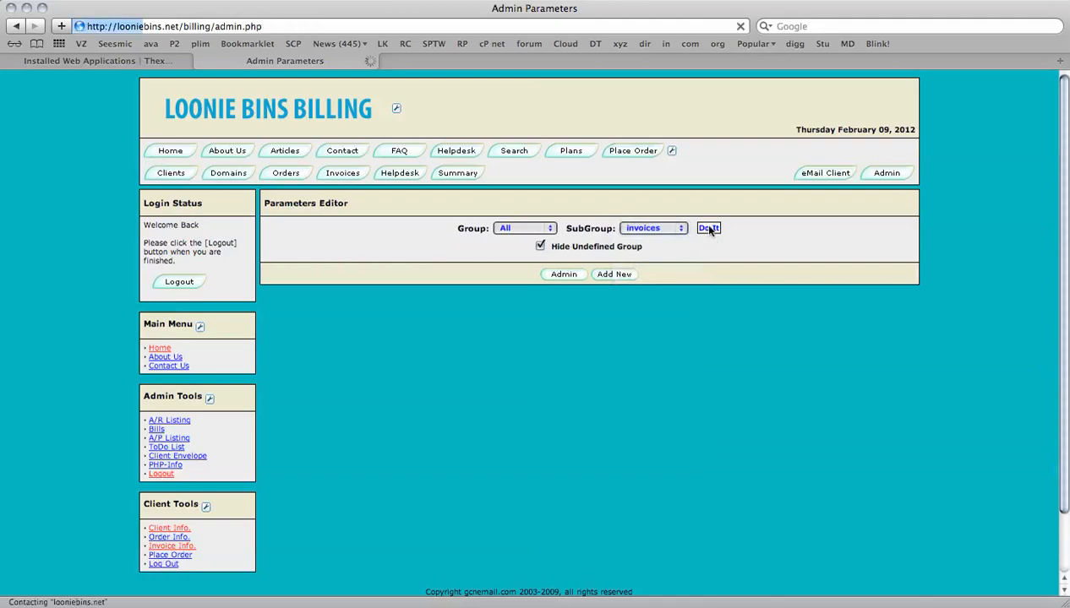
pyautogui.click(708, 228)
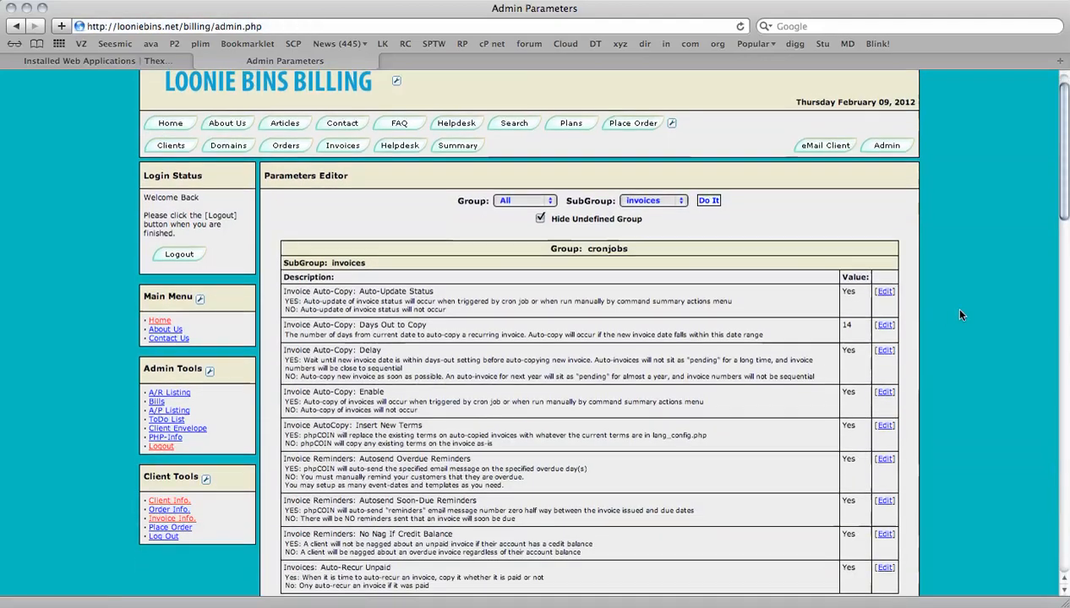
pyautogui.scroll(-3)
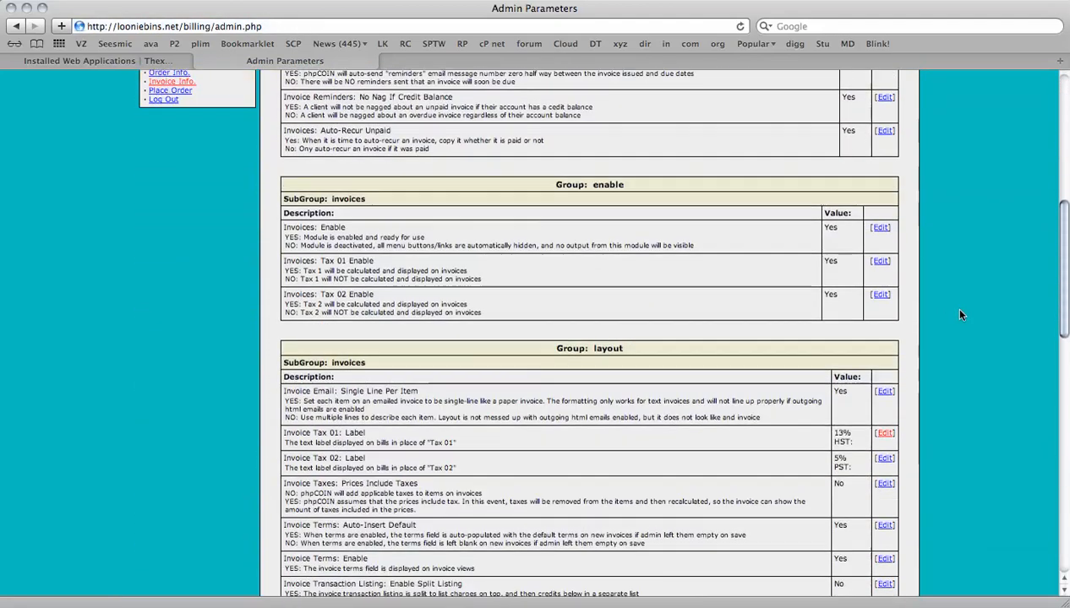
pyautogui.scroll(-3)
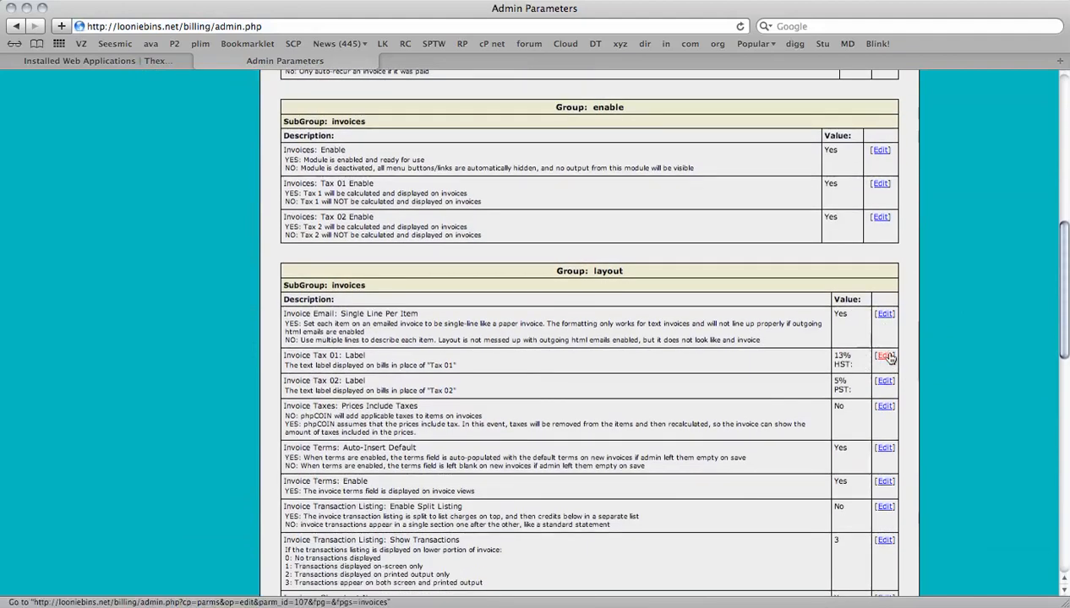
pyautogui.click(884, 355)
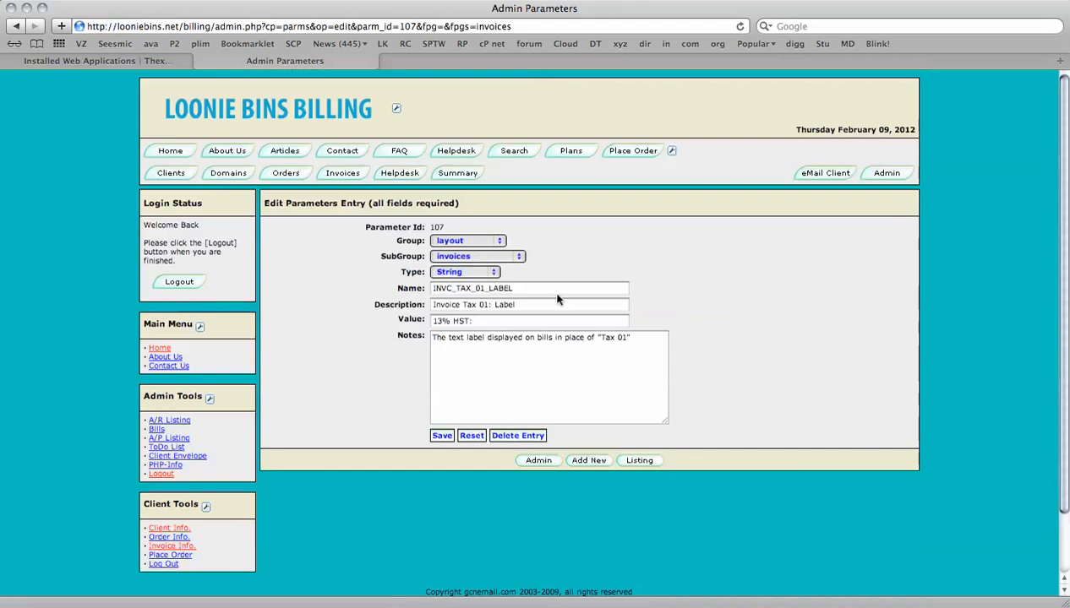
pyautogui.moveTo(14, 48)
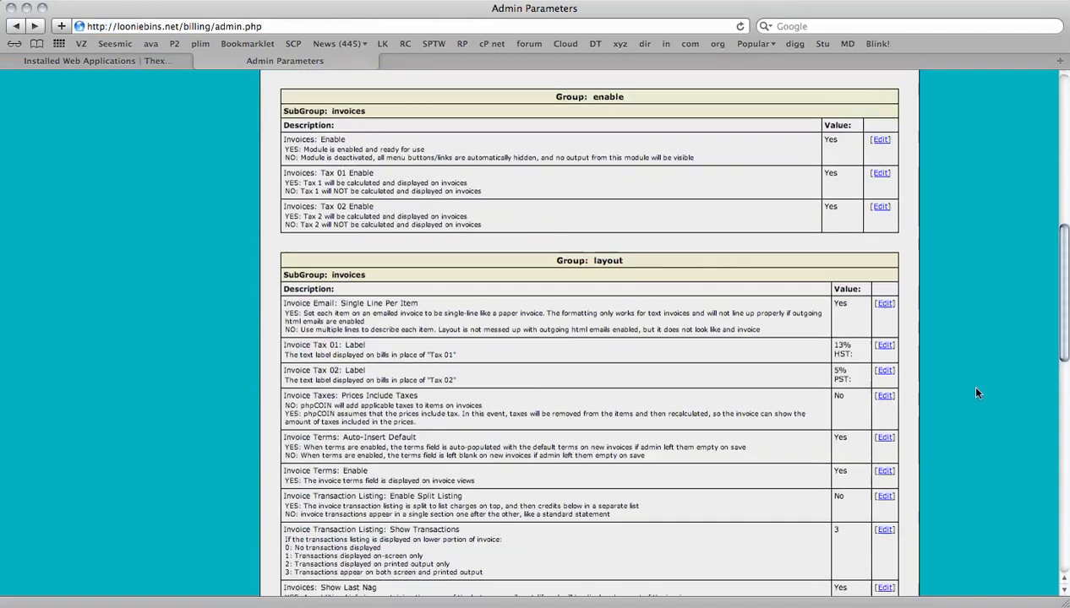
pyautogui.scroll(-3)
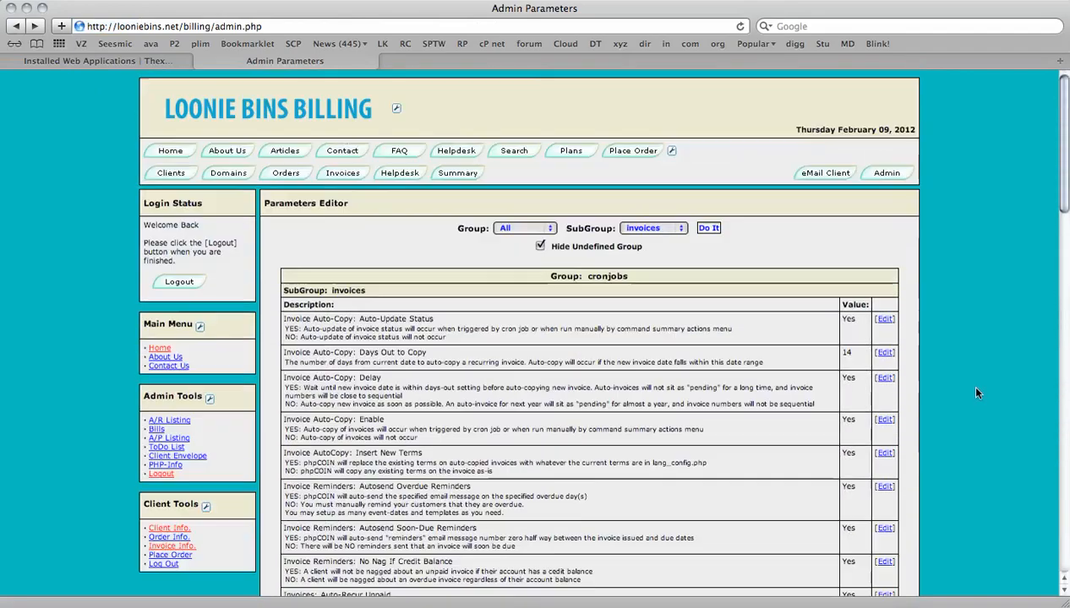
# Switch the Parameters Editor to the pages subgroup, then to the suppliers subgroup.
pyautogui.click(653, 226)
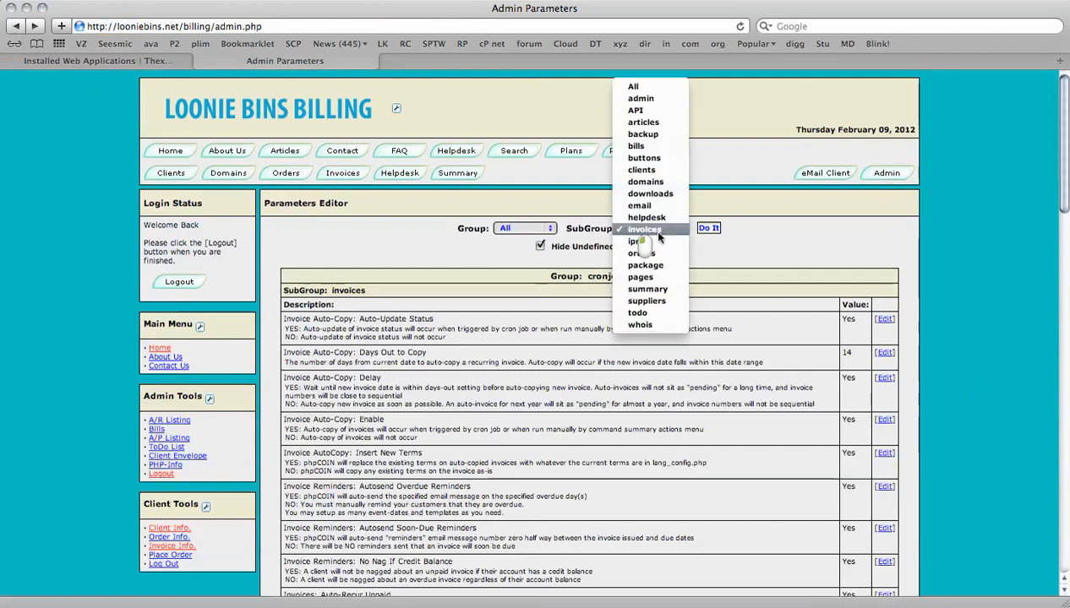
pyautogui.click(639, 277)
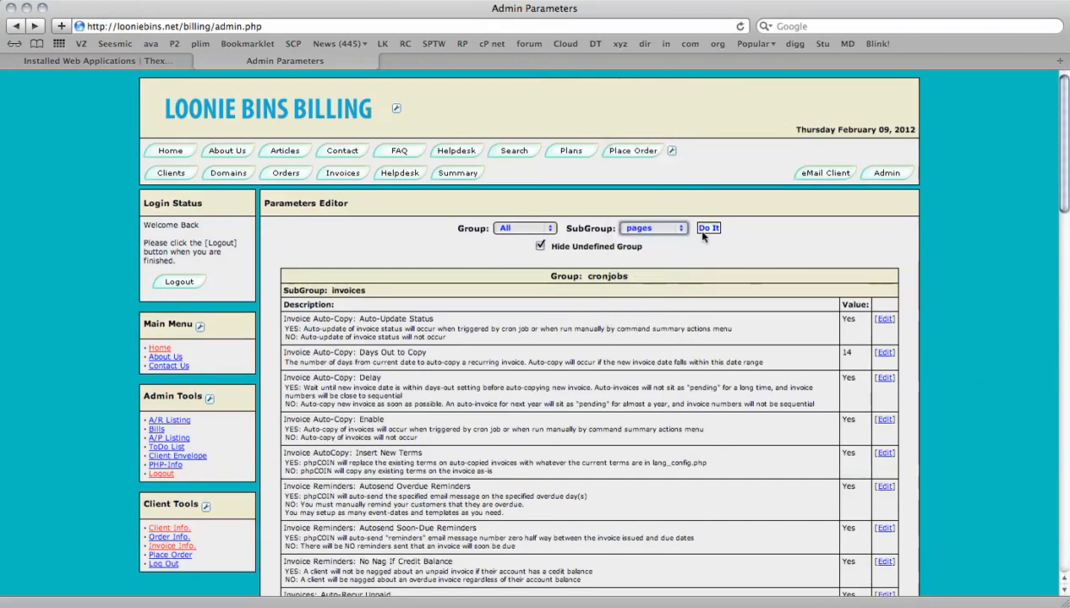
pyautogui.click(708, 228)
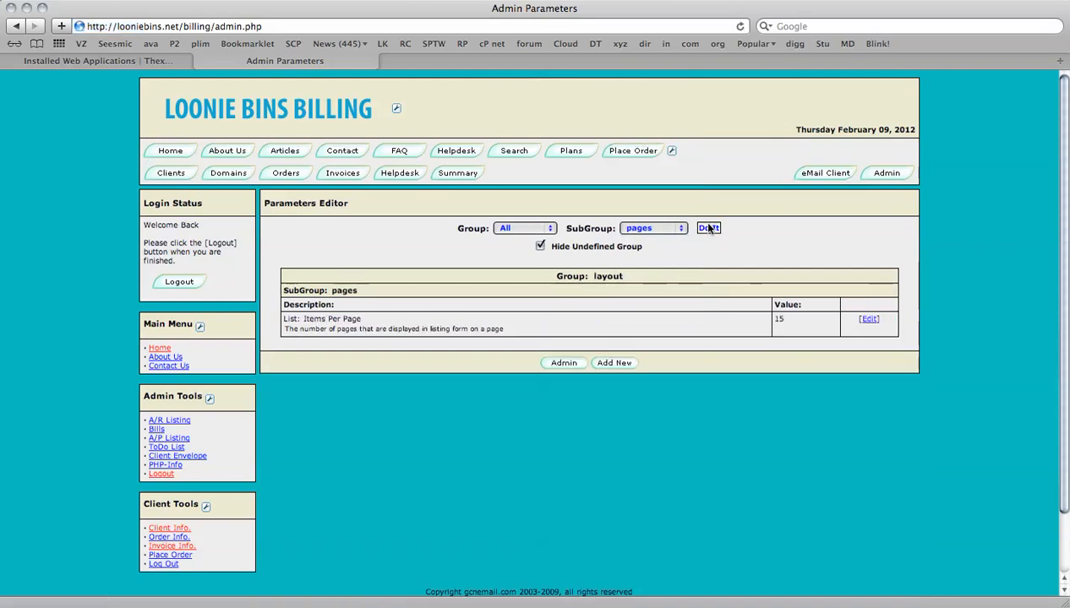
pyautogui.moveTo(664, 230)
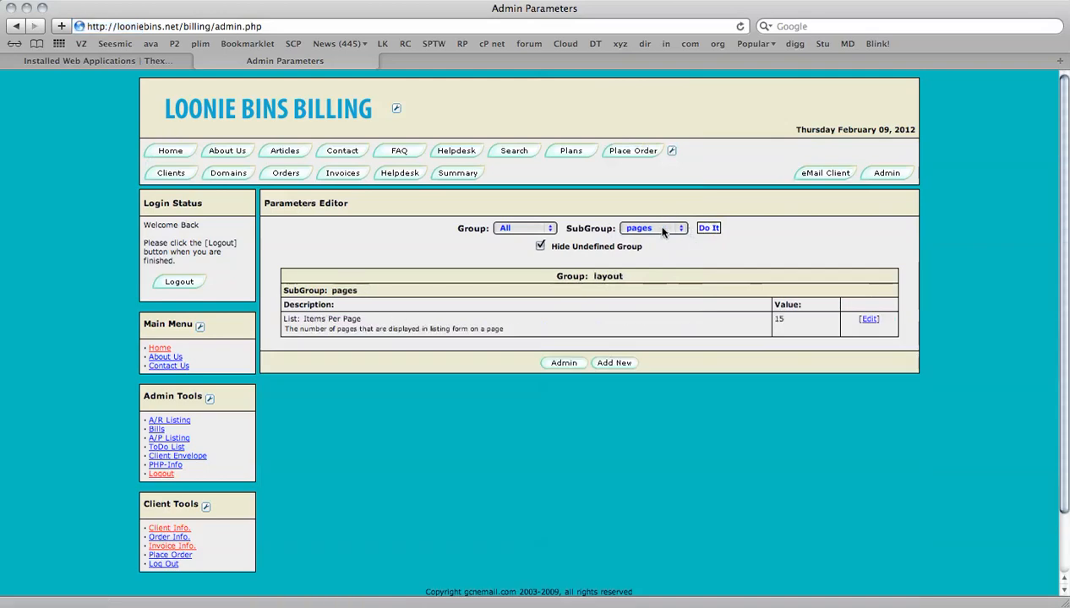
pyautogui.click(653, 228)
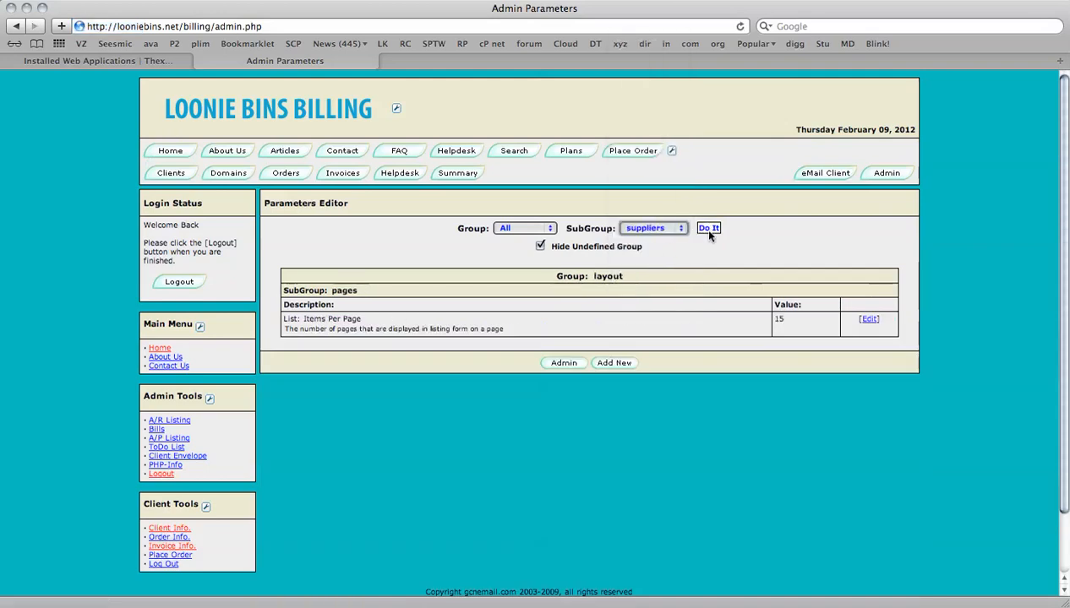
pyautogui.click(708, 228)
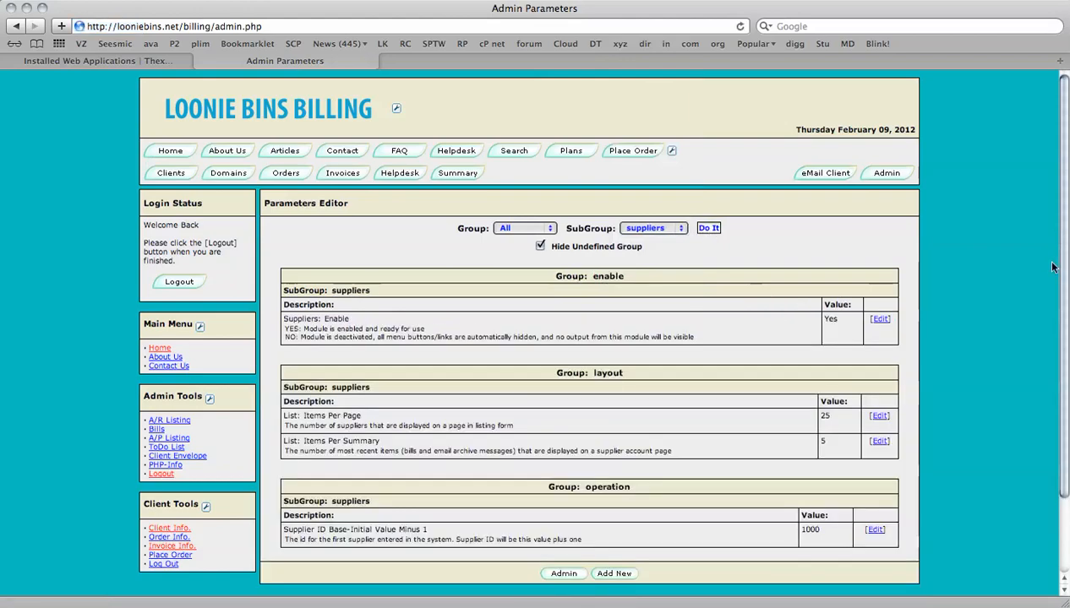
pyautogui.moveTo(886, 173)
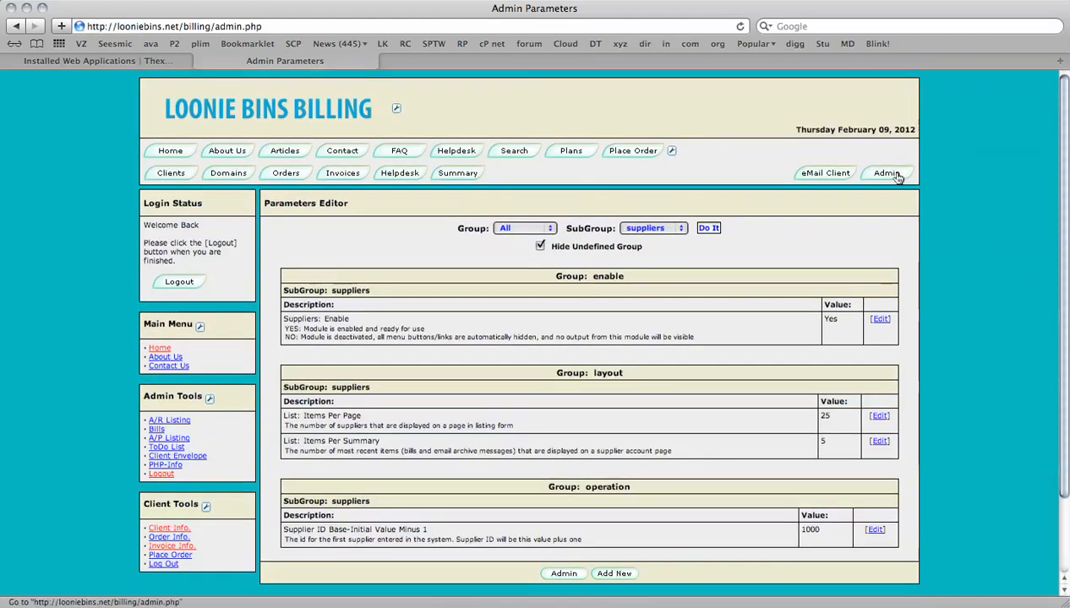
# Reach the Products Editor listing 4 Yard Minibin and 10 Yard Mini Bin, and begin adding a product.
pyautogui.click(886, 172)
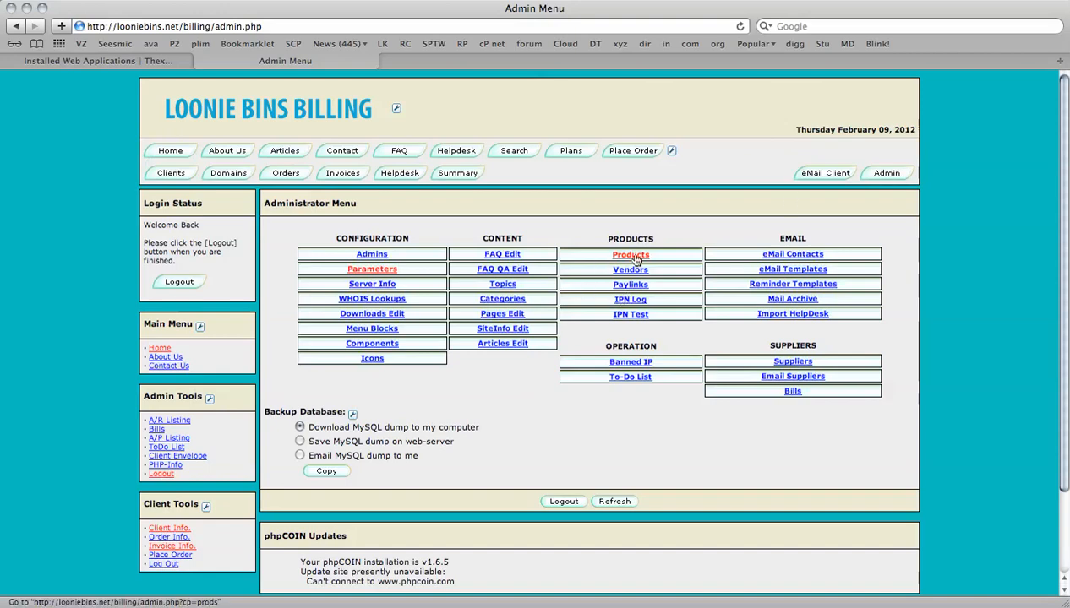
pyautogui.click(630, 253)
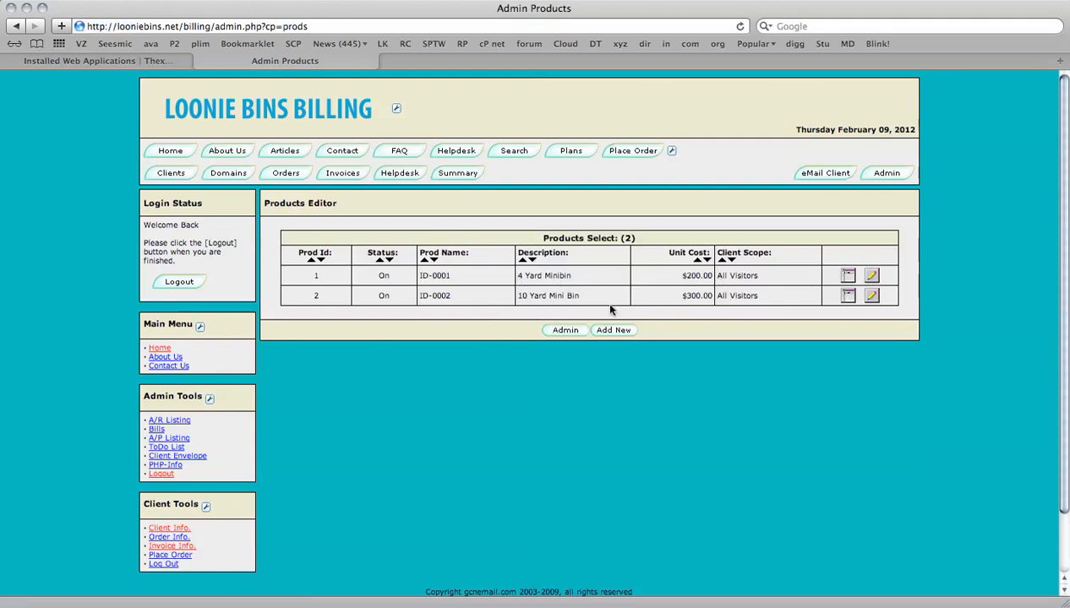
pyautogui.click(614, 330)
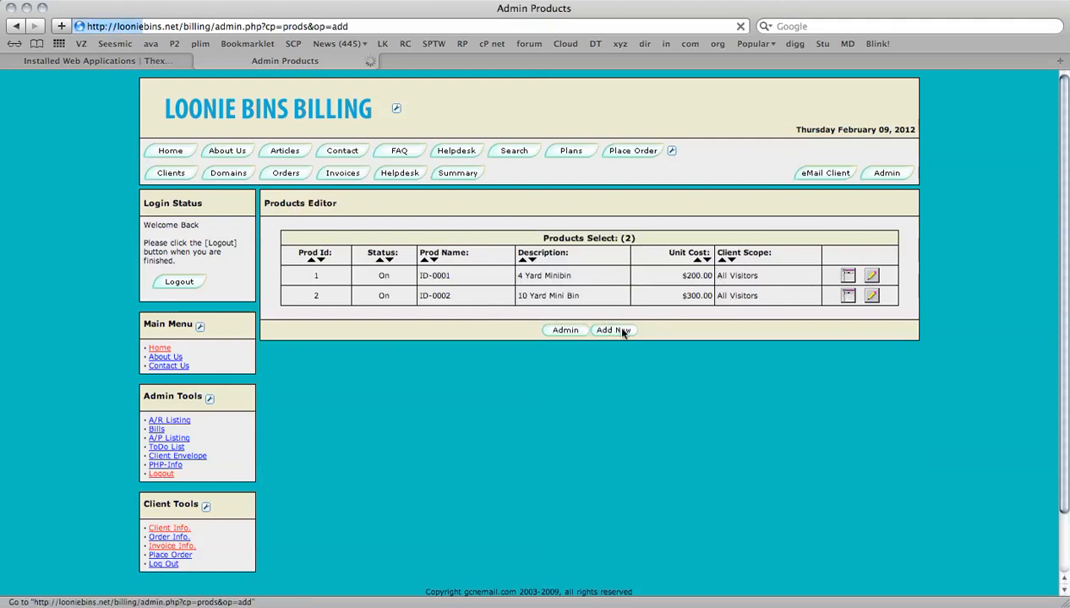
# Add active product 'test product' at unit cost 100 with Tax 01 (HST) only, saved as ID 3.
pyautogui.click(614, 329)
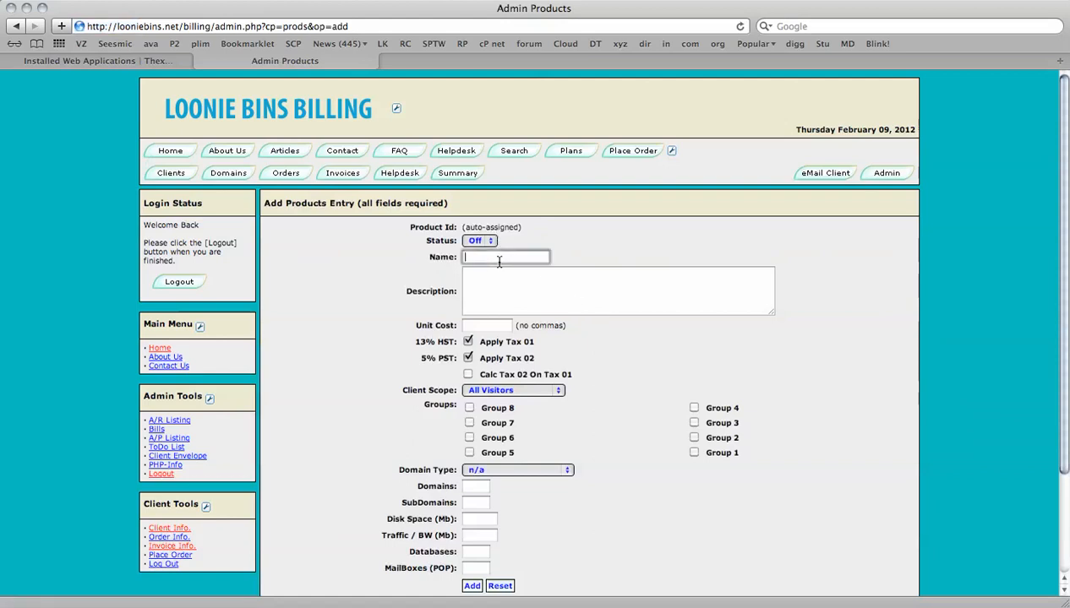
pyautogui.click(482, 240)
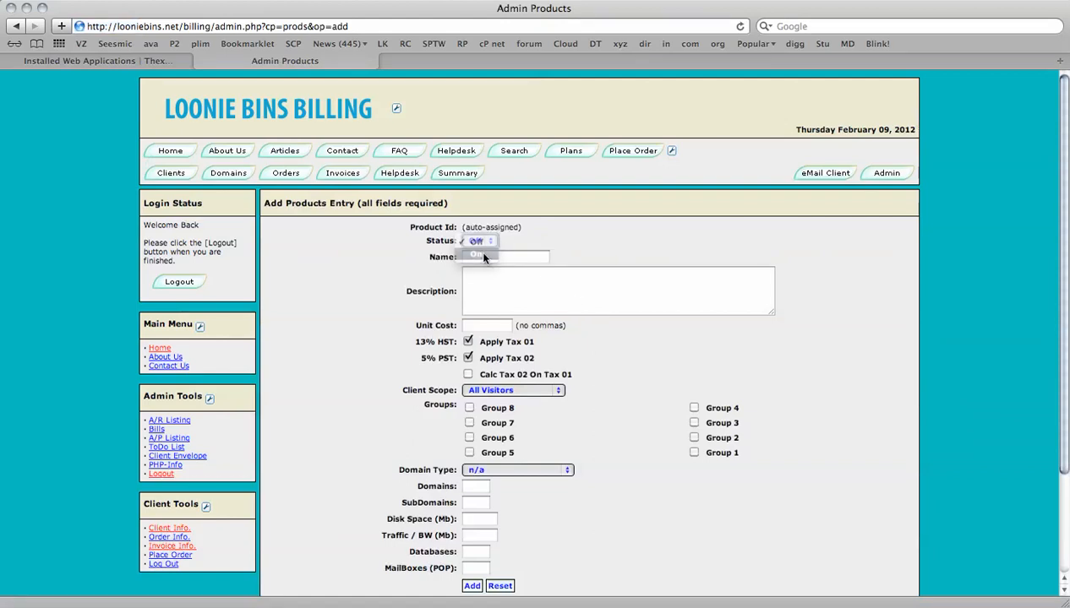
pyautogui.write('test product')
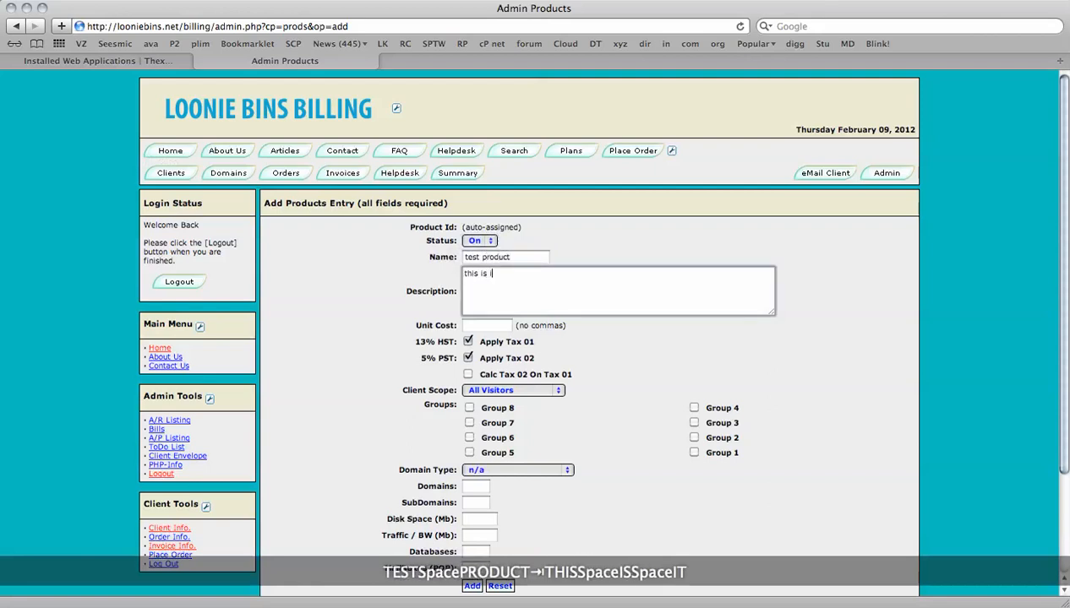
pyautogui.write('100')
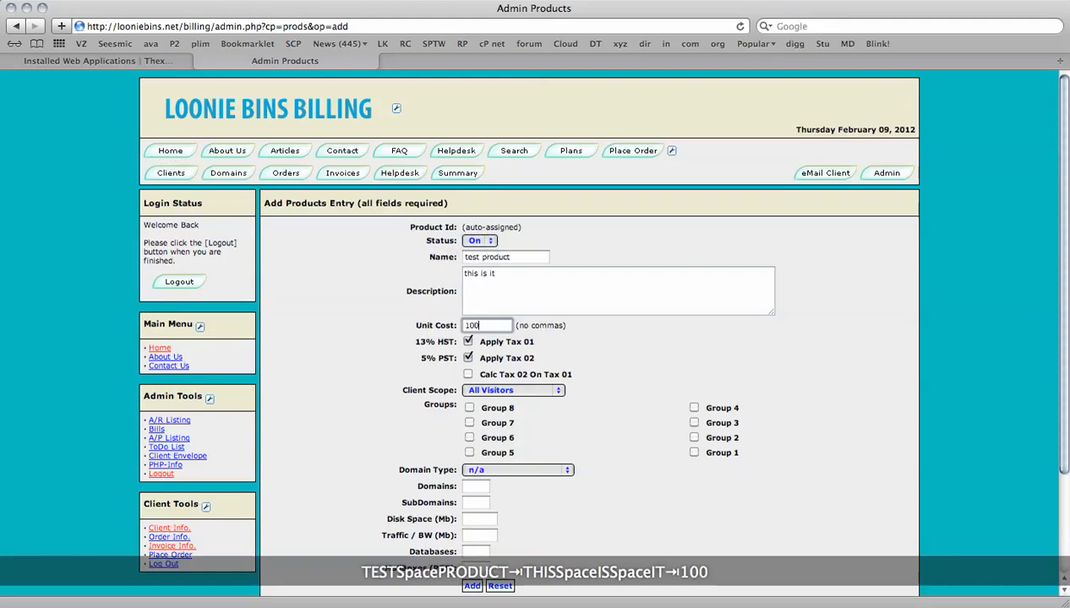
pyautogui.click(468, 358)
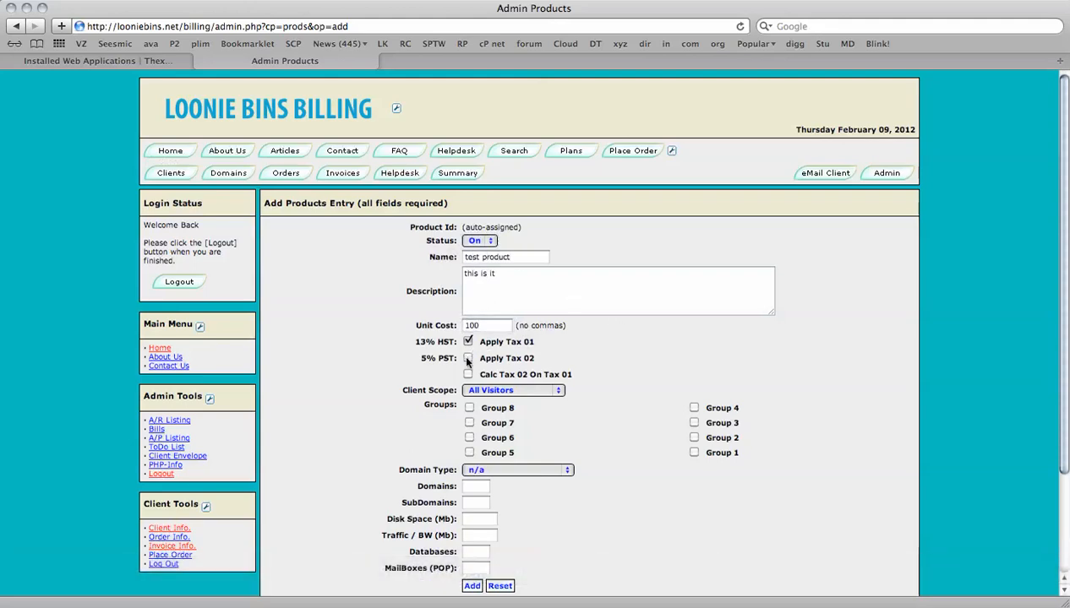
pyautogui.click(468, 359)
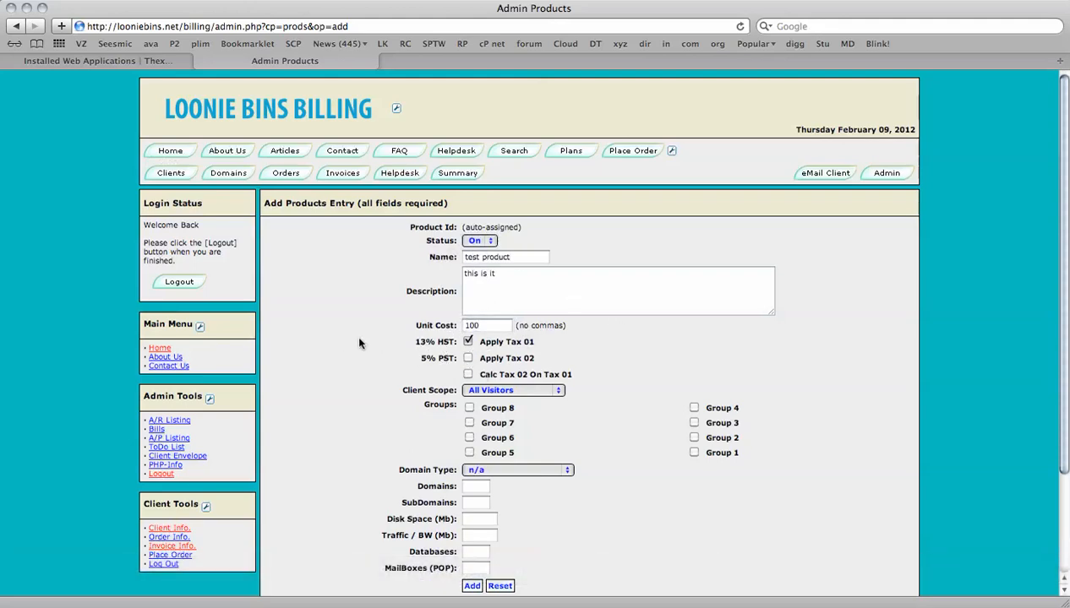
pyautogui.scroll(-3)
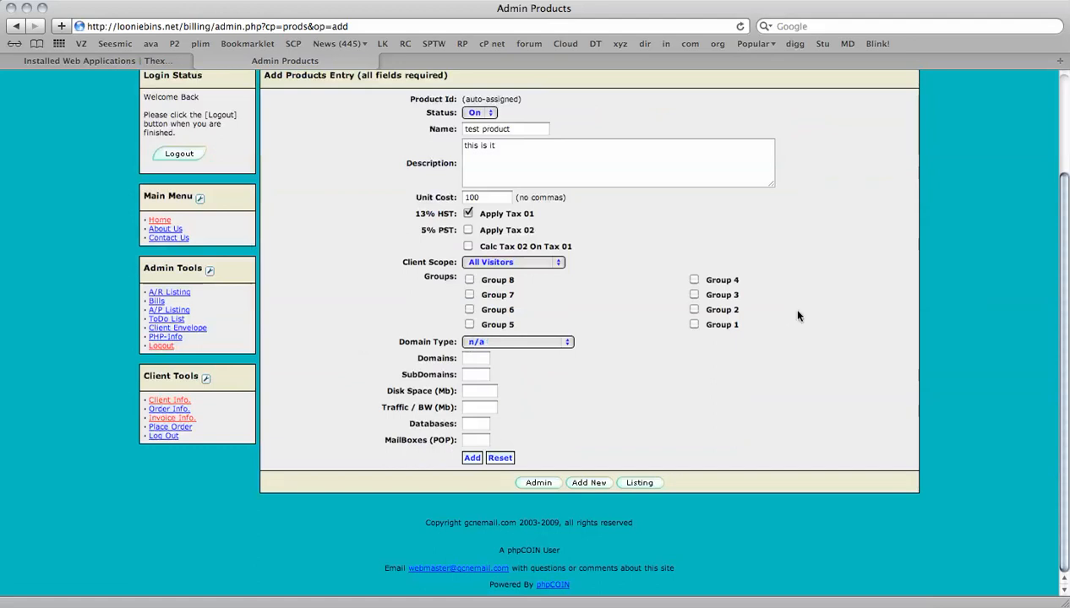
pyautogui.moveTo(878, 310)
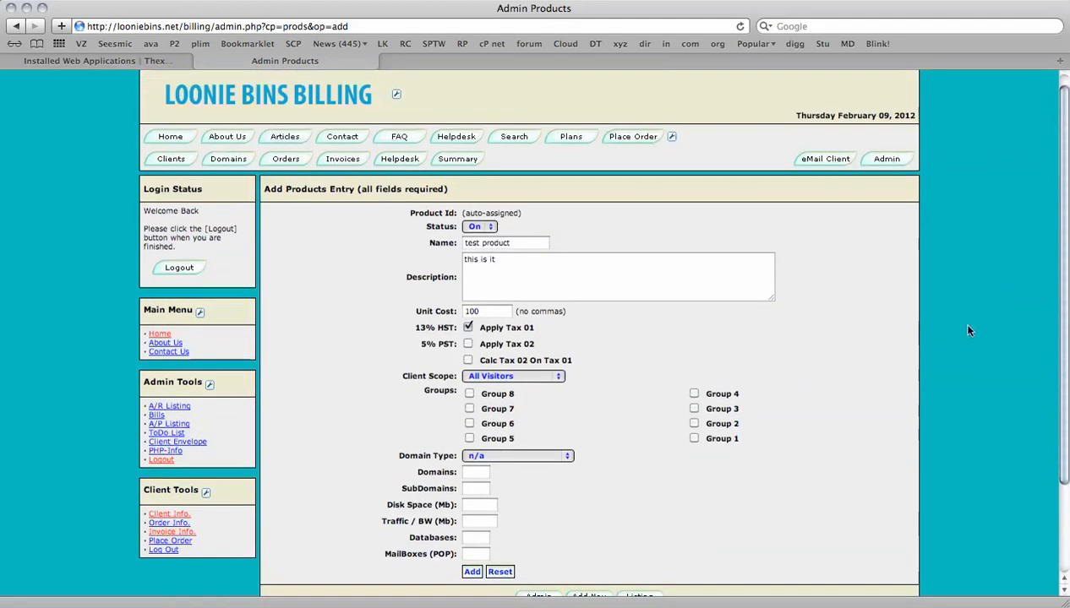
pyautogui.scroll(-3)
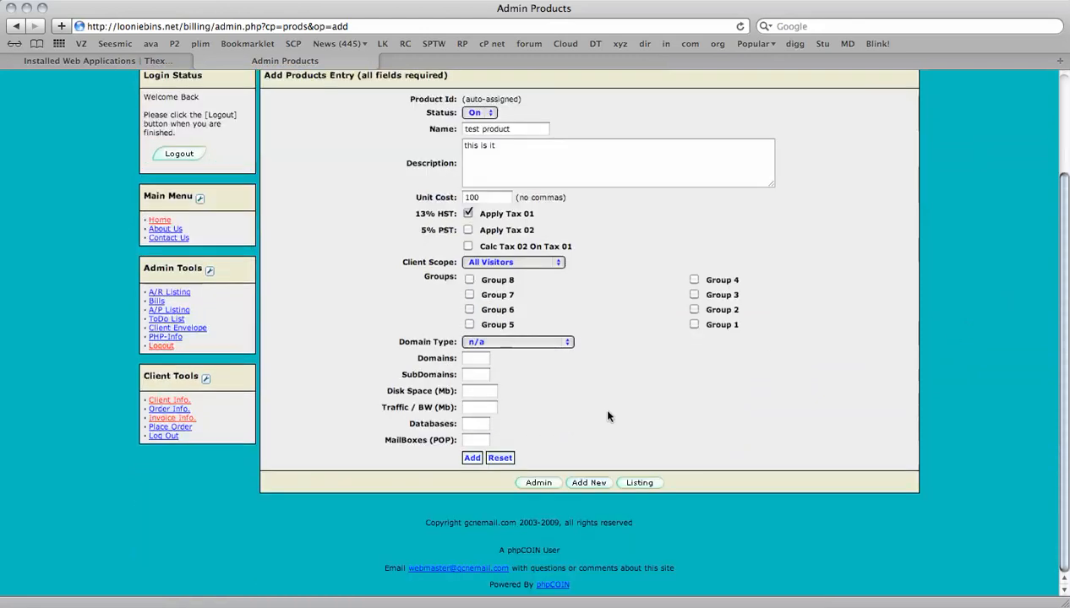
pyautogui.click(472, 456)
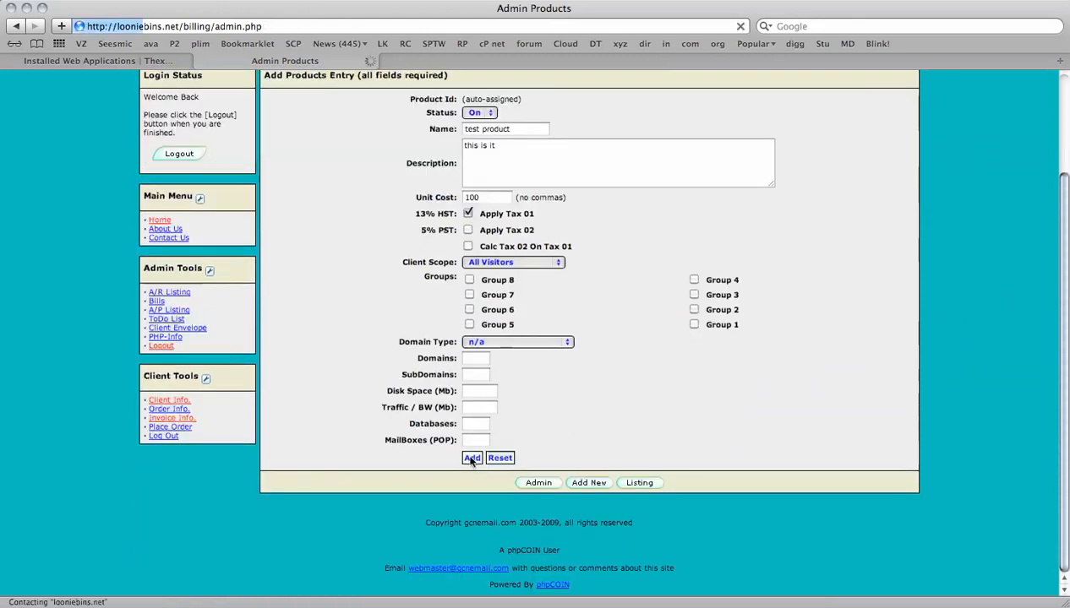
pyautogui.click(473, 456)
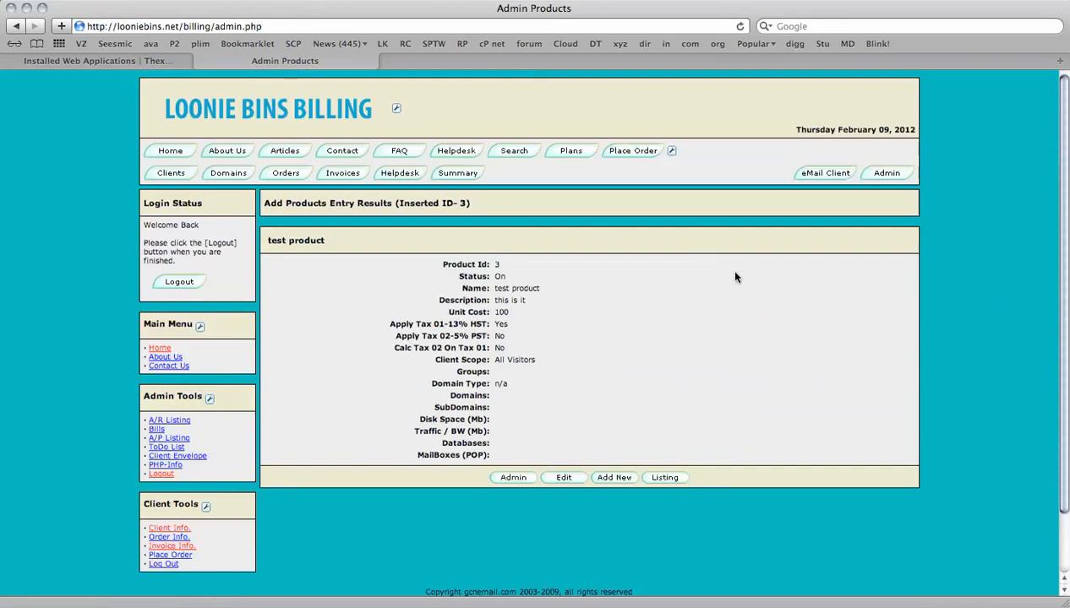
pyautogui.moveTo(777, 353)
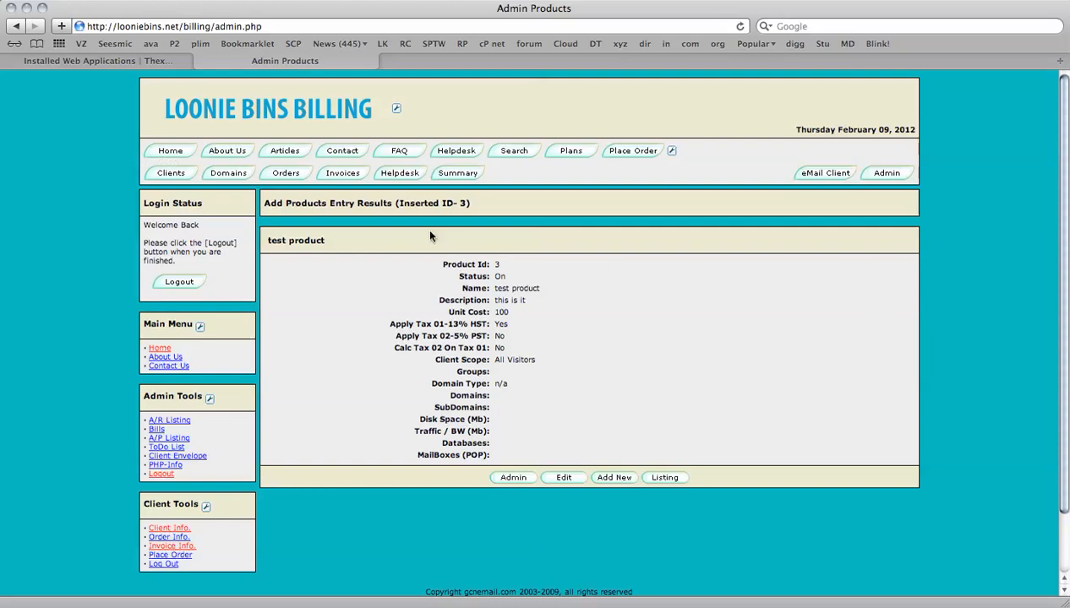
pyautogui.moveTo(170, 173)
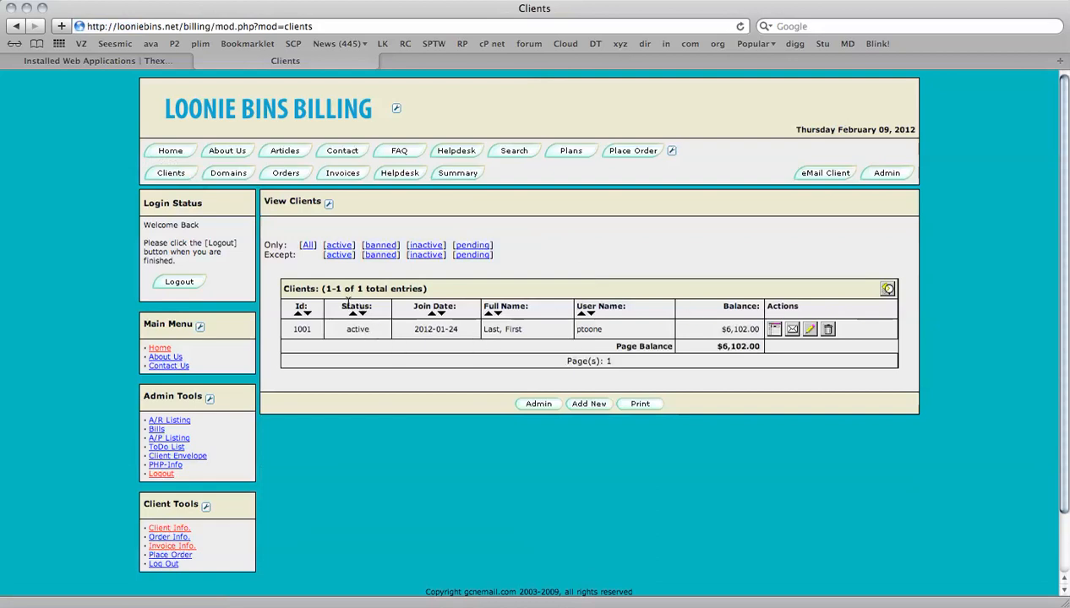
pyautogui.moveTo(547, 353)
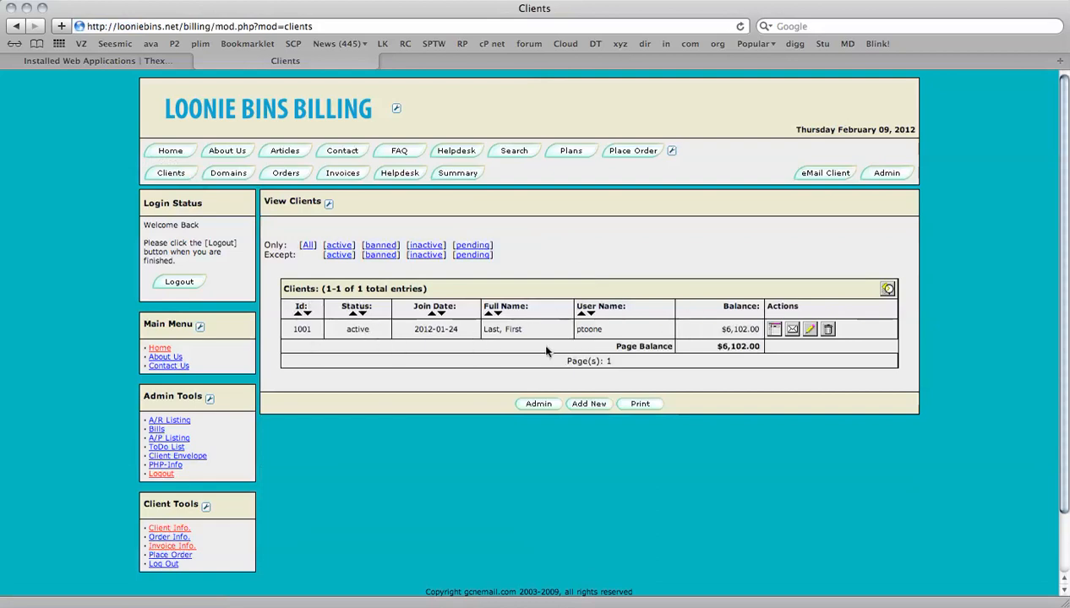
pyautogui.moveTo(807, 330)
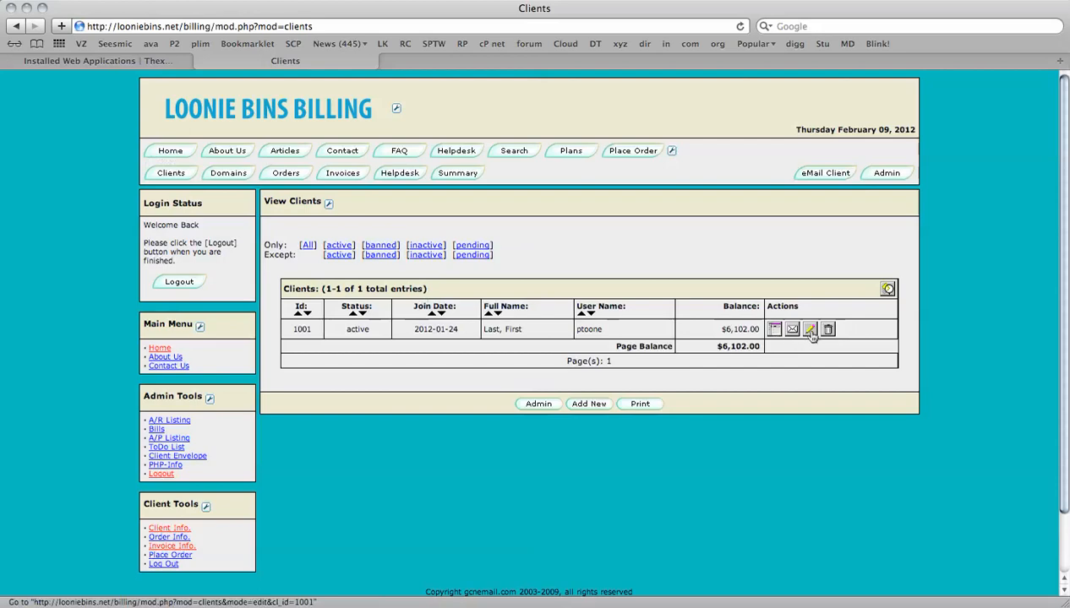
# Open client 1001 (First Last, Thexyz, London) for editing and review its fields.
pyautogui.click(808, 330)
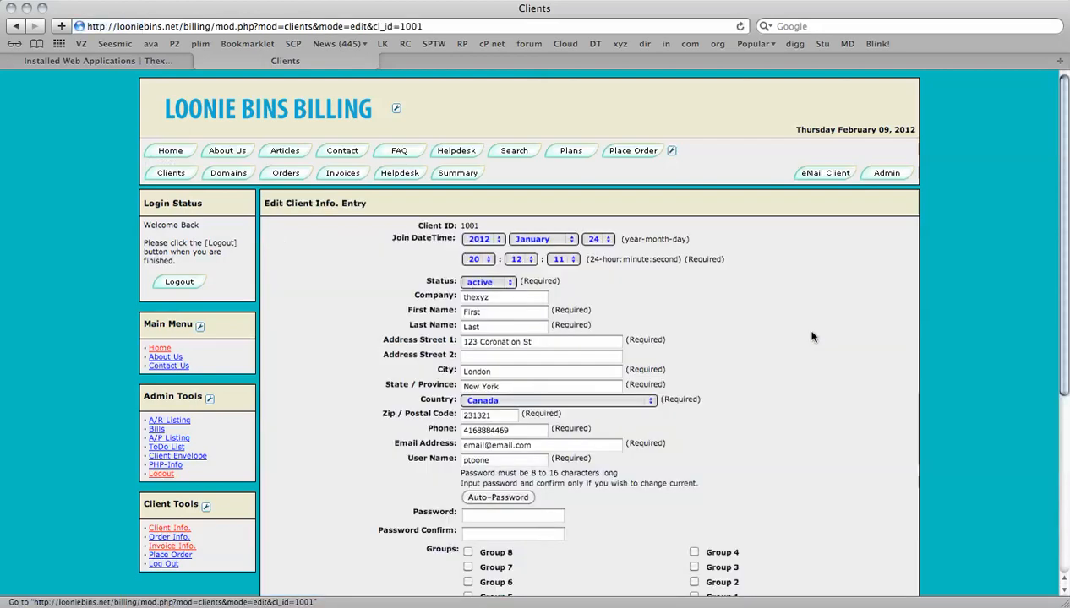
pyautogui.scroll(-3)
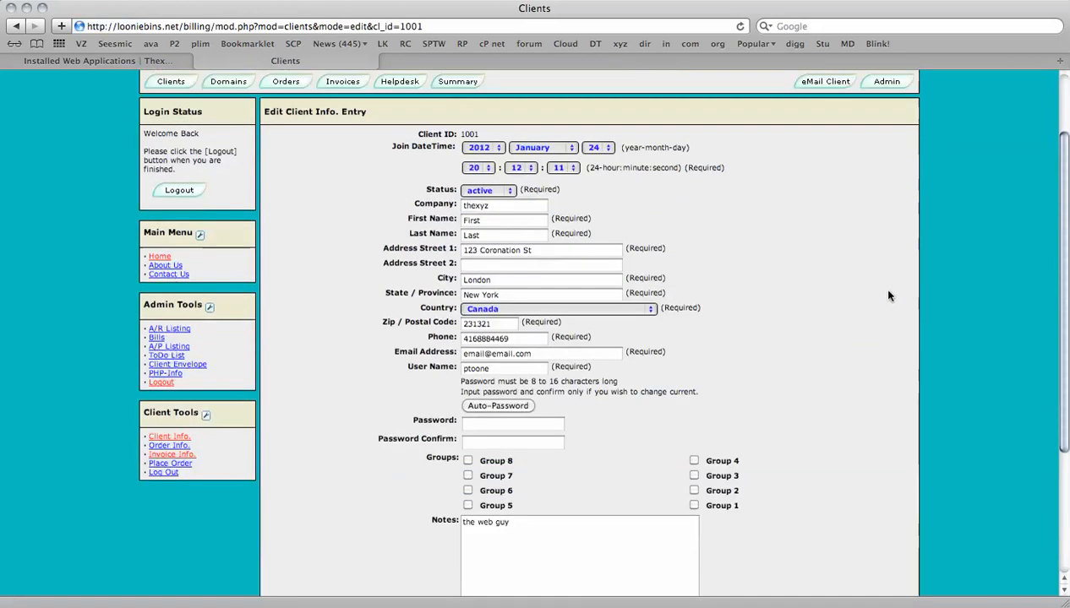
pyautogui.scroll(-3)
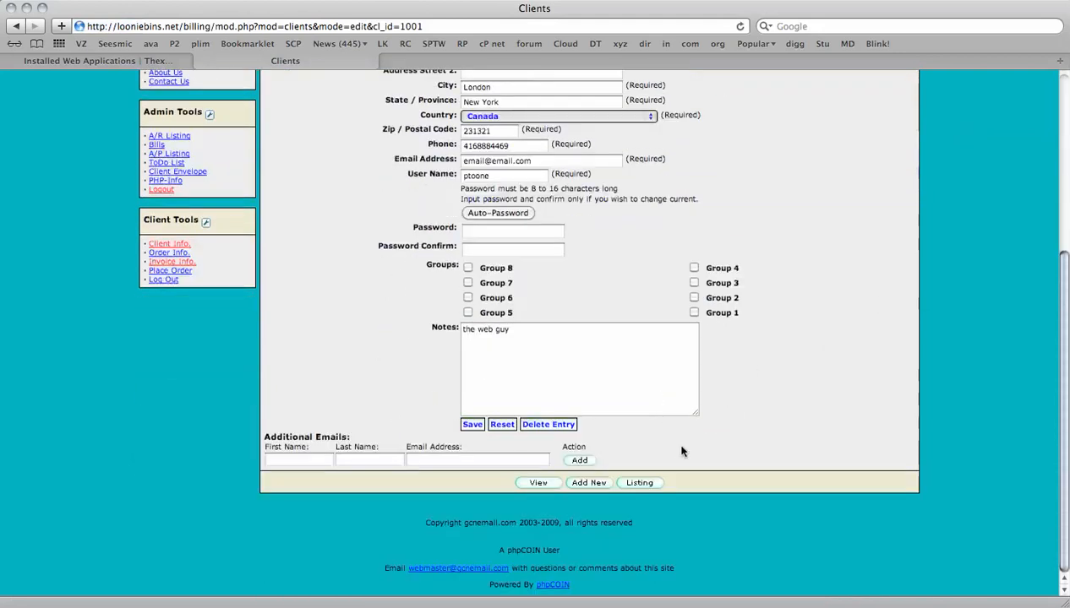
pyautogui.moveTo(828, 333)
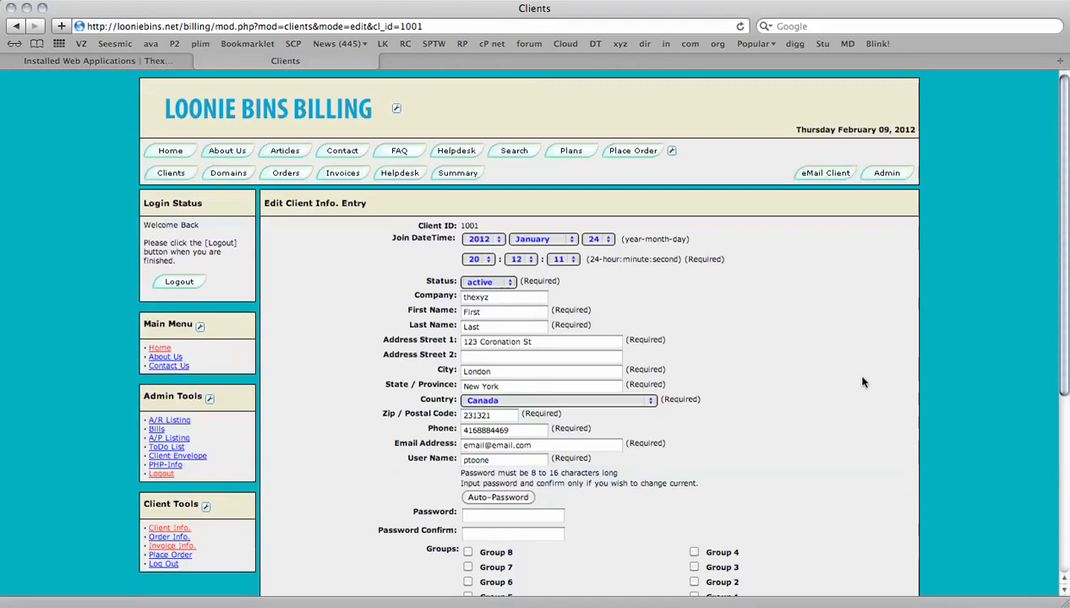
pyautogui.moveTo(834, 316)
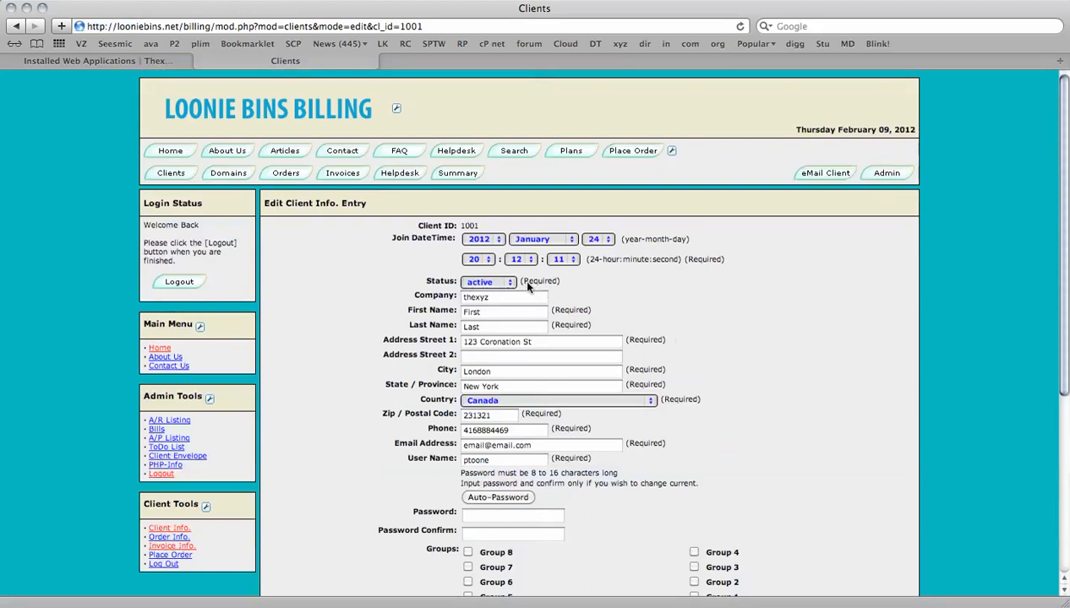
# From the View Client Invoices page, start a new invoice via Add New.
pyautogui.click(341, 172)
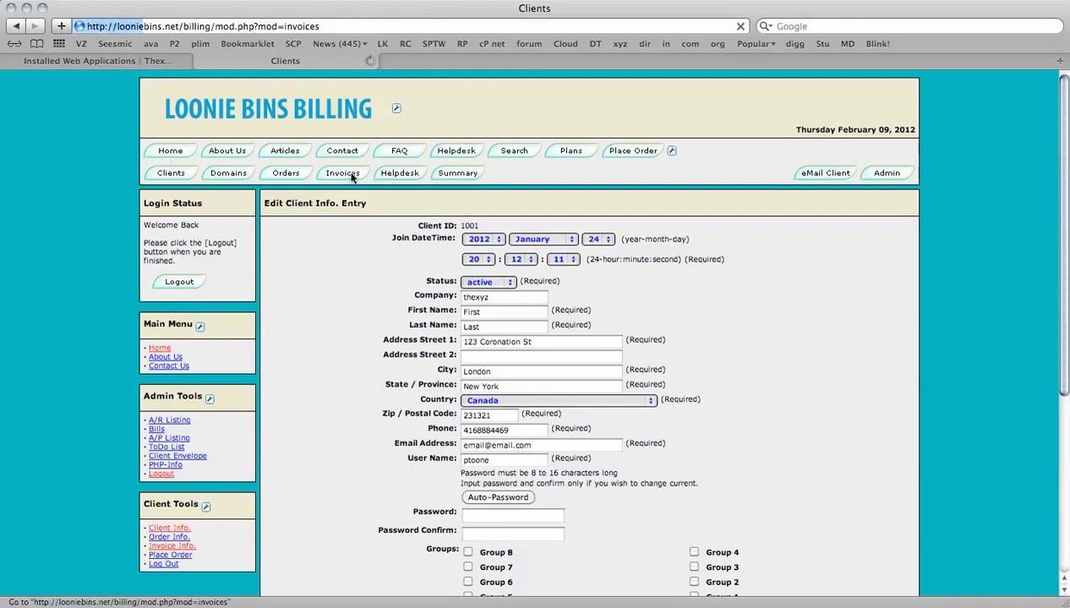
pyautogui.click(342, 173)
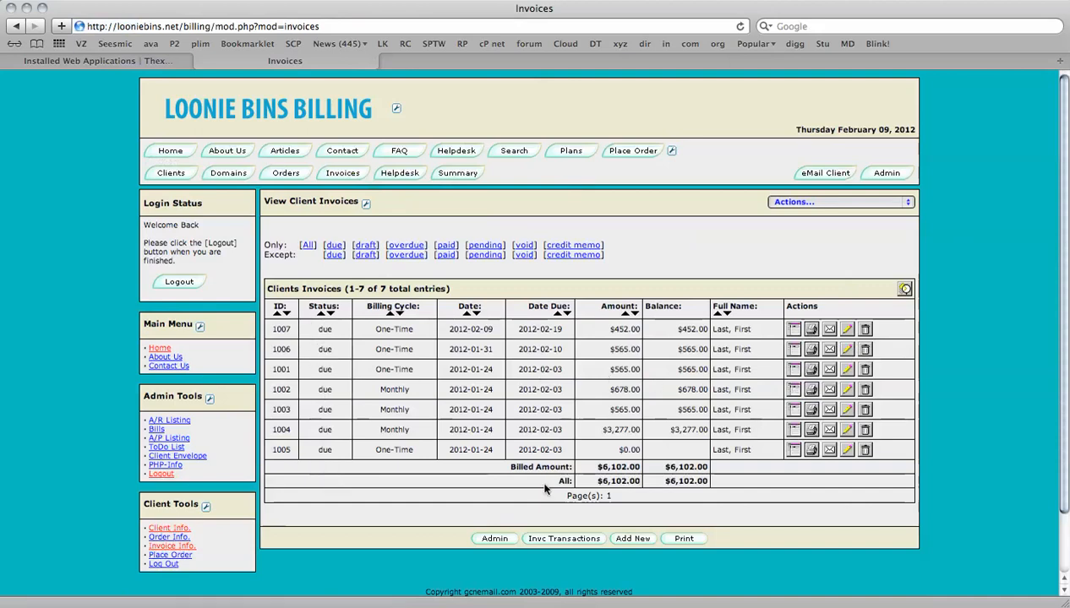
pyautogui.moveTo(846, 450)
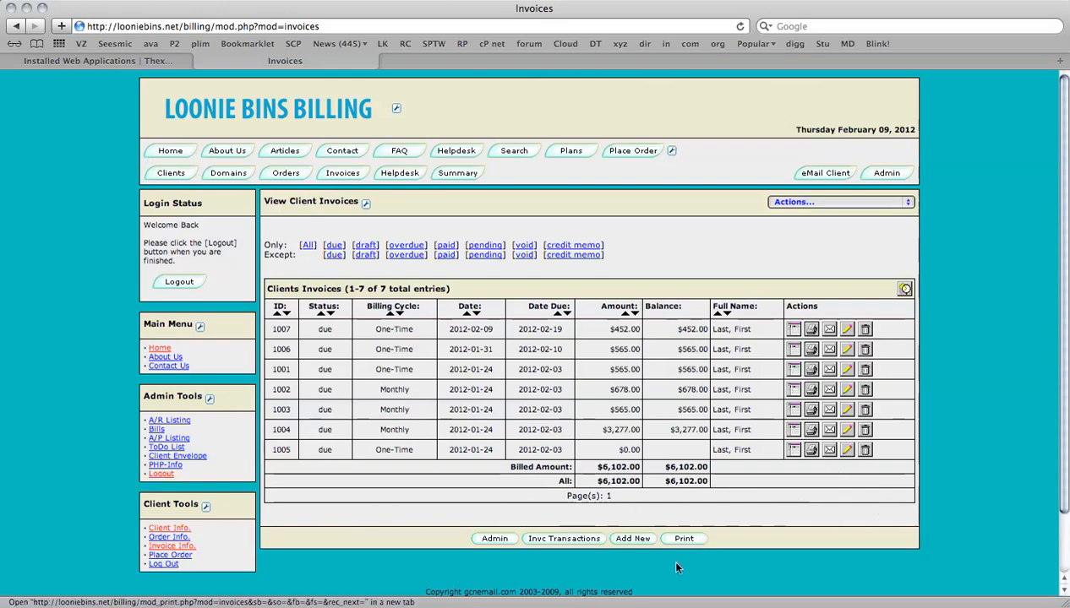
pyautogui.click(632, 538)
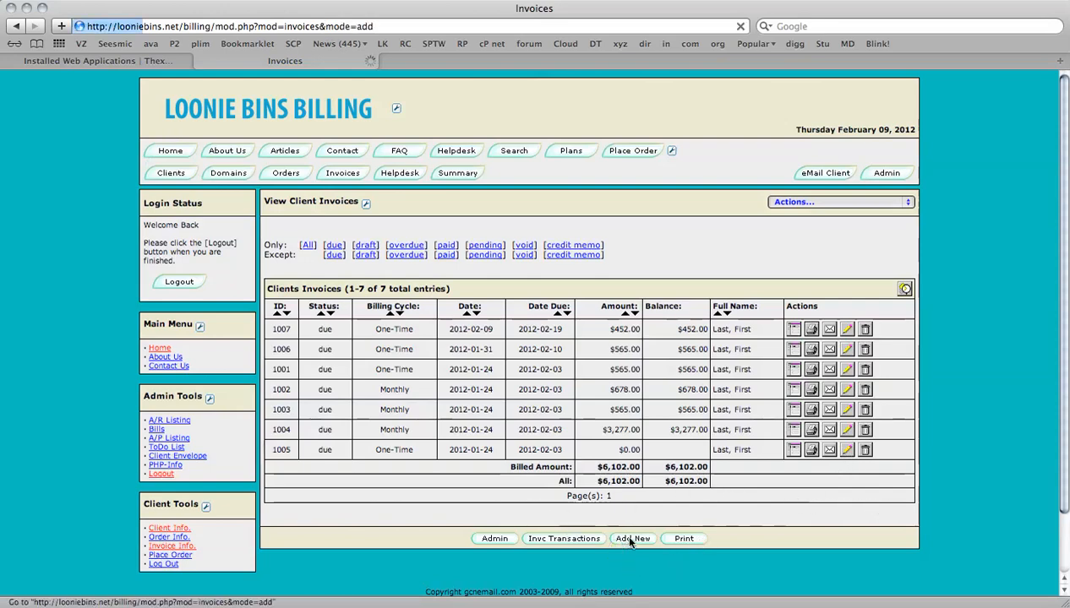
# Set the new invoice's status to due and assign it to the thexyz client.
pyautogui.click(632, 537)
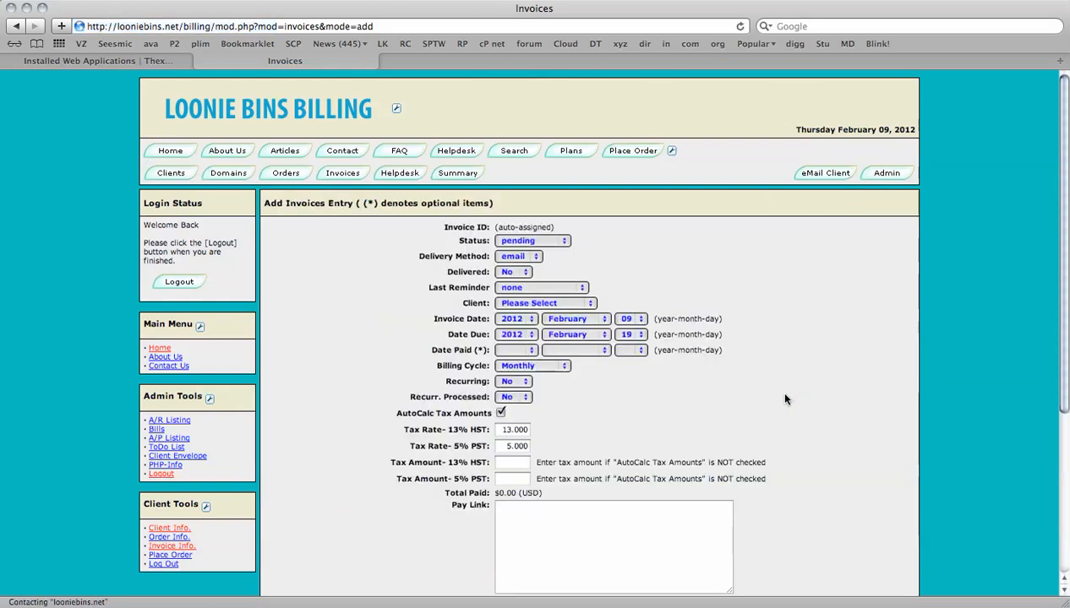
pyautogui.click(533, 240)
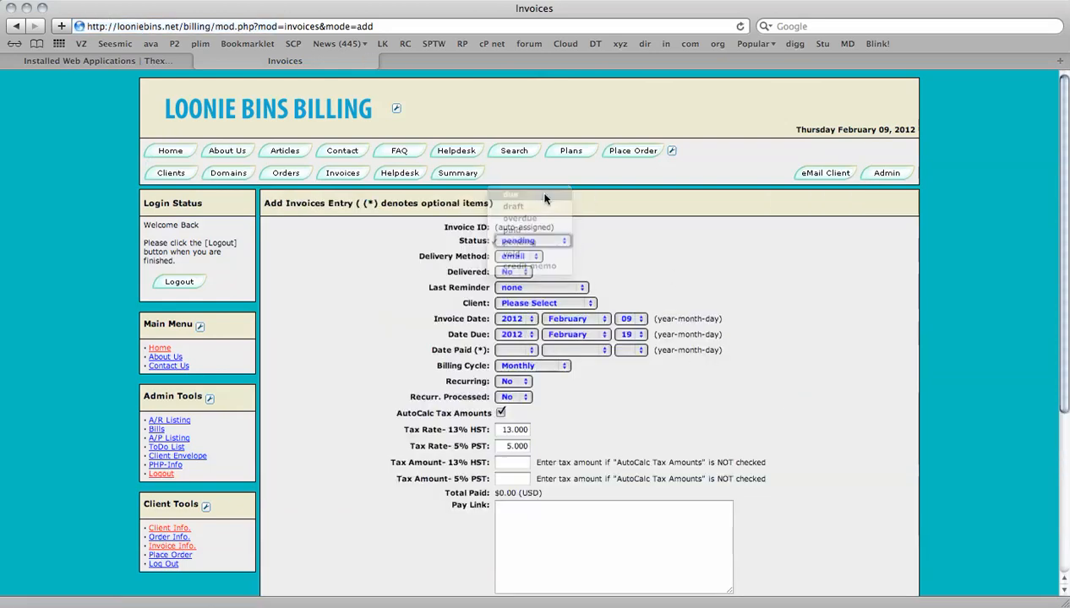
pyautogui.click(510, 193)
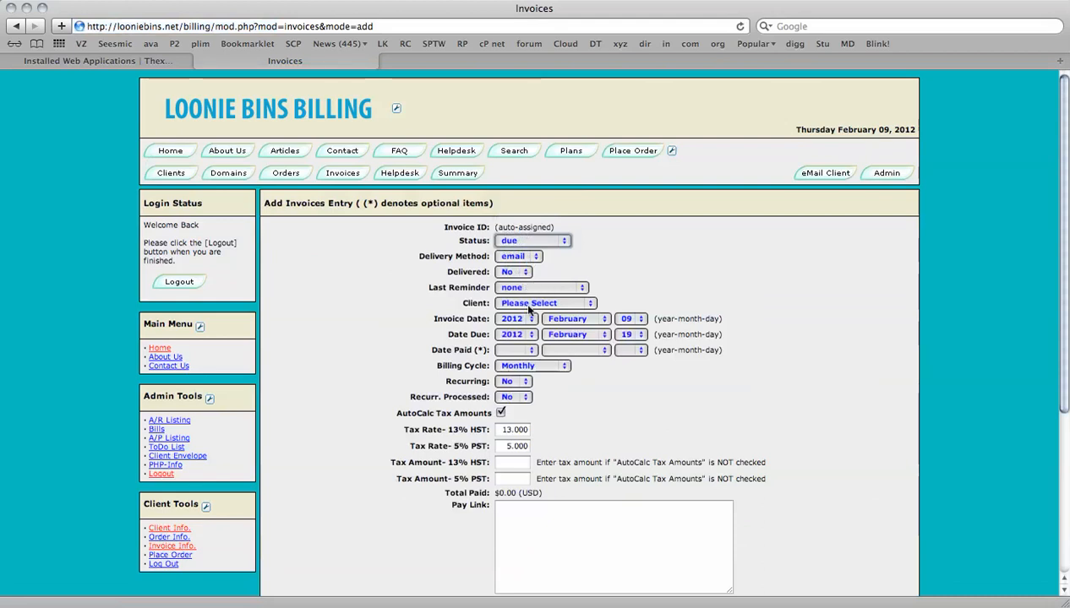
pyautogui.click(546, 303)
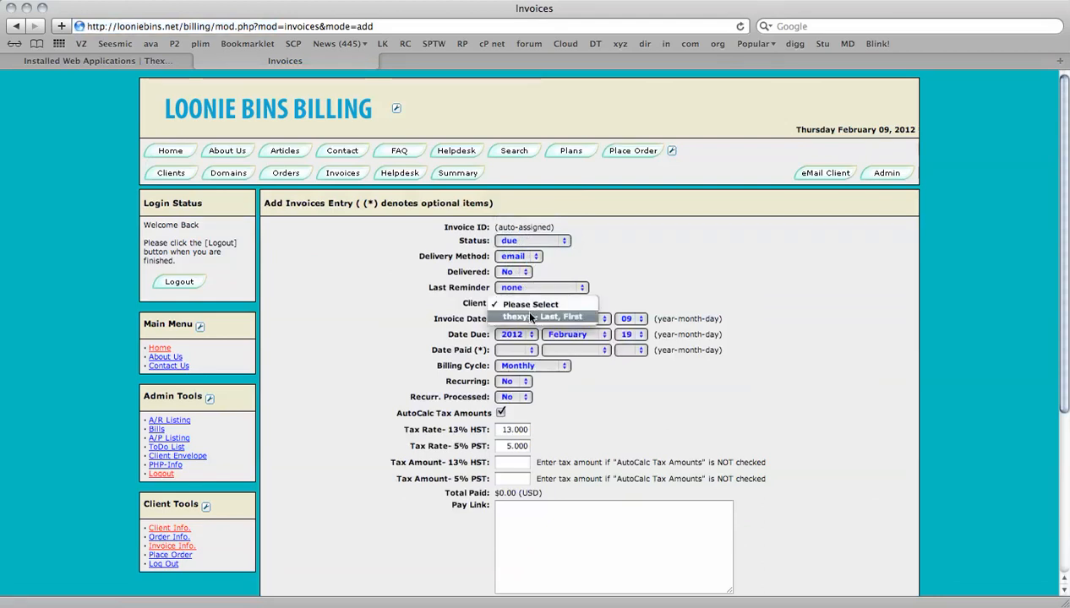
pyautogui.click(547, 317)
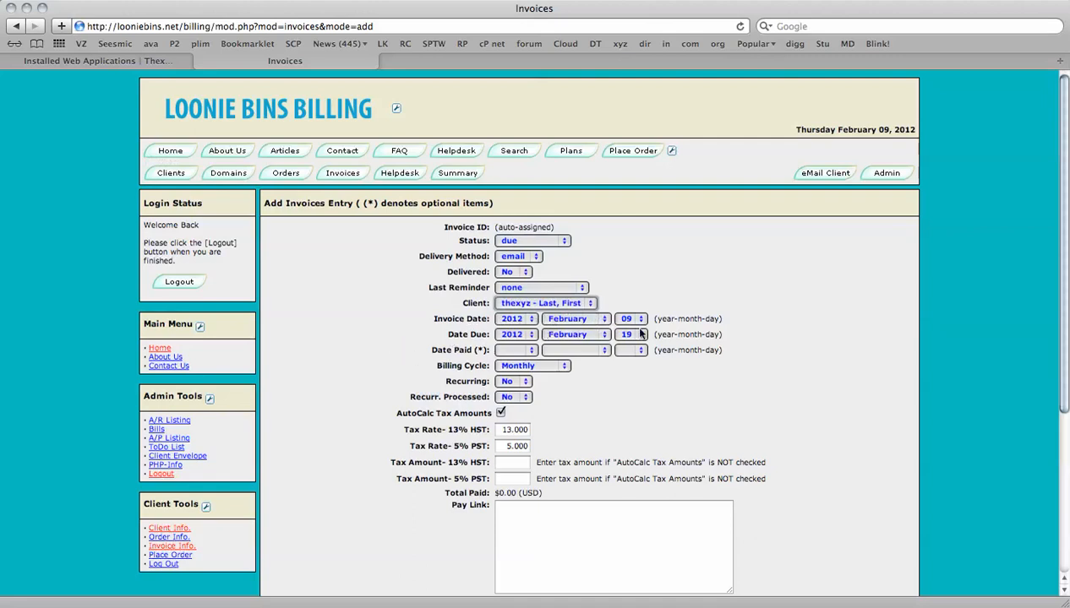
pyautogui.moveTo(551, 375)
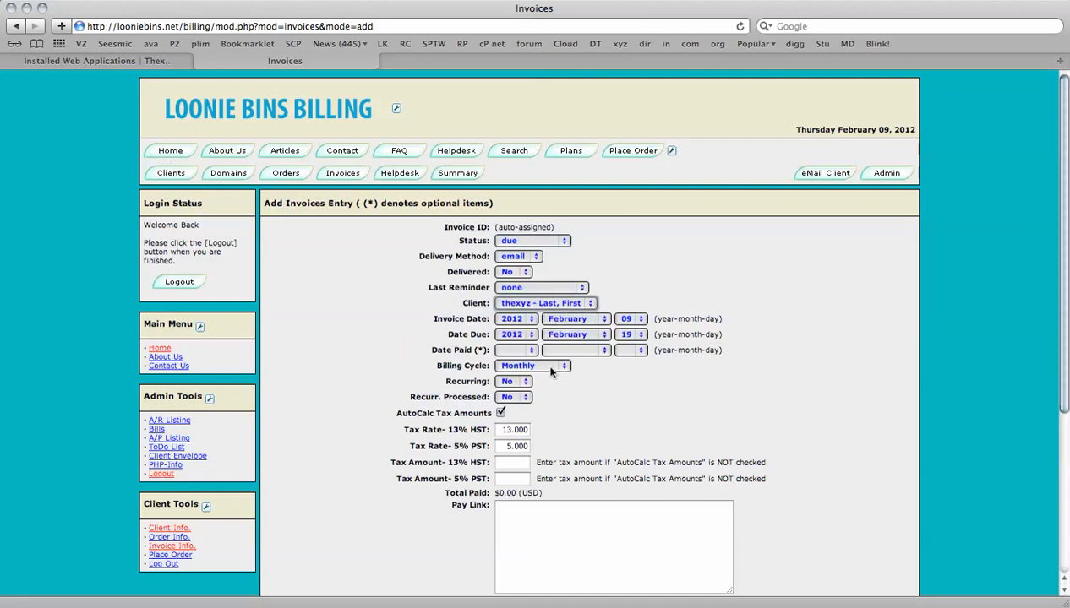
# Set the billing cycle to One-Time and submit the new invoice.
pyautogui.click(532, 365)
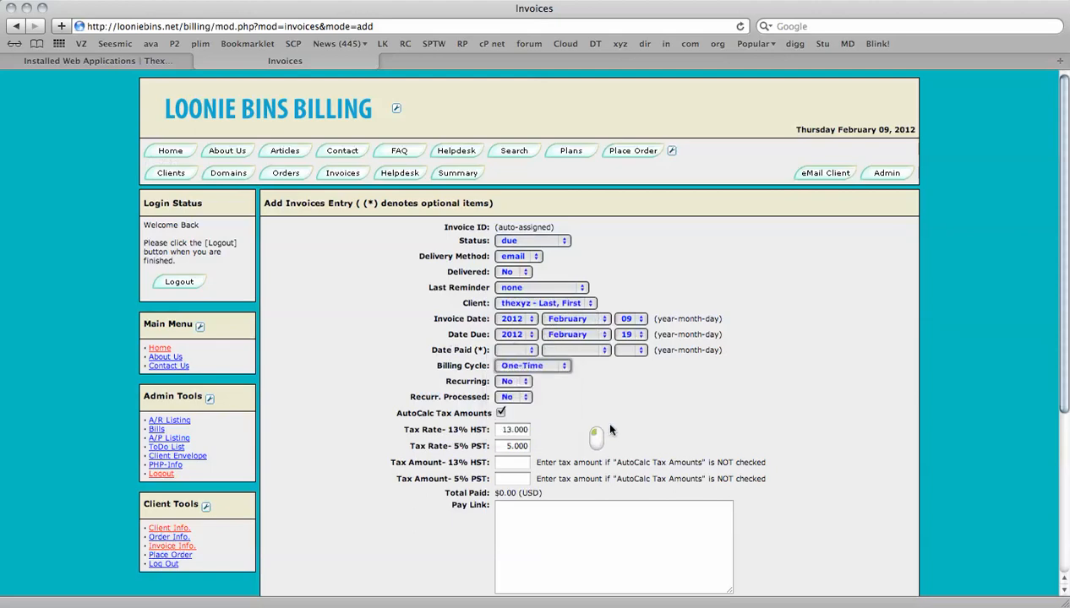
pyautogui.scroll(-3)
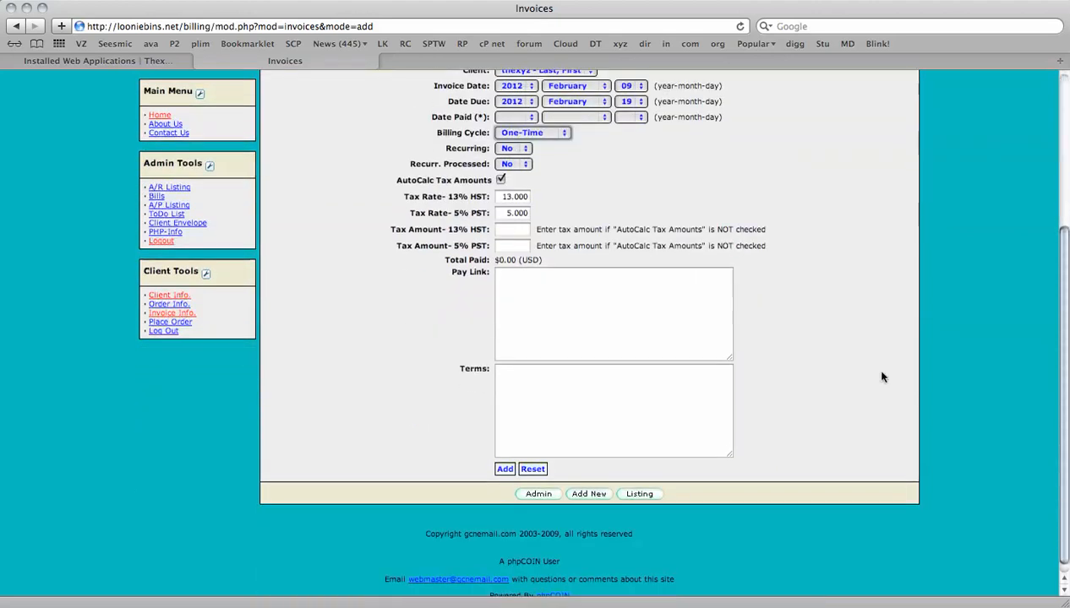
pyautogui.click(504, 470)
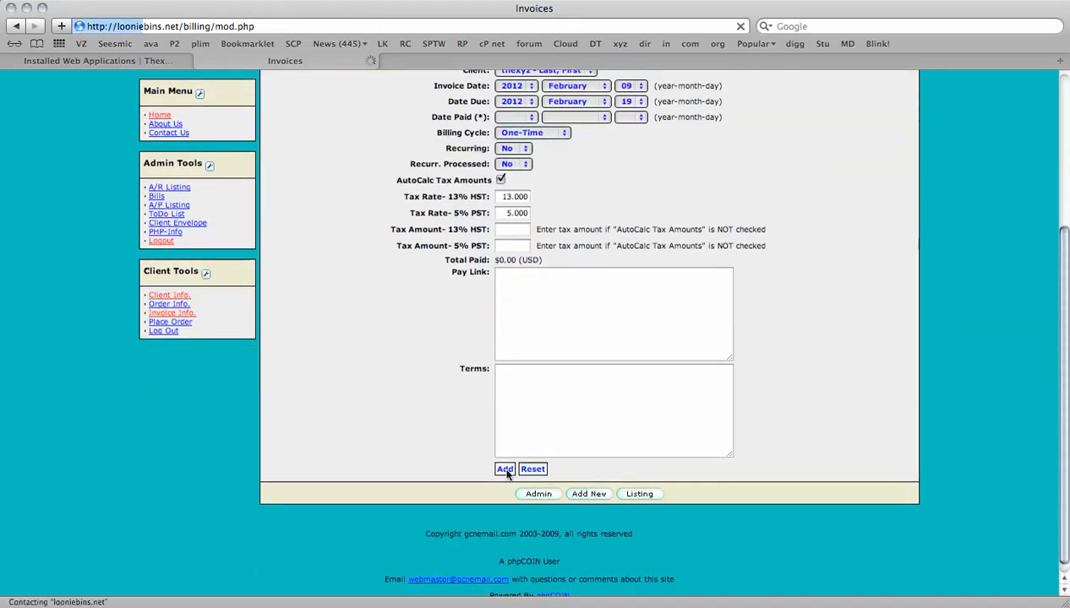
# Create invoice 1008 and bring up its Invoice Items Editor.
pyautogui.click(503, 470)
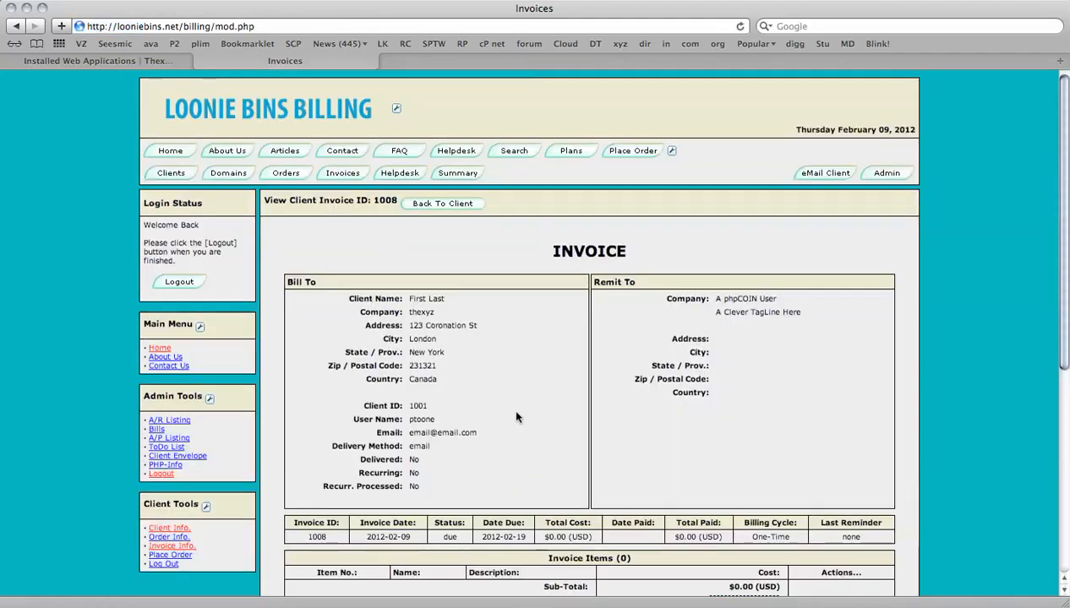
pyautogui.scroll(-3)
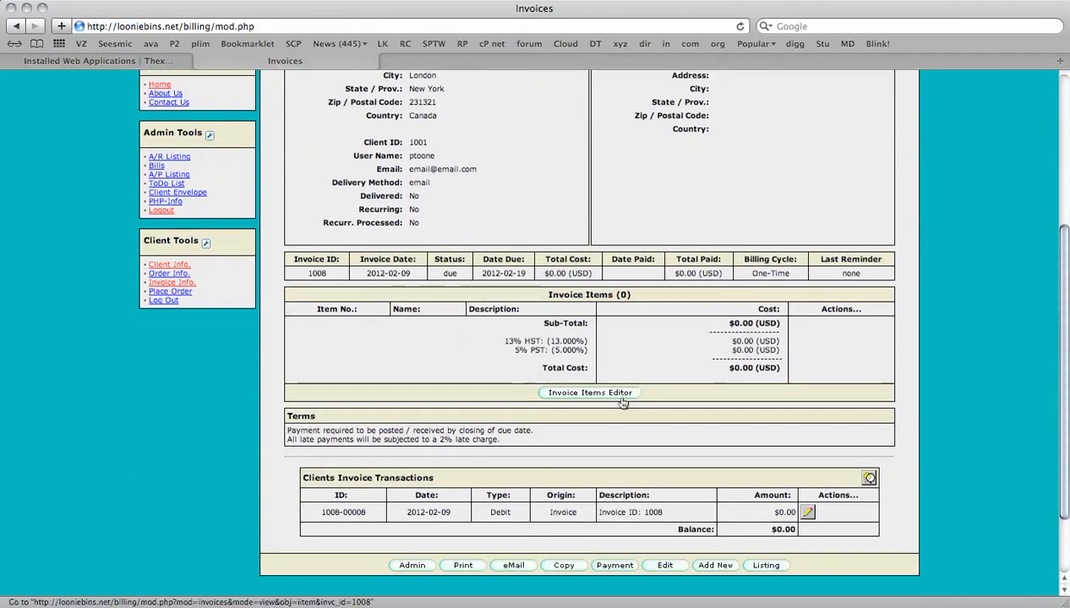
pyautogui.click(589, 392)
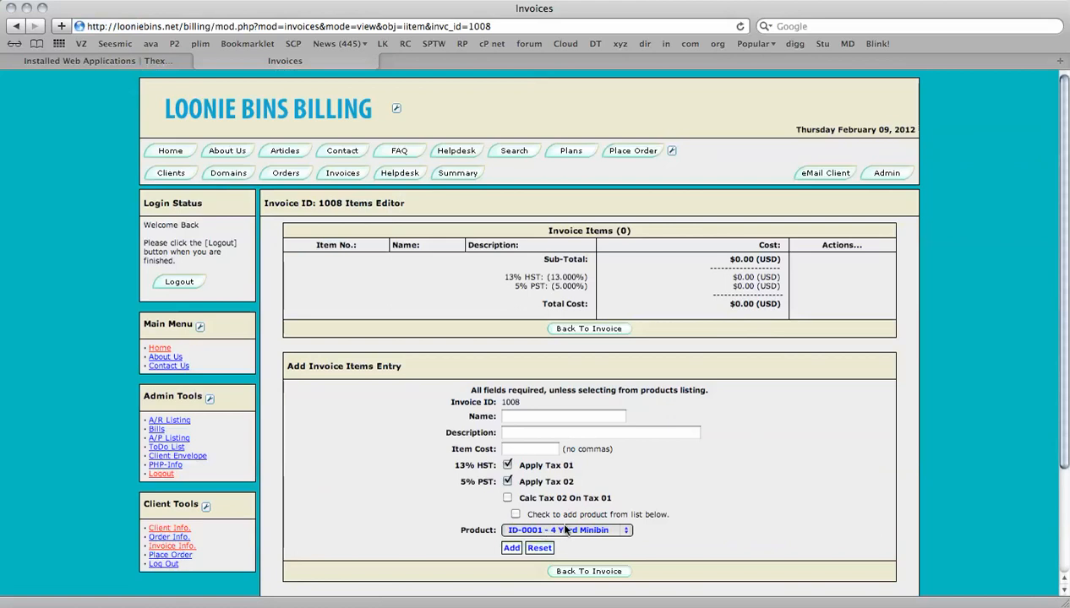
# Add 'test product - this is it' from the product list as the first item, total $113.00.
pyautogui.click(567, 531)
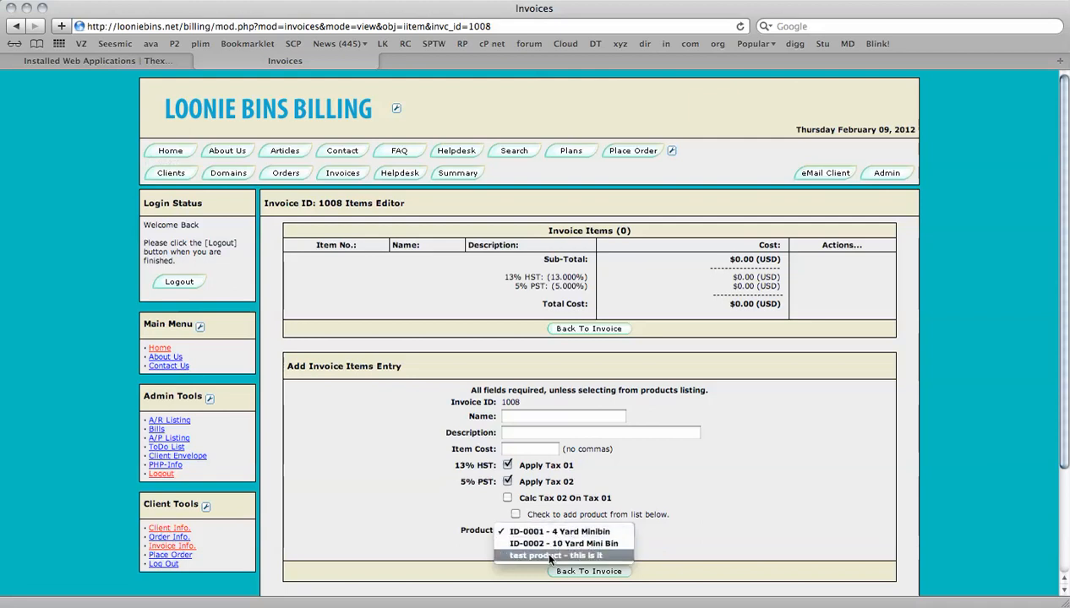
pyautogui.click(555, 554)
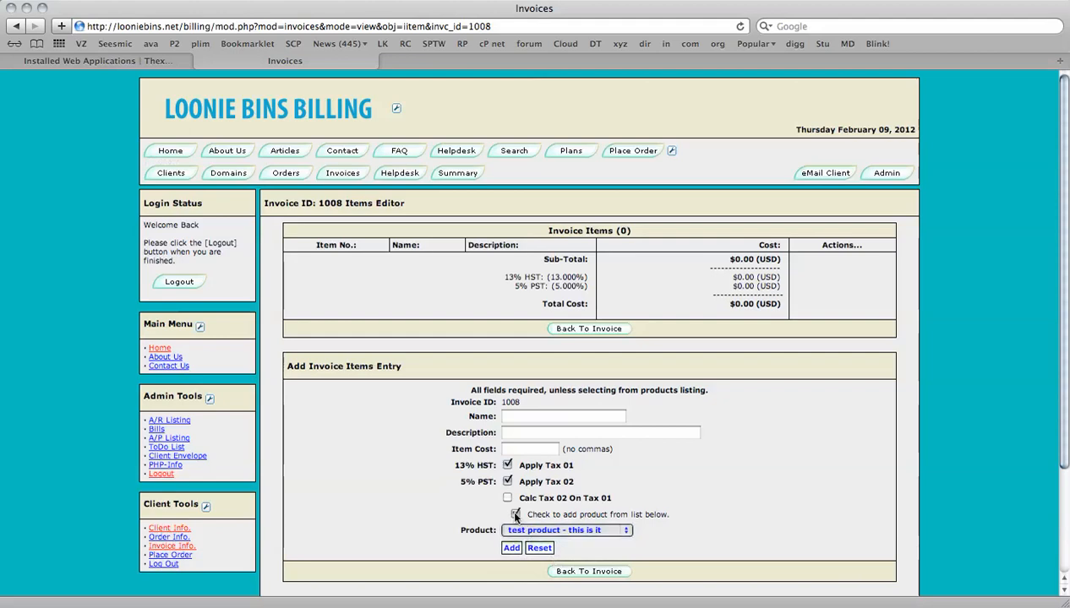
pyautogui.click(507, 513)
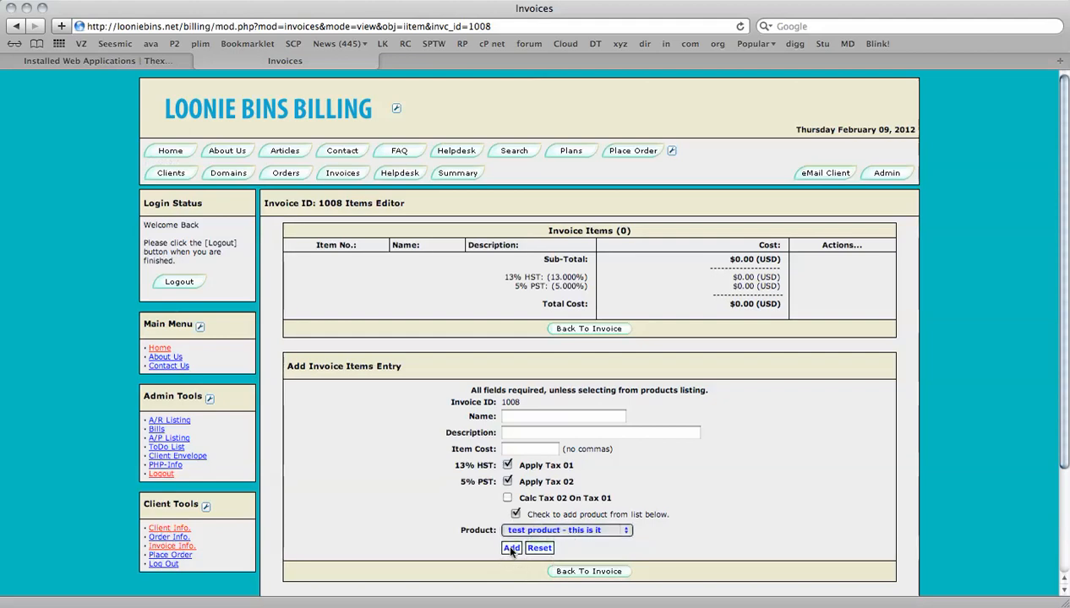
pyautogui.click(510, 548)
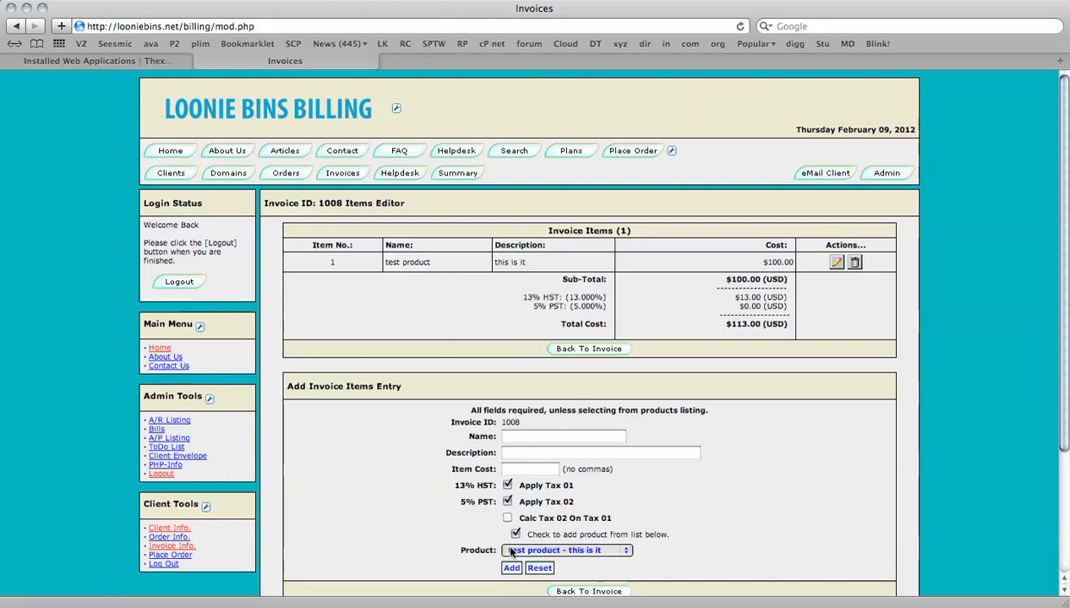
pyautogui.moveTo(752, 287)
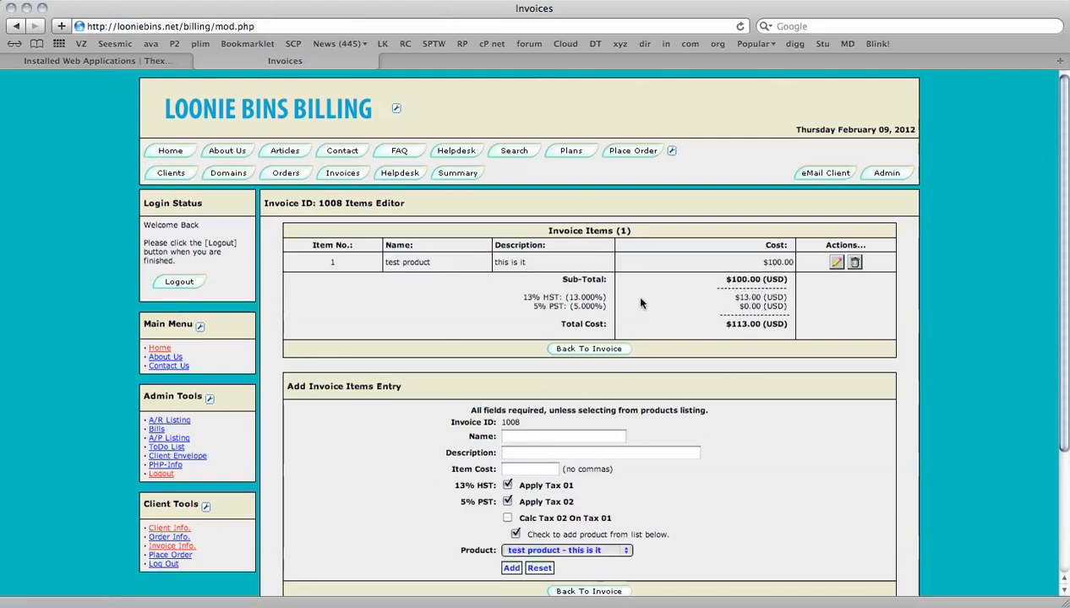
pyautogui.moveTo(566, 298)
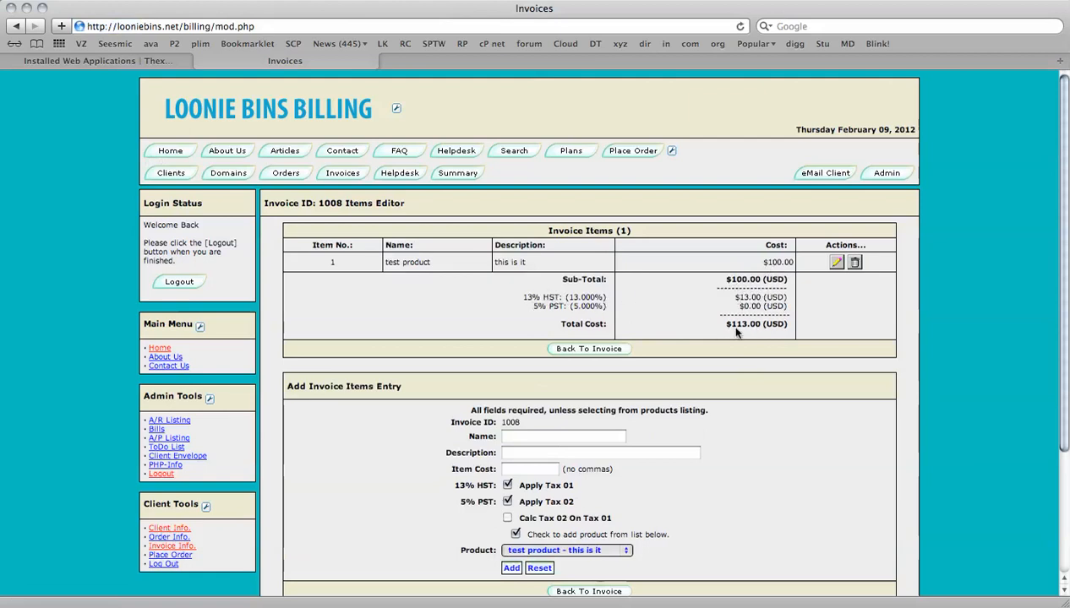
pyautogui.moveTo(756, 335)
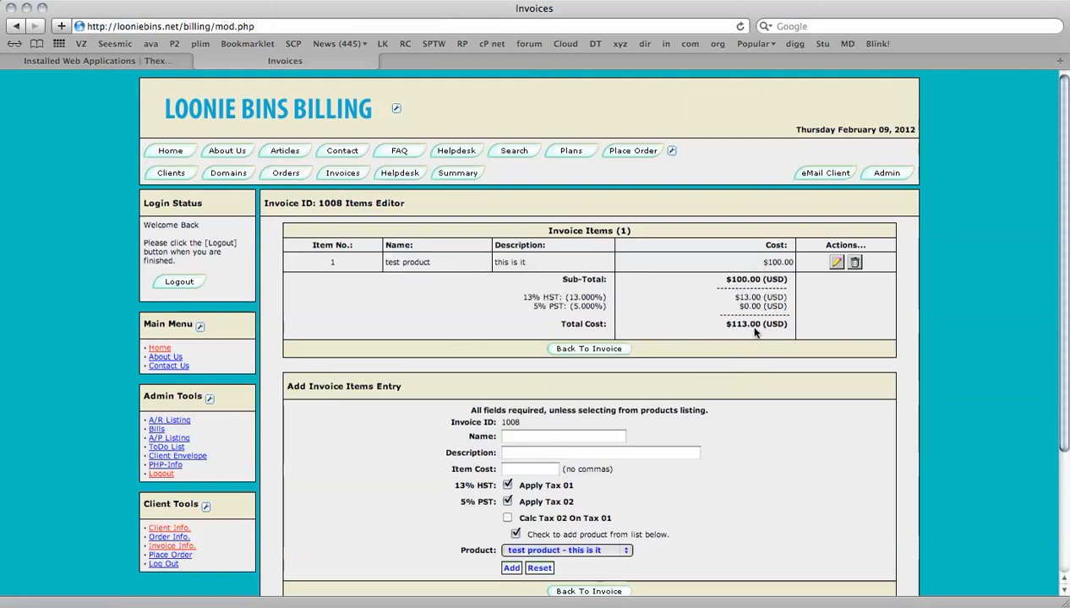
pyautogui.scroll(-3)
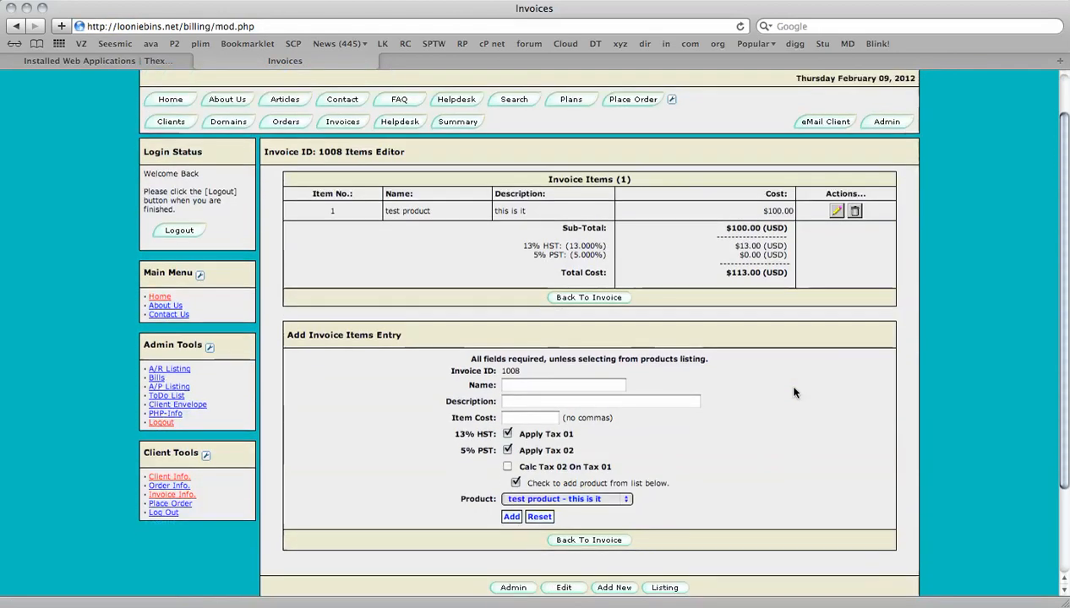
# Add the 10 Yard Mini Bin ($300) from the product list as the second item.
pyautogui.click(566, 499)
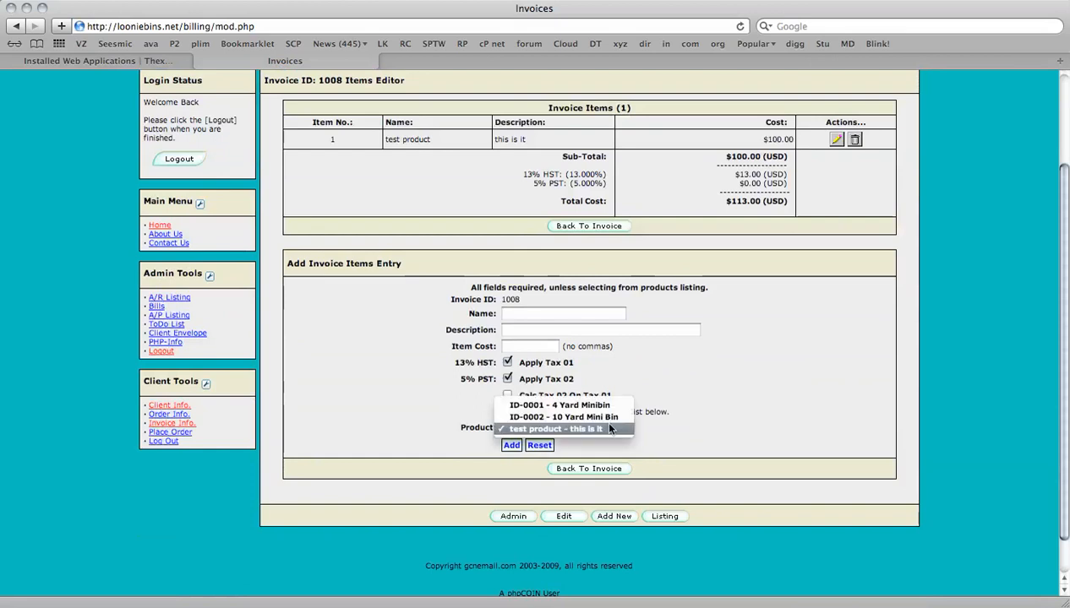
pyautogui.click(565, 416)
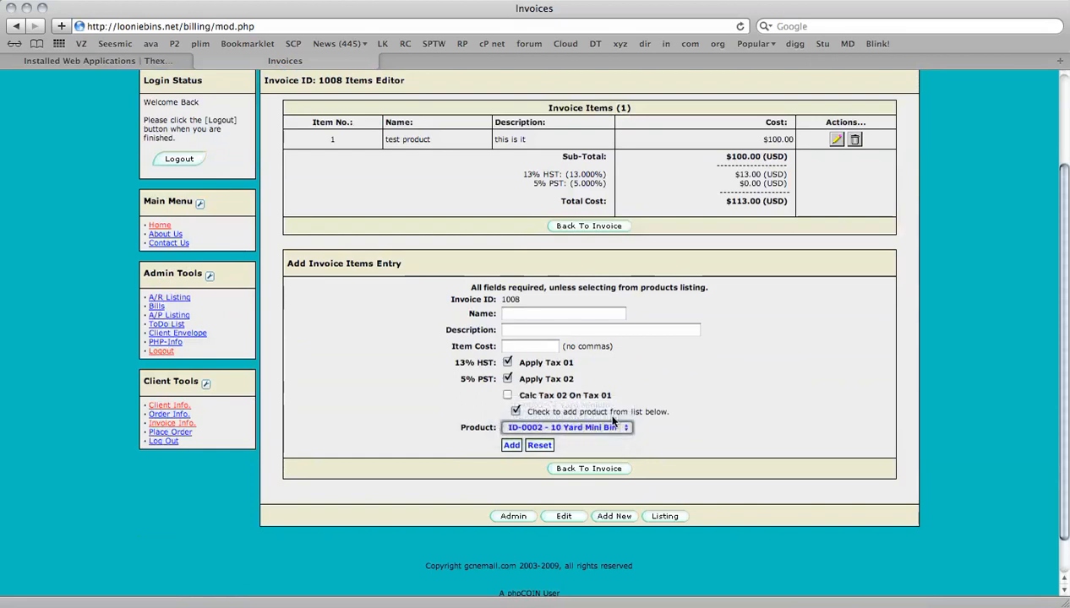
pyautogui.click(510, 446)
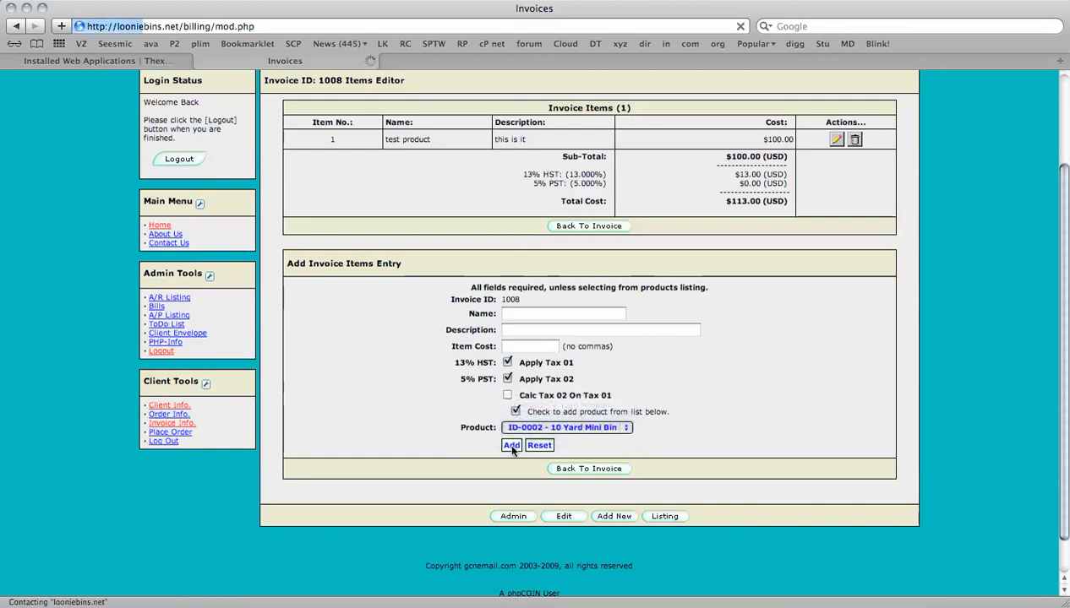
pyautogui.click(511, 446)
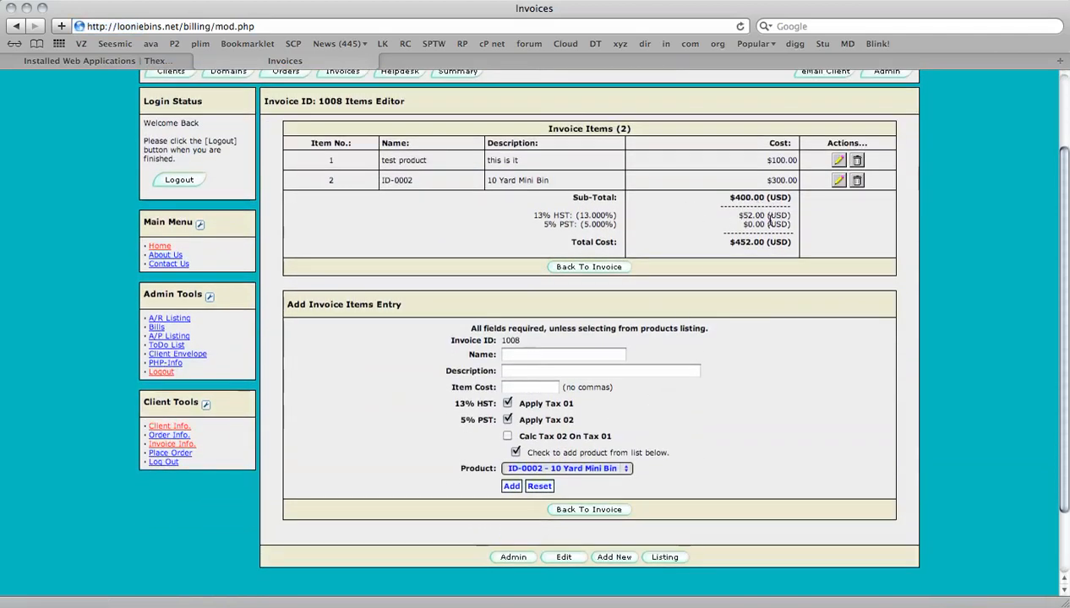
pyautogui.scroll(-3)
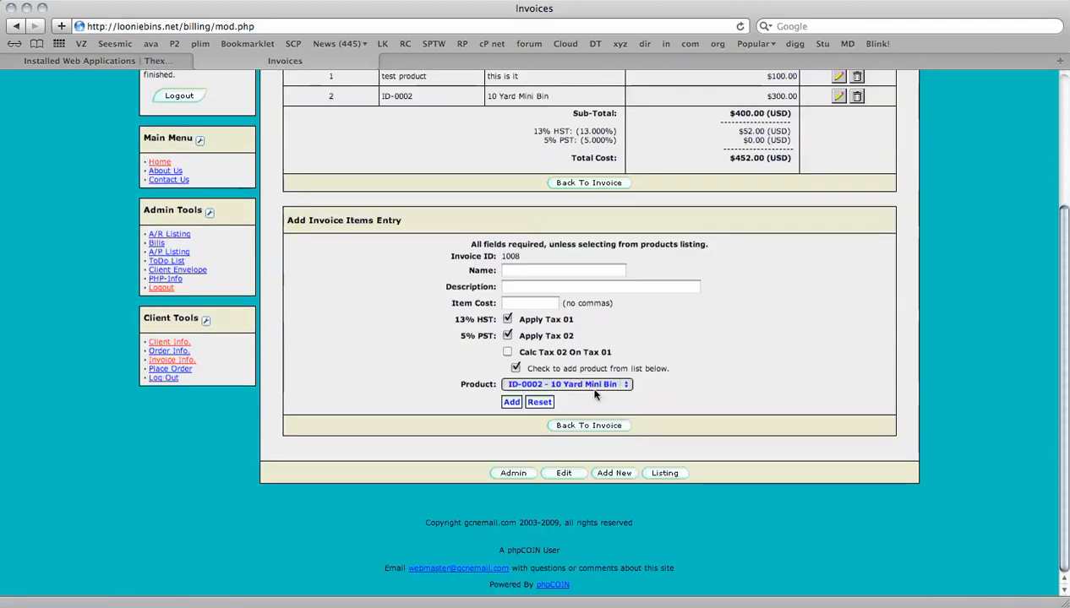
# Add ID-0001 4 Yard Minibin ($200) as the third item, total $678.00.
pyautogui.click(567, 385)
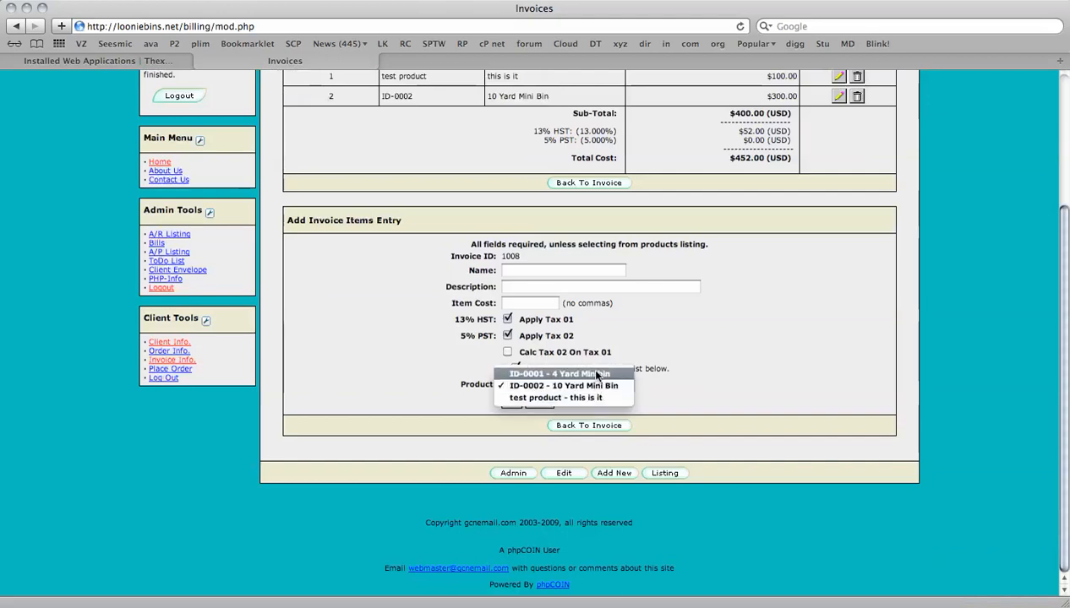
pyautogui.click(565, 374)
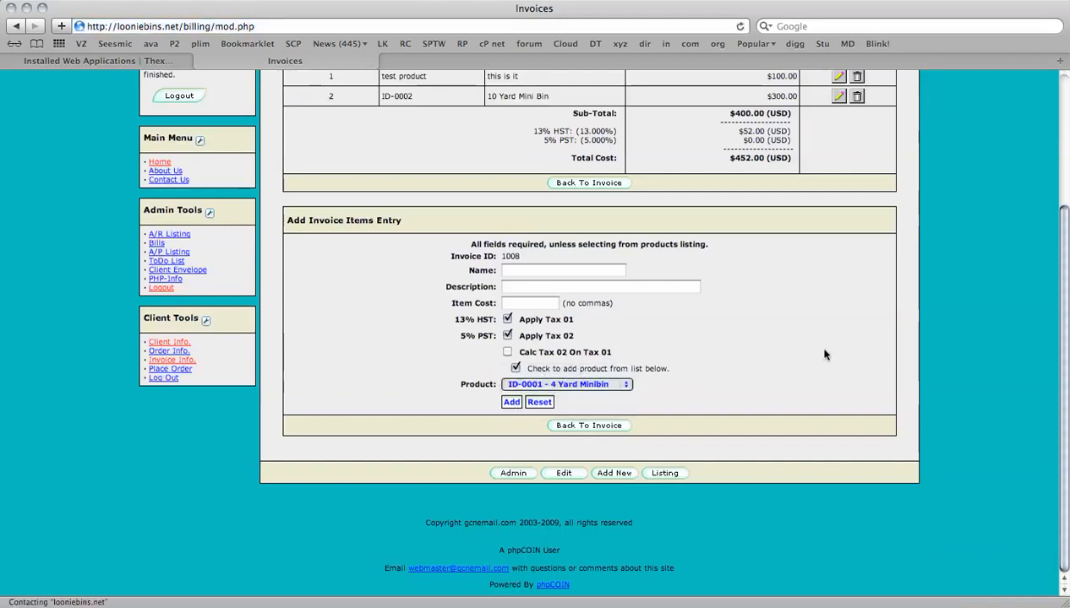
pyautogui.click(511, 402)
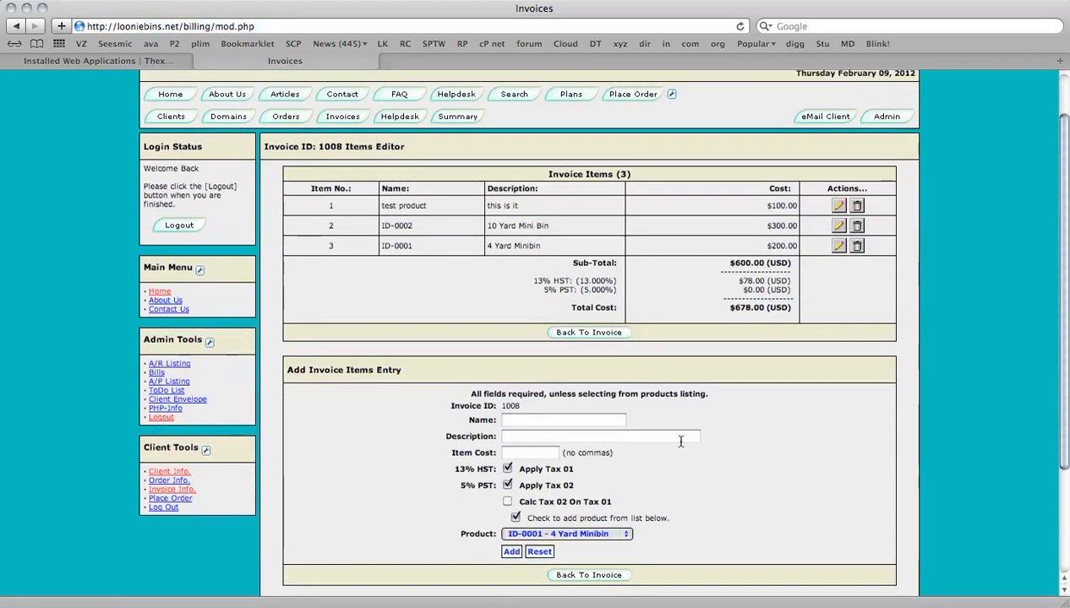
pyautogui.click(565, 419)
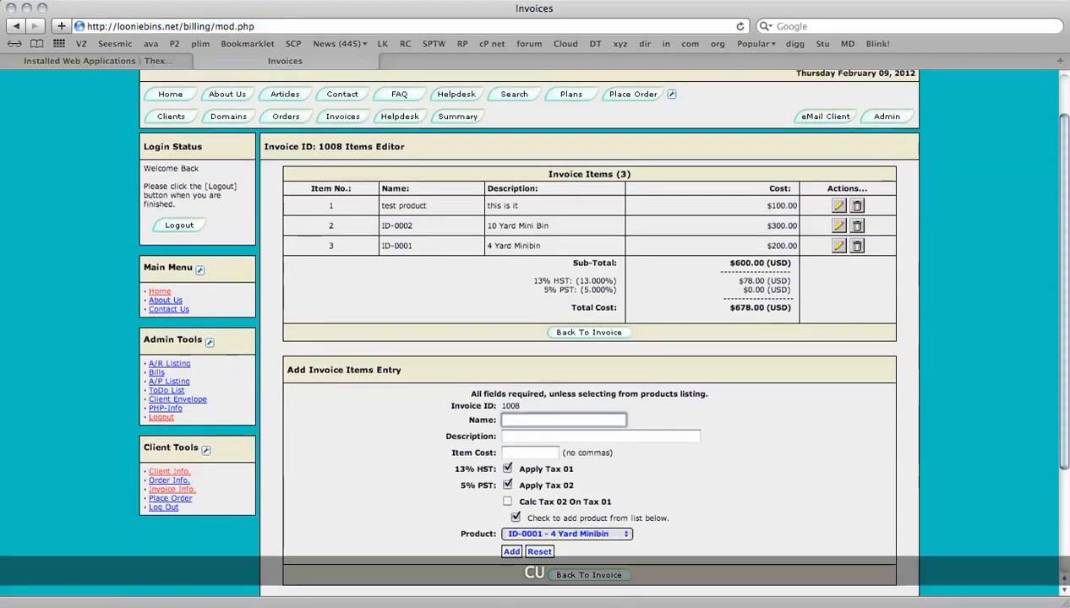
# Enter a custom item named 'custom', description 'one time payment', cost $347.
pyautogui.write('custom')
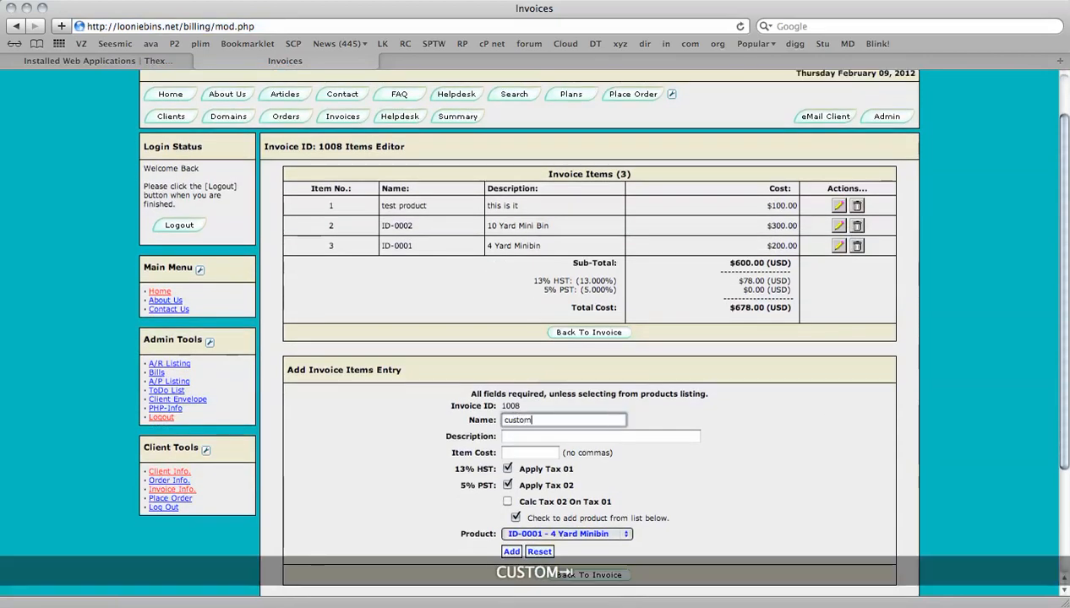
pyautogui.write('one time')
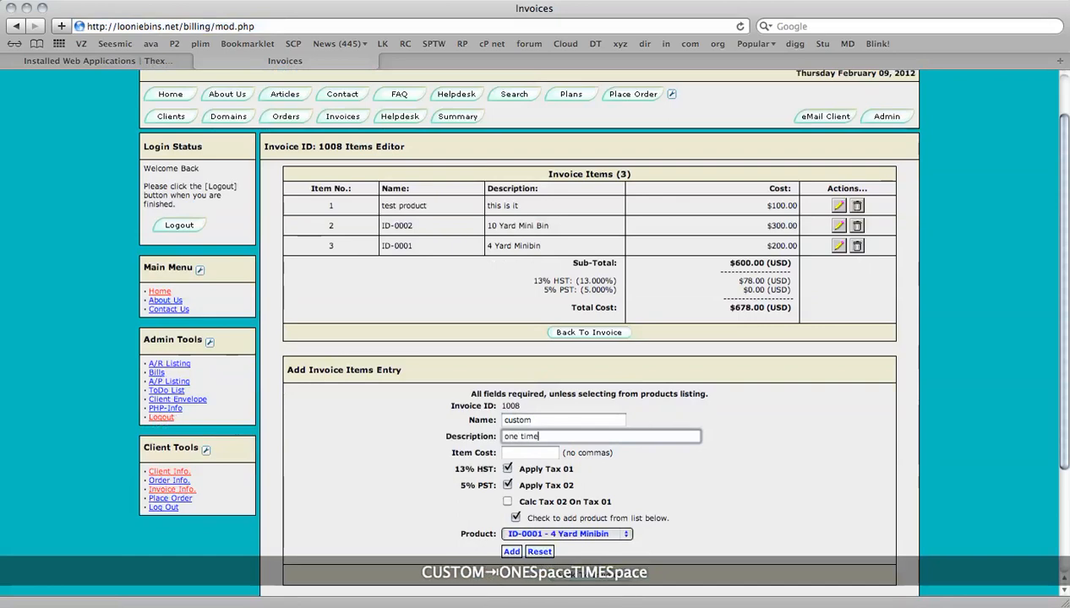
pyautogui.write('payment')
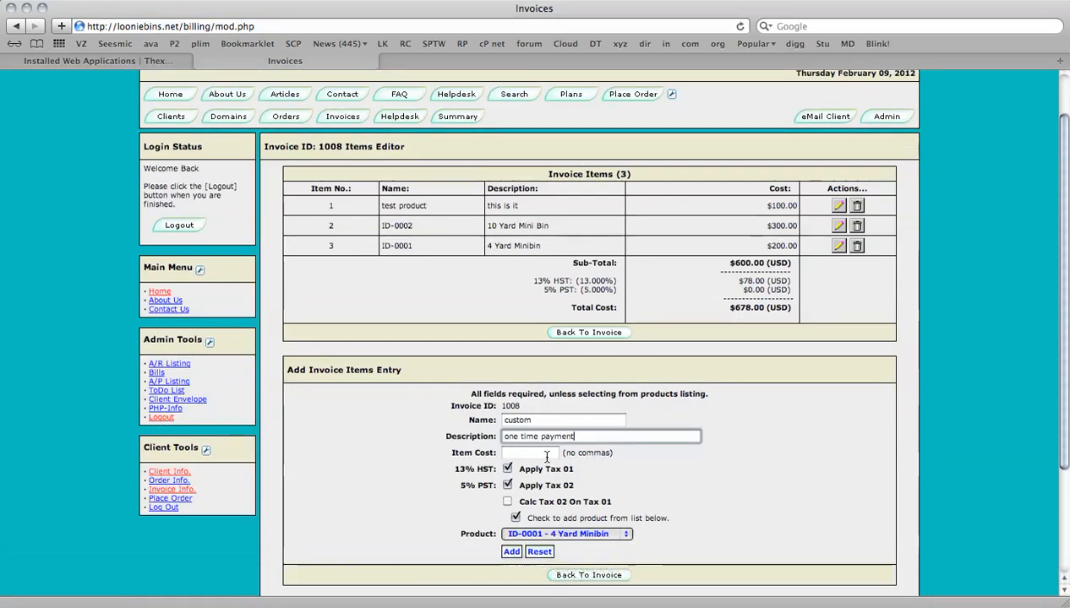
pyautogui.write('347')
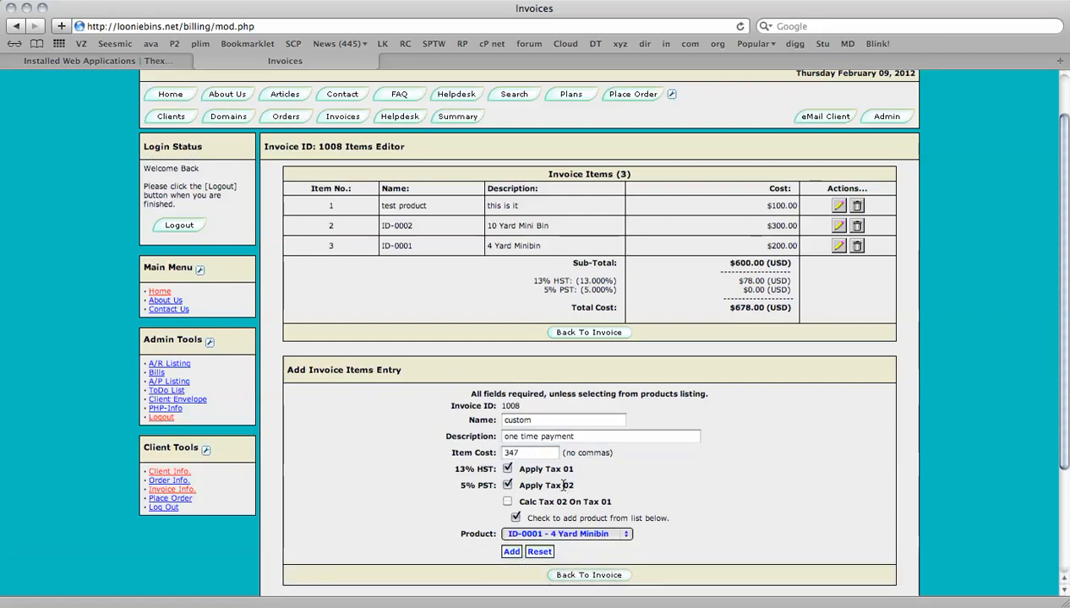
# Apply HST only, untick the product-list option and add the item, total $1,070.11.
pyautogui.click(507, 485)
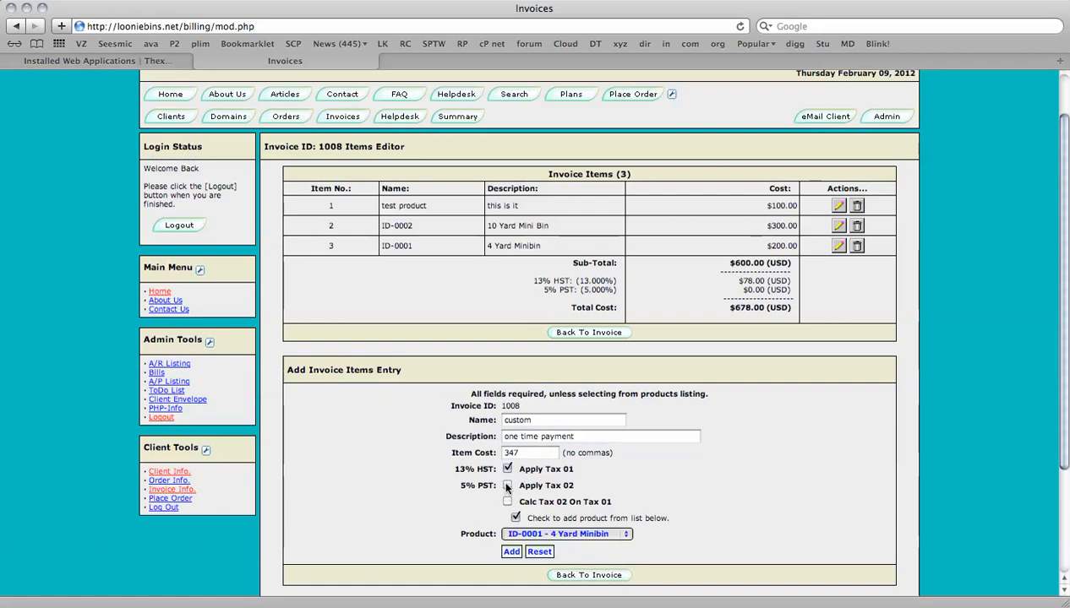
pyautogui.scroll(-3)
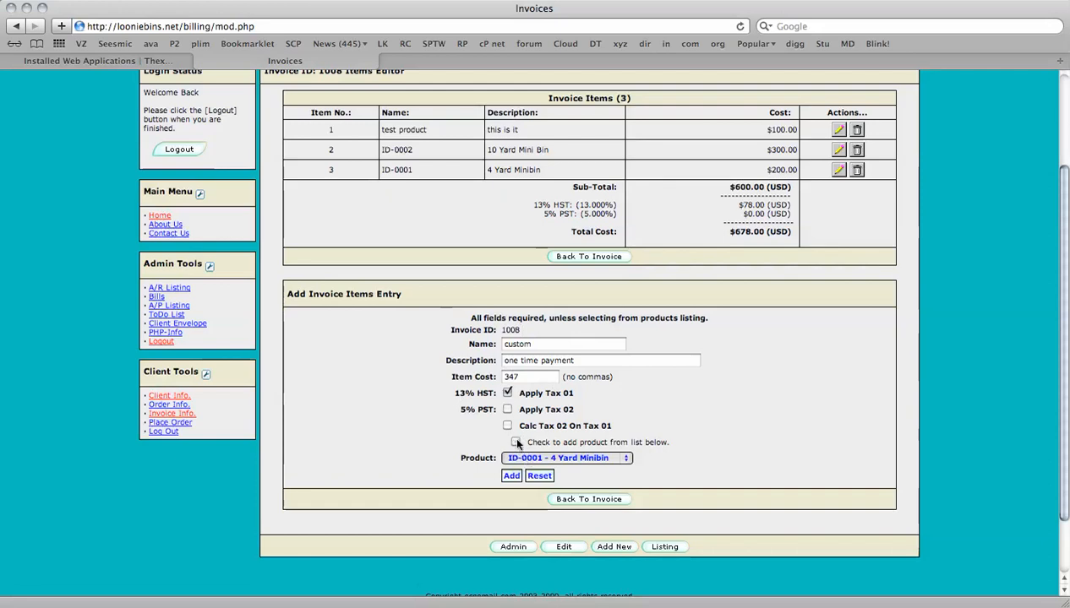
pyautogui.click(511, 476)
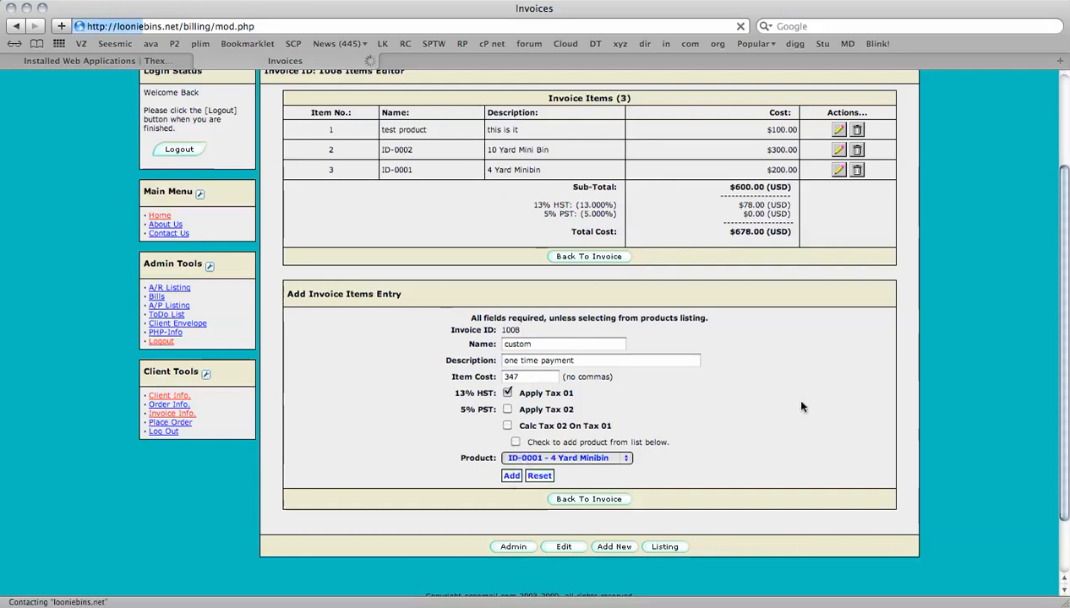
pyautogui.click(511, 476)
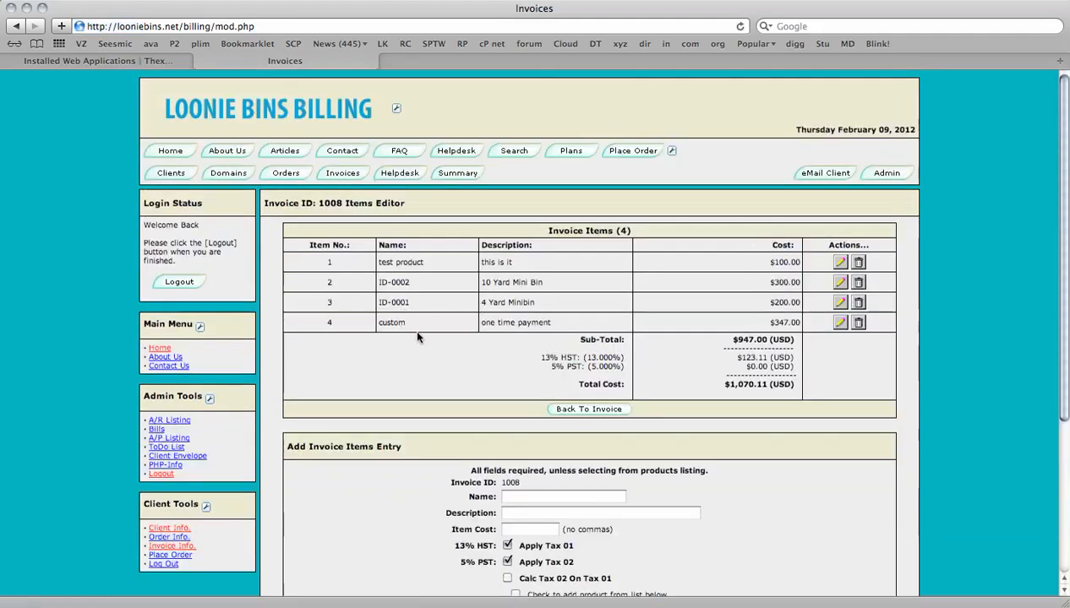
pyautogui.moveTo(801, 329)
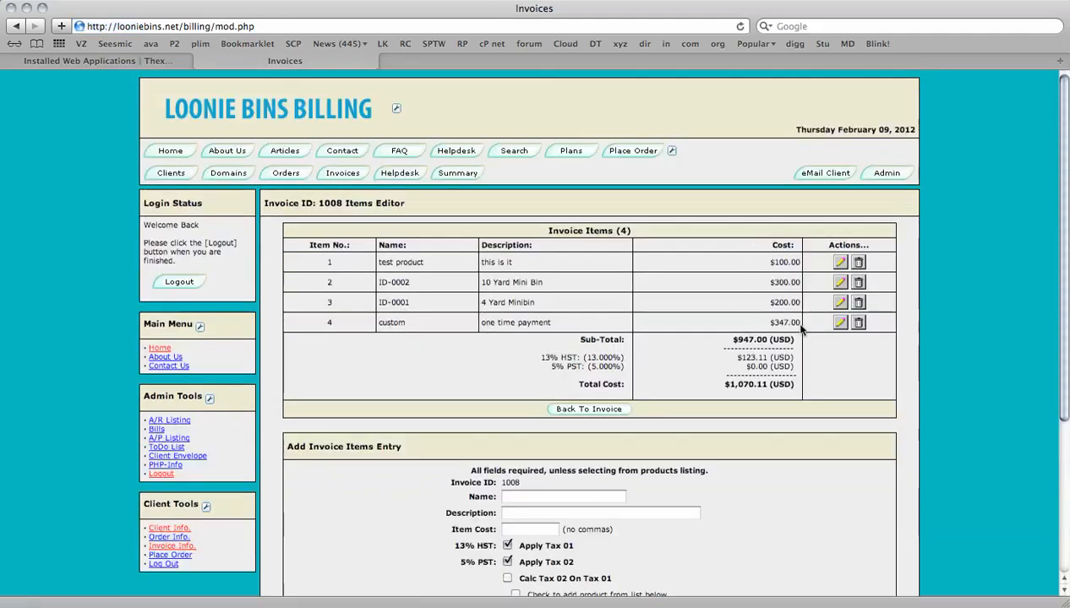
pyautogui.moveTo(696, 369)
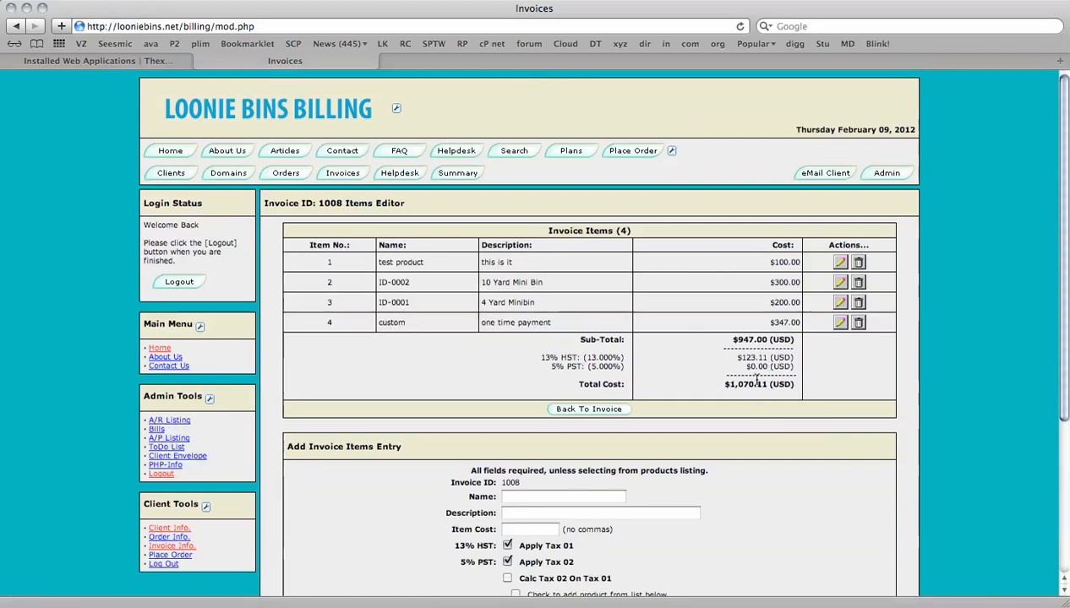
pyautogui.moveTo(856, 477)
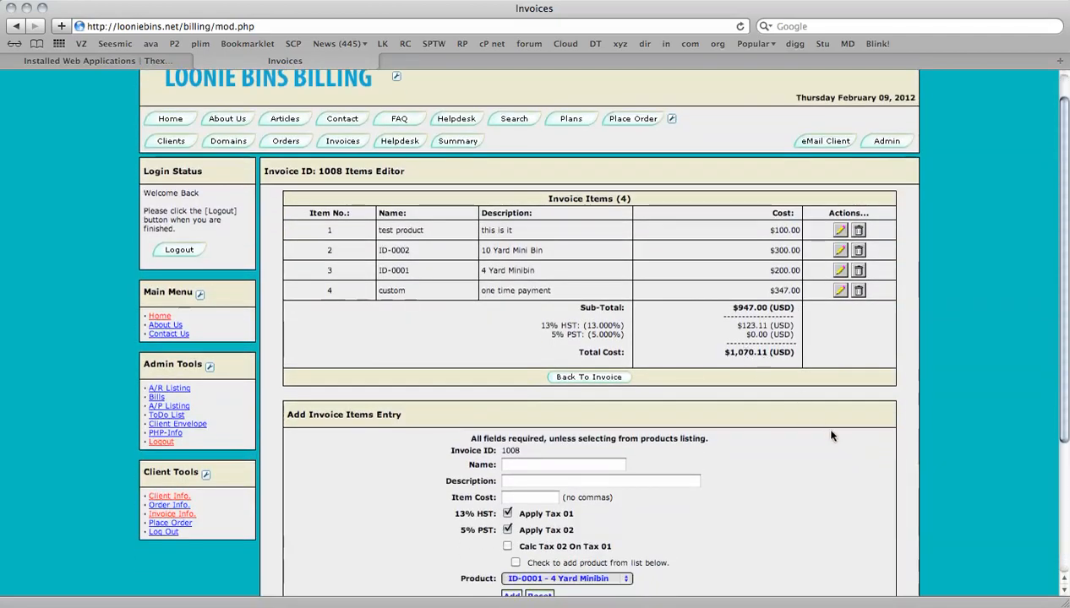
pyautogui.moveTo(840, 453)
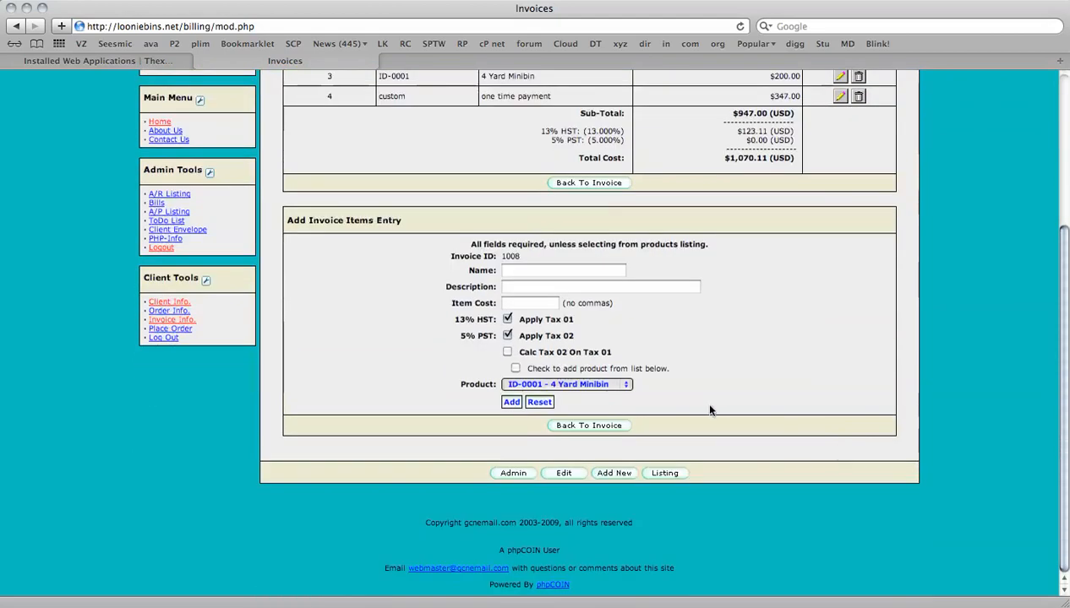
# Return to invoice 1008's full view and review its four items and transactions.
pyautogui.click(588, 426)
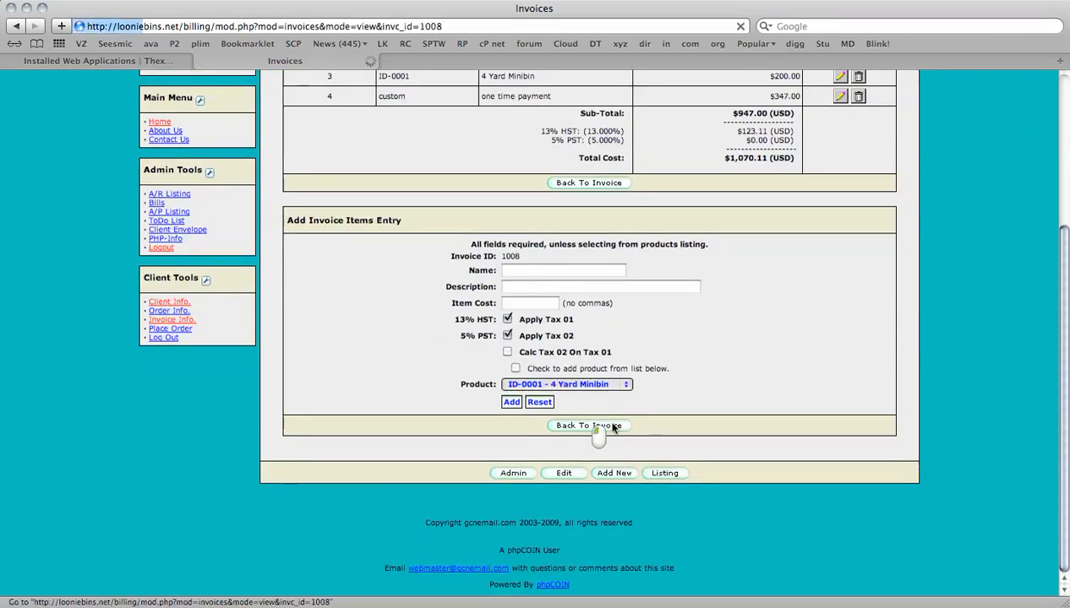
pyautogui.click(588, 426)
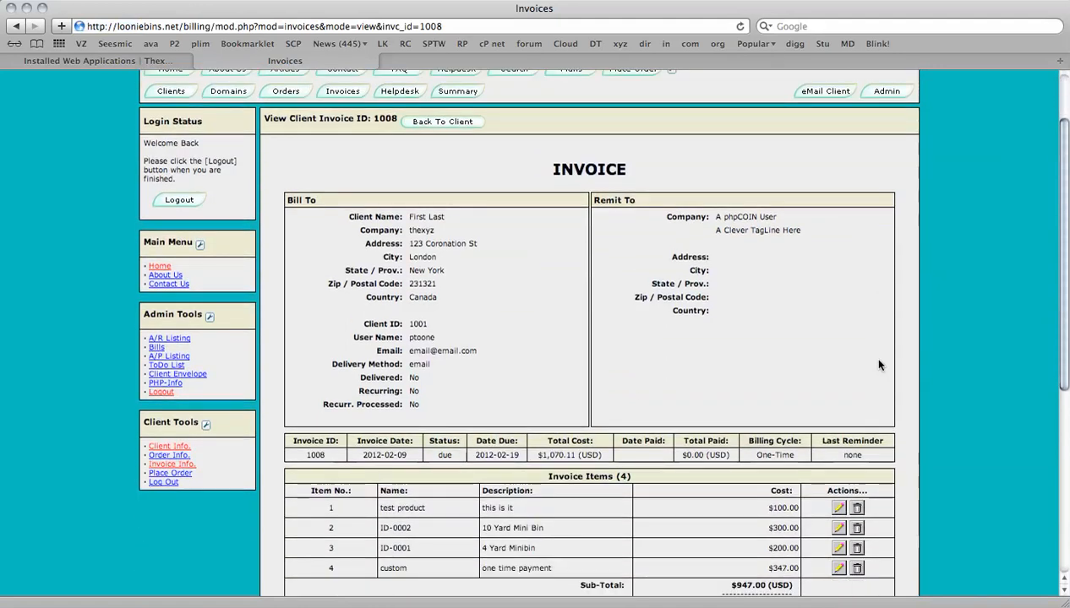
pyautogui.moveTo(652, 311)
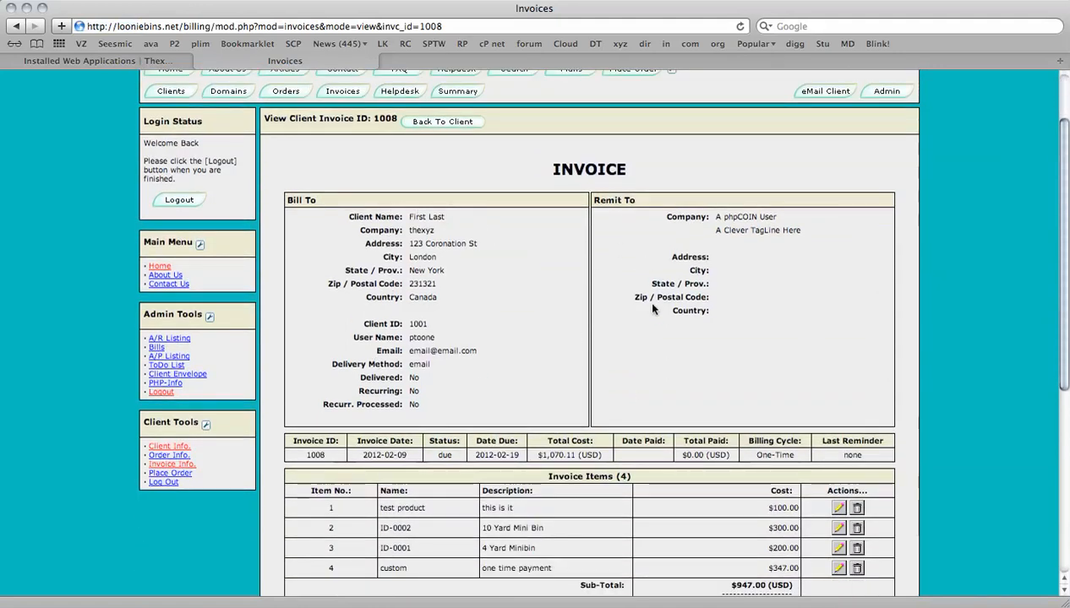
pyautogui.moveTo(764, 389)
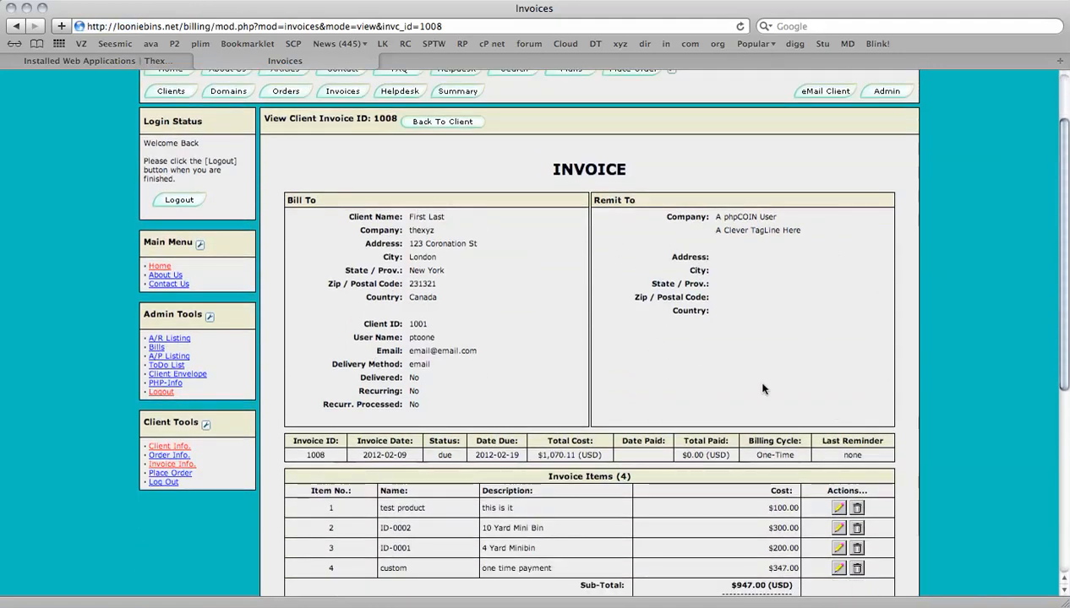
pyautogui.scroll(-3)
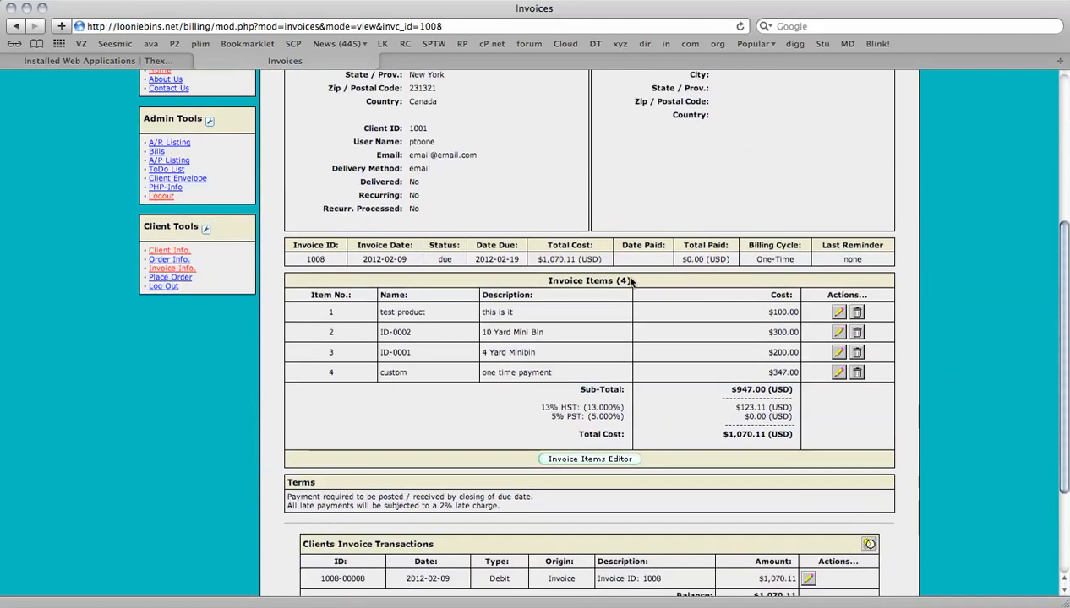
pyautogui.moveTo(943, 448)
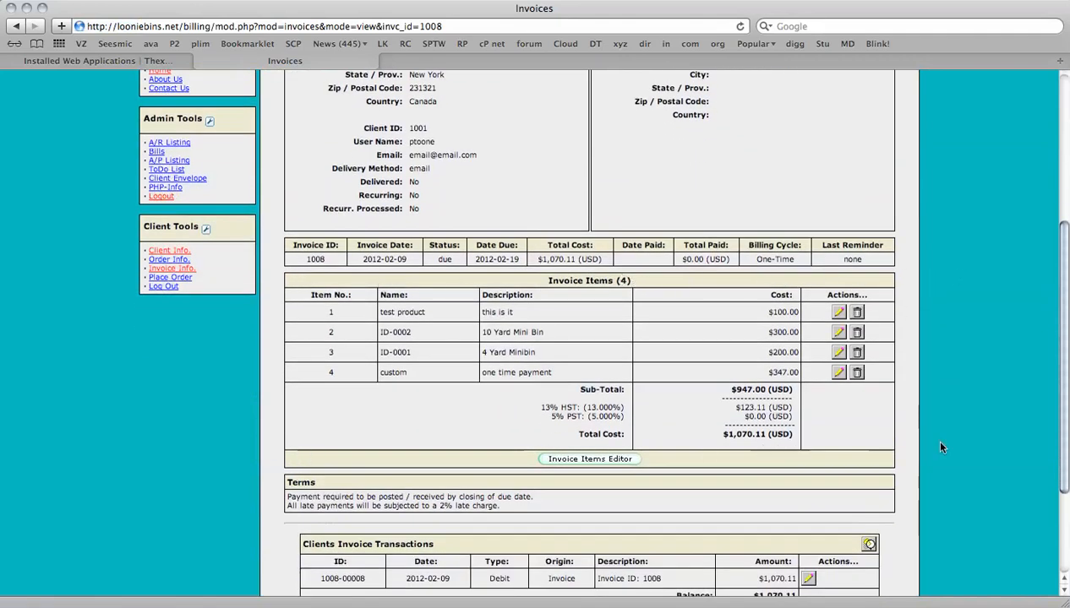
pyautogui.scroll(-3)
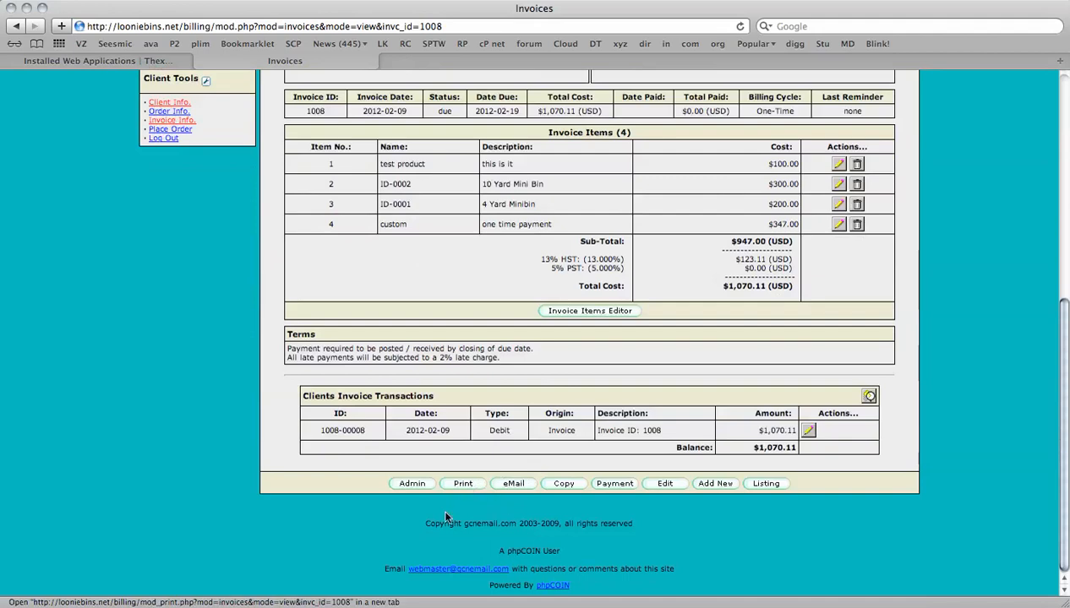
# Show the printable version of invoice 1008 in its own tab and review it.
pyautogui.click(463, 483)
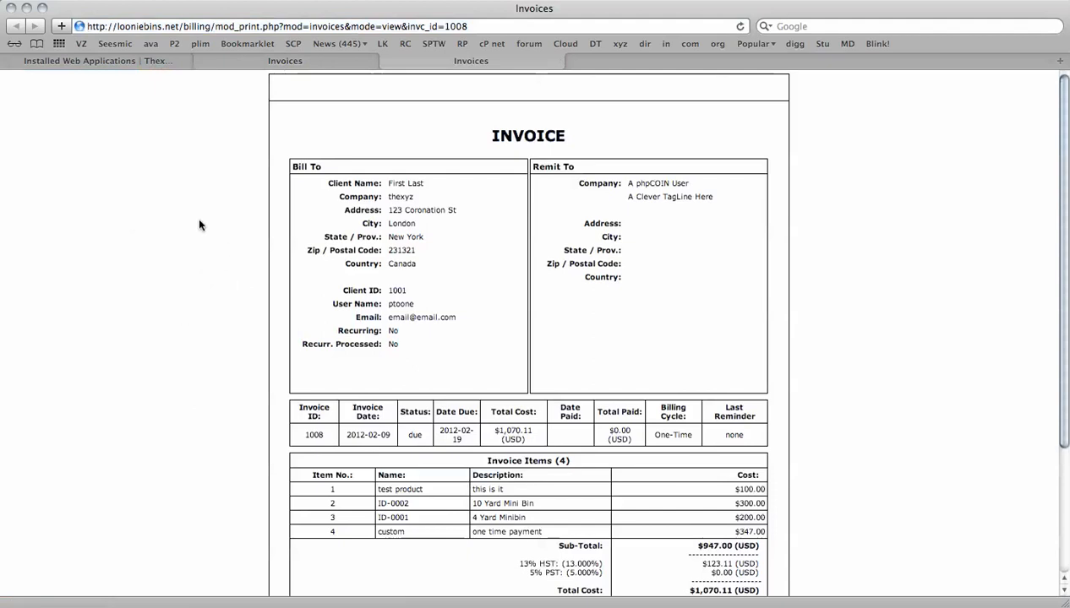
pyautogui.moveTo(209, 271)
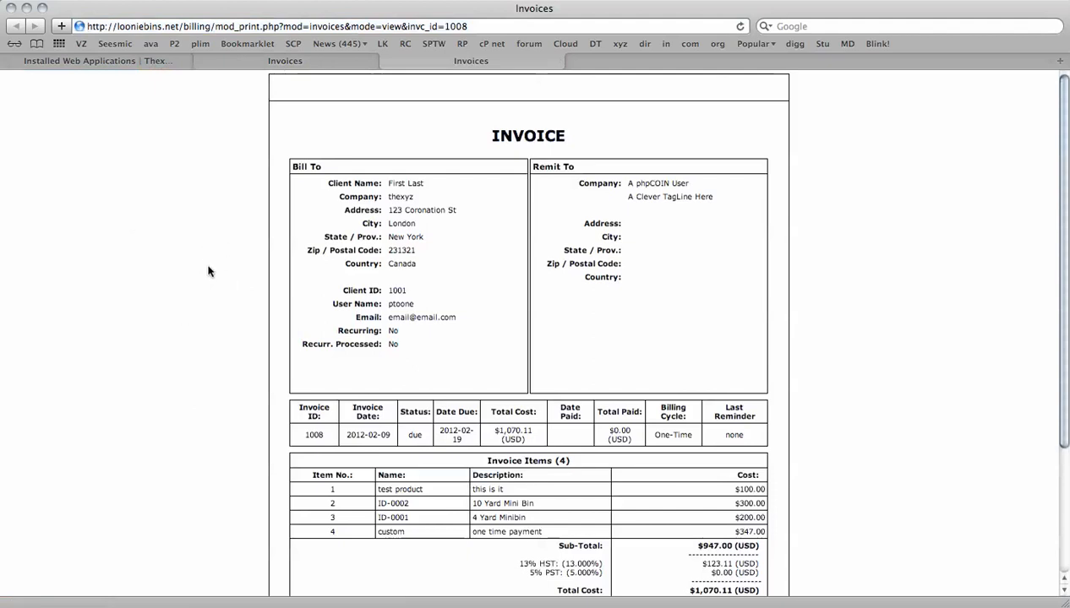
pyautogui.scroll(-3)
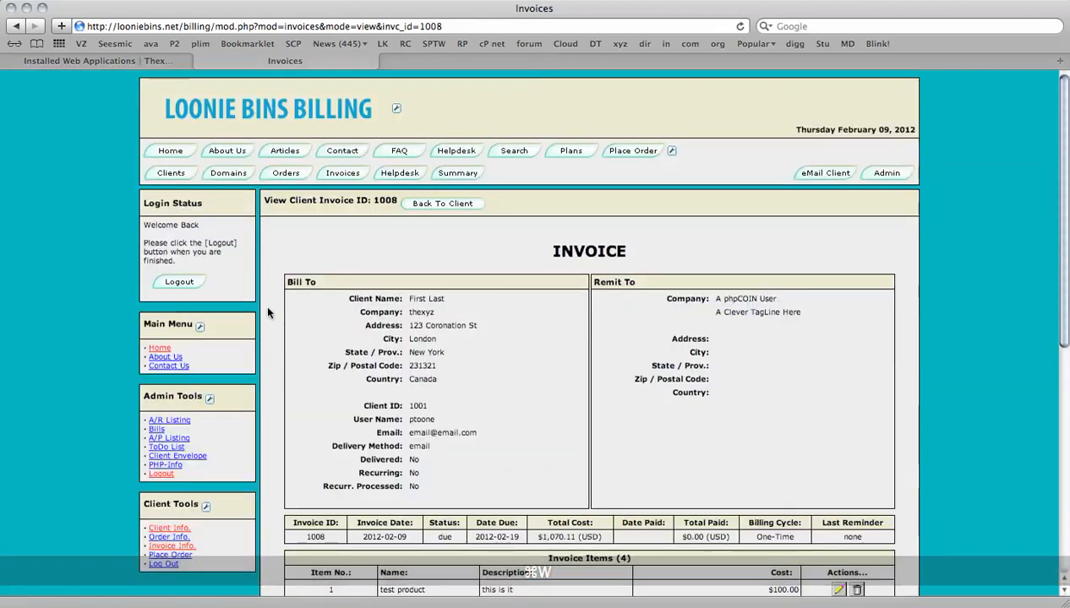
pyautogui.scroll(-3)
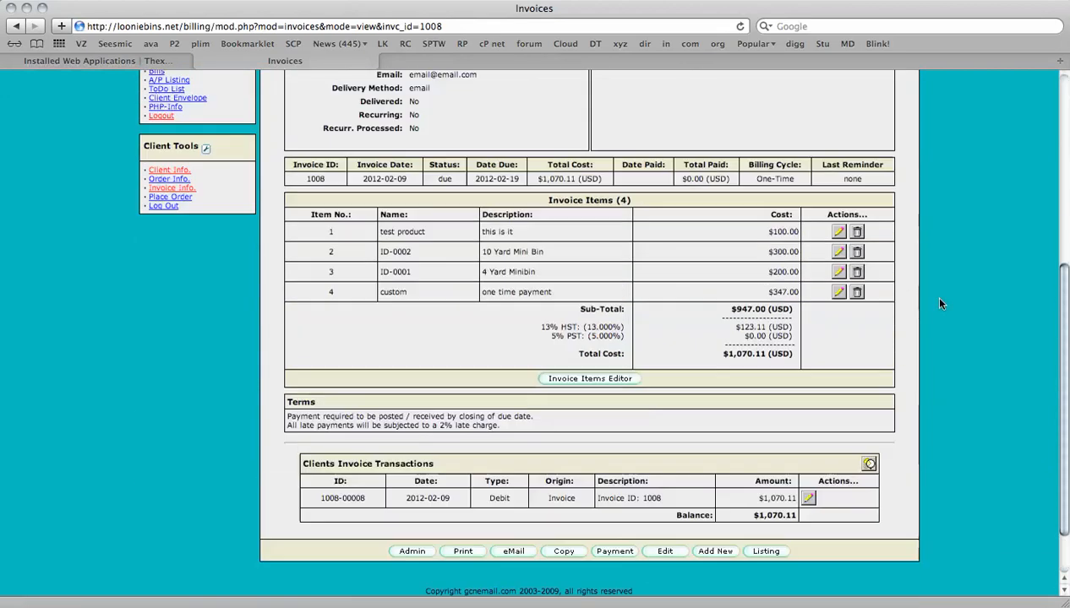